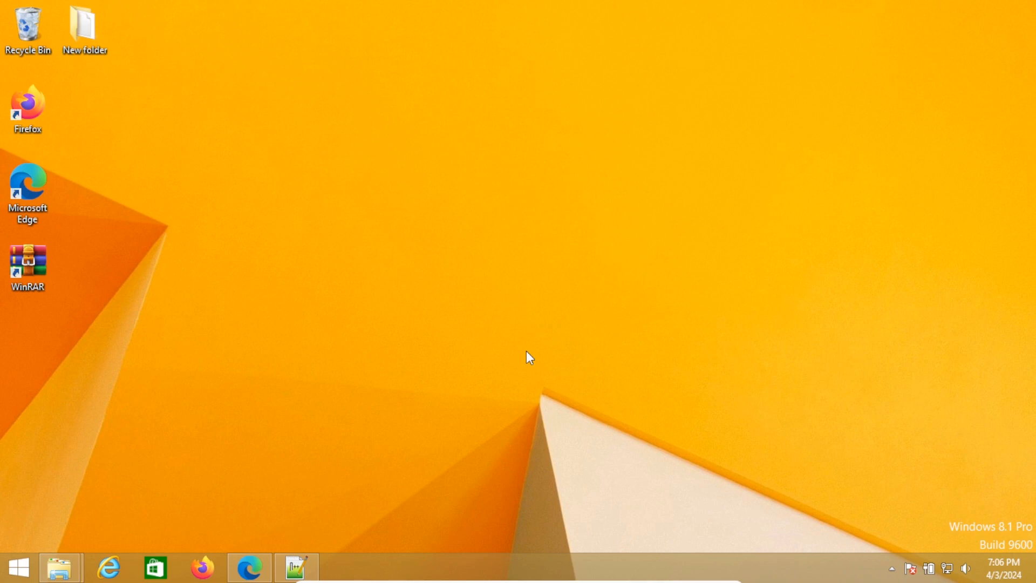
mouse_move(6, 468)
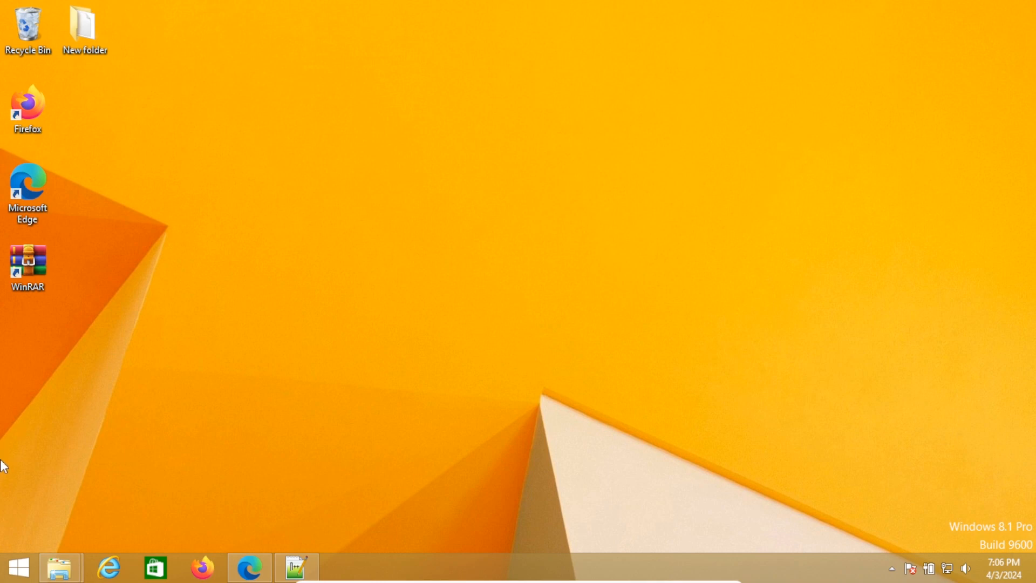
mouse_move(239, 528)
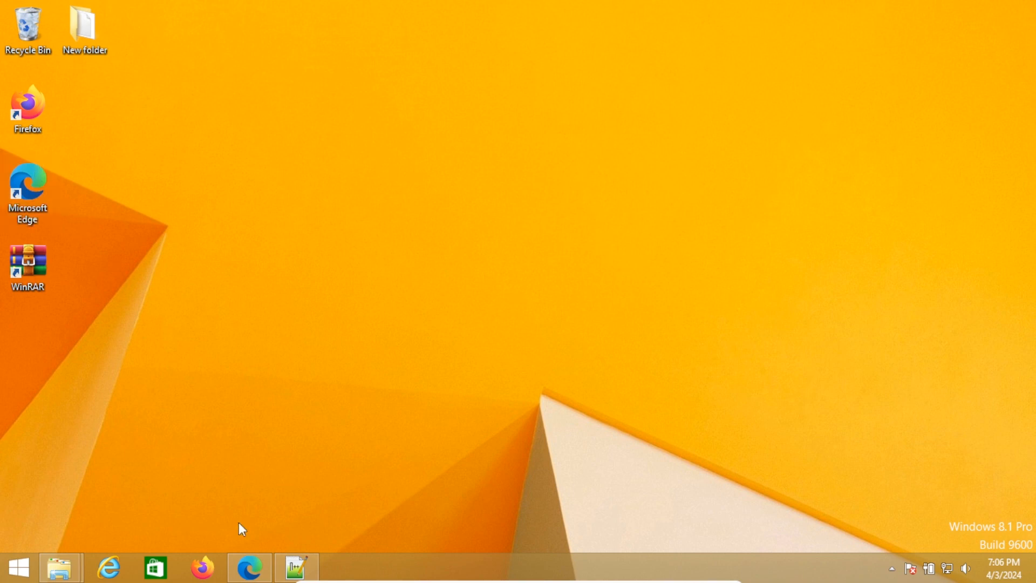
mouse_move(247, 552)
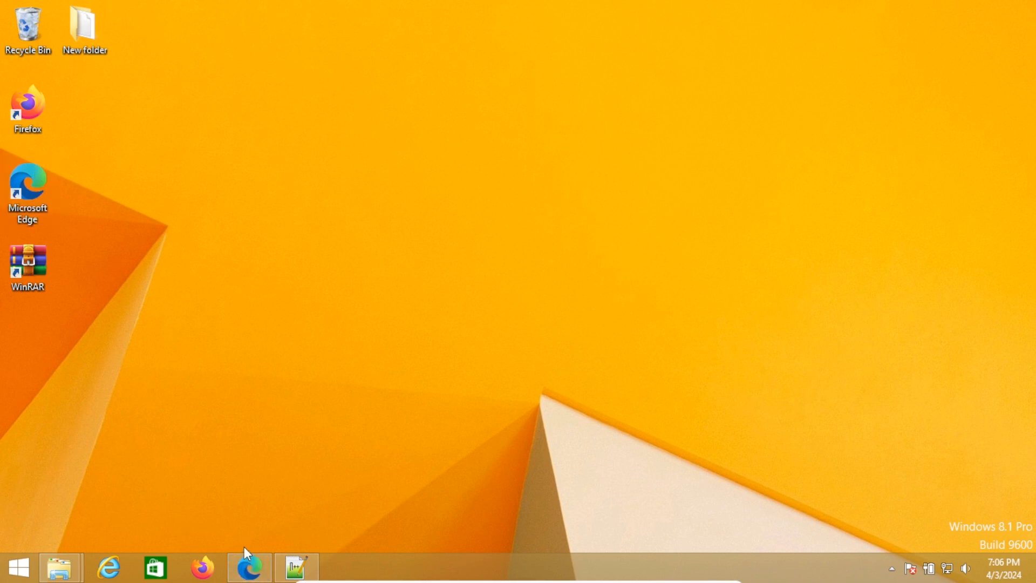
mouse_move(211, 454)
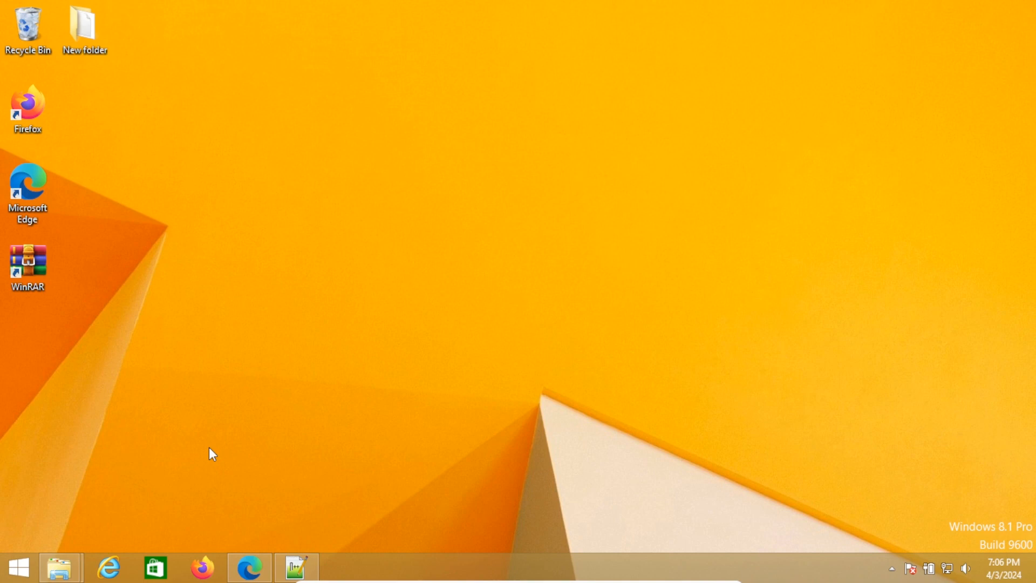
mouse_move(249, 567)
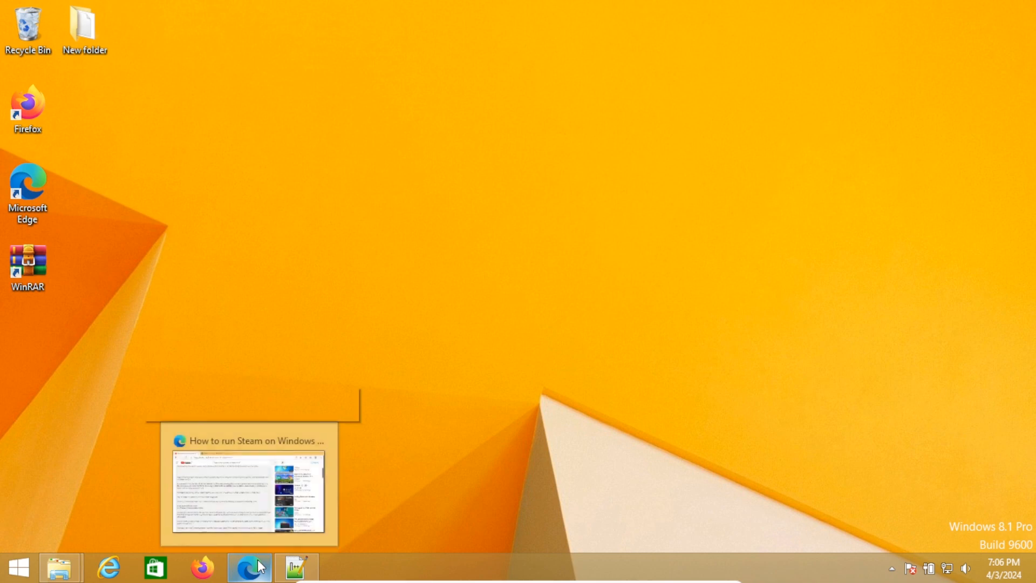
mouse_move(291, 226)
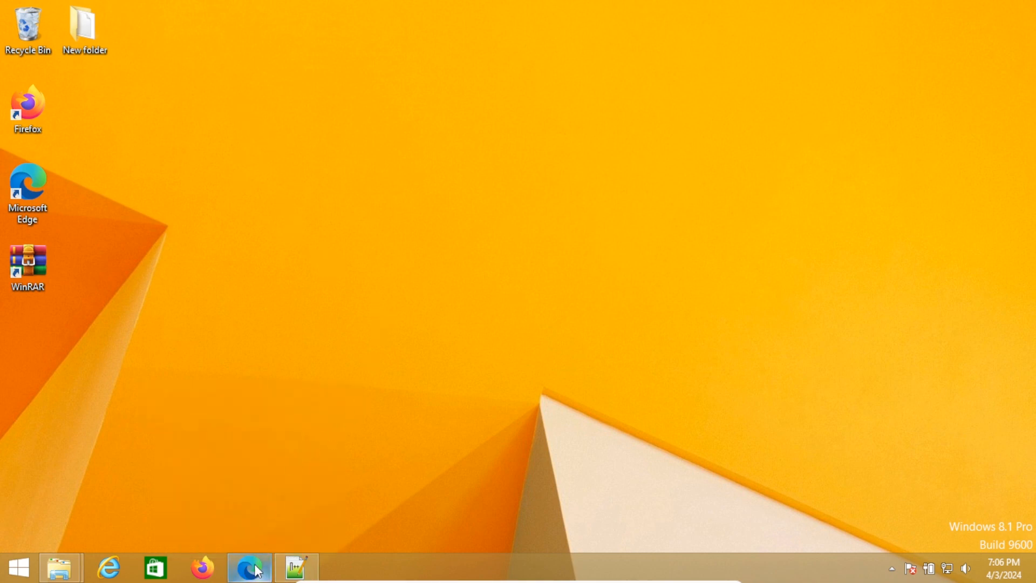
mouse_move(249, 567)
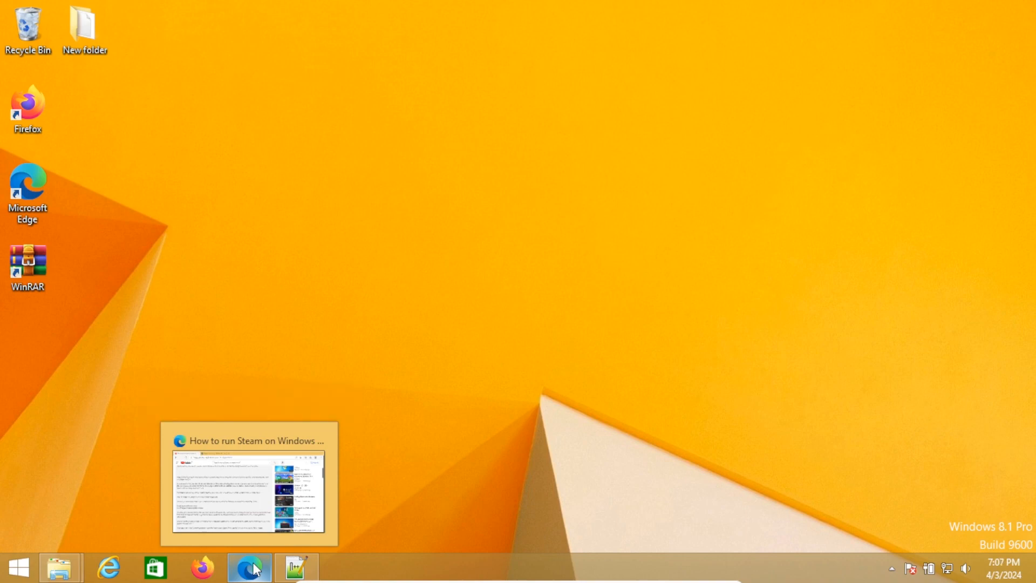
Bring back Edge, open a new tab and review the steam.cfg lines in the description
left_click(249, 482)
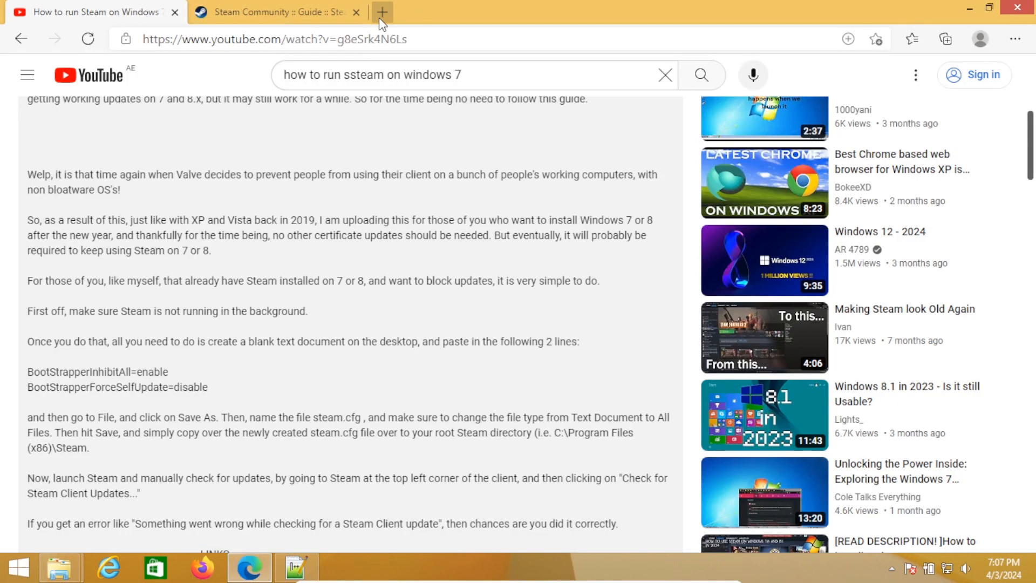
left_click(382, 12)
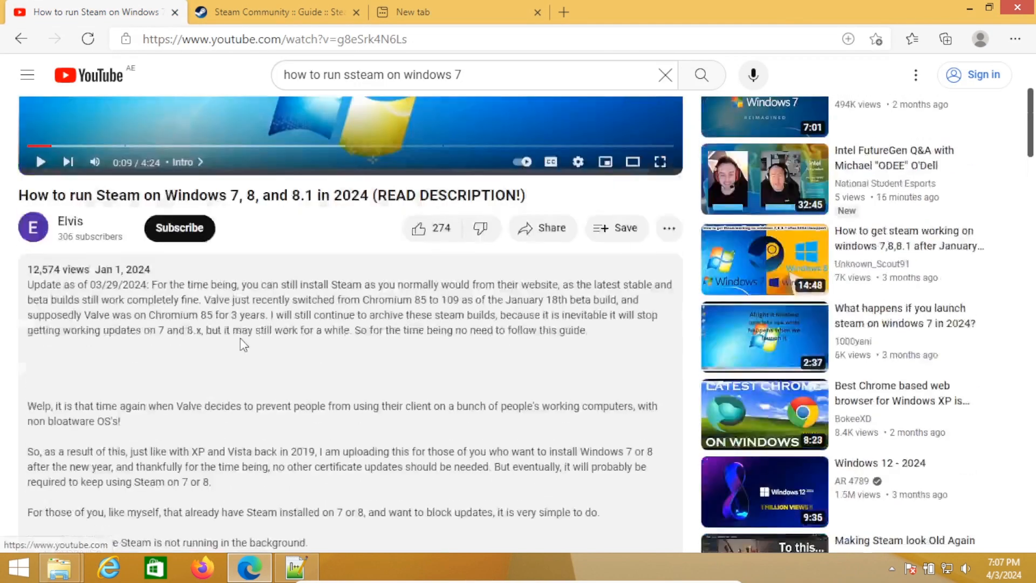
scroll("up", 3)
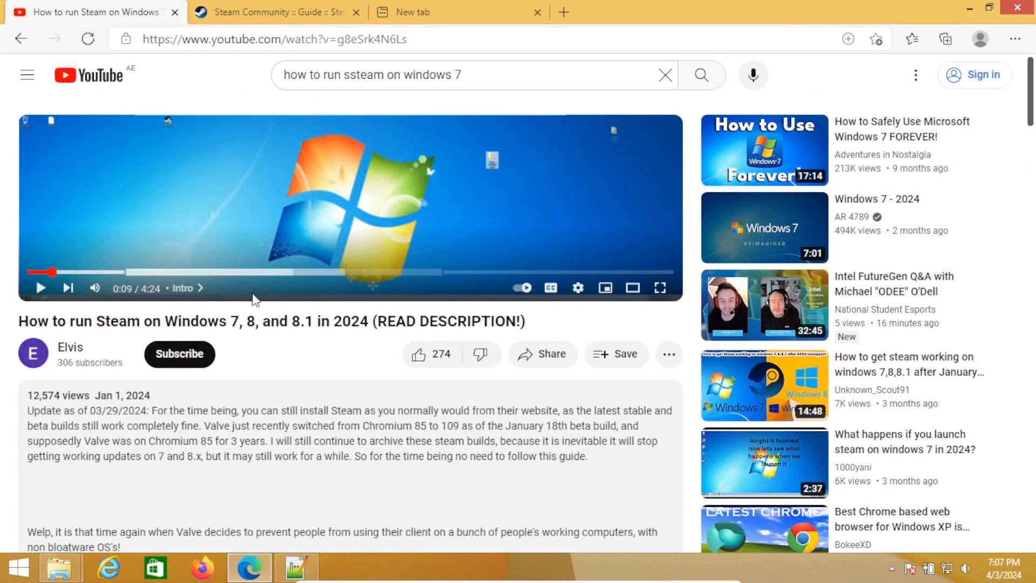
scroll("down", 3)
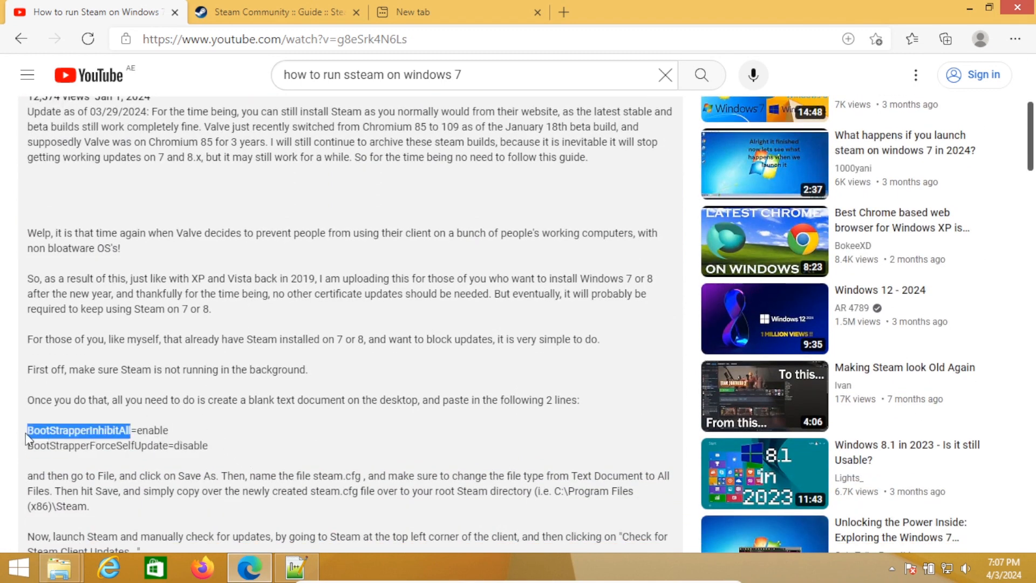
mouse_move(221, 318)
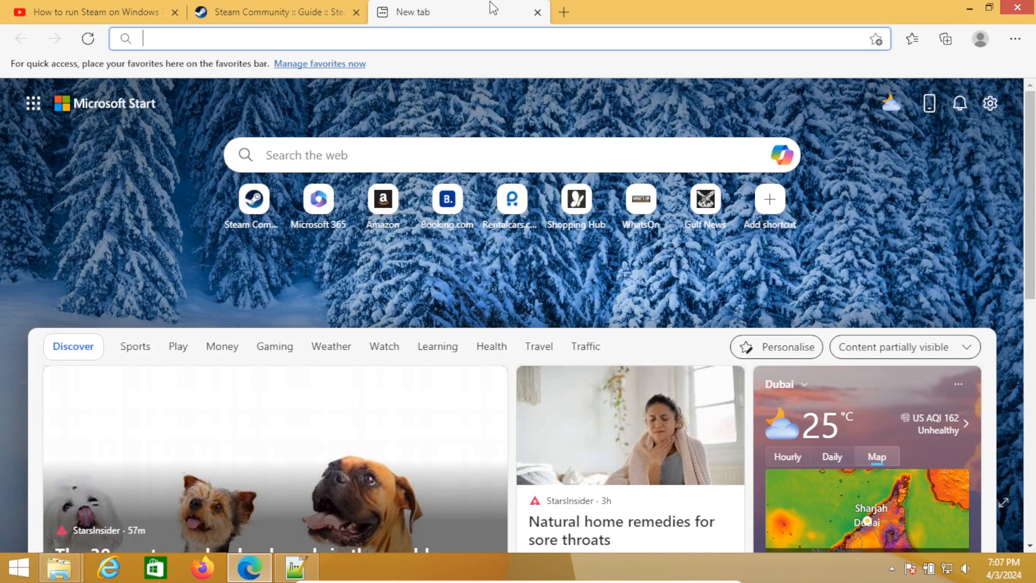
Search for 'Steam client Downgrade &survival Kit' and open the Welcome to Steam result
type("Steam client Downgrade &survival Kit")
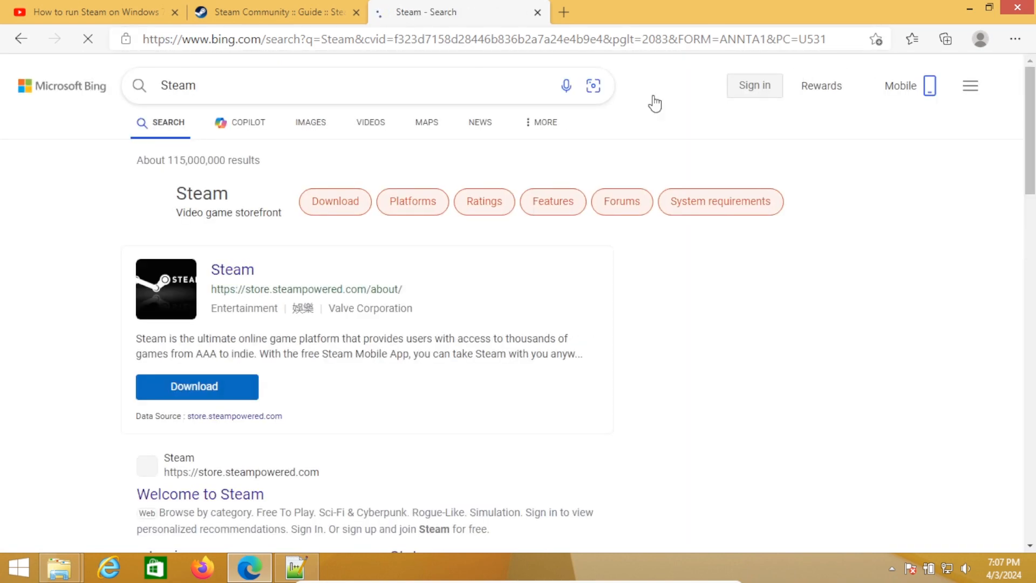
scroll("down", 3)
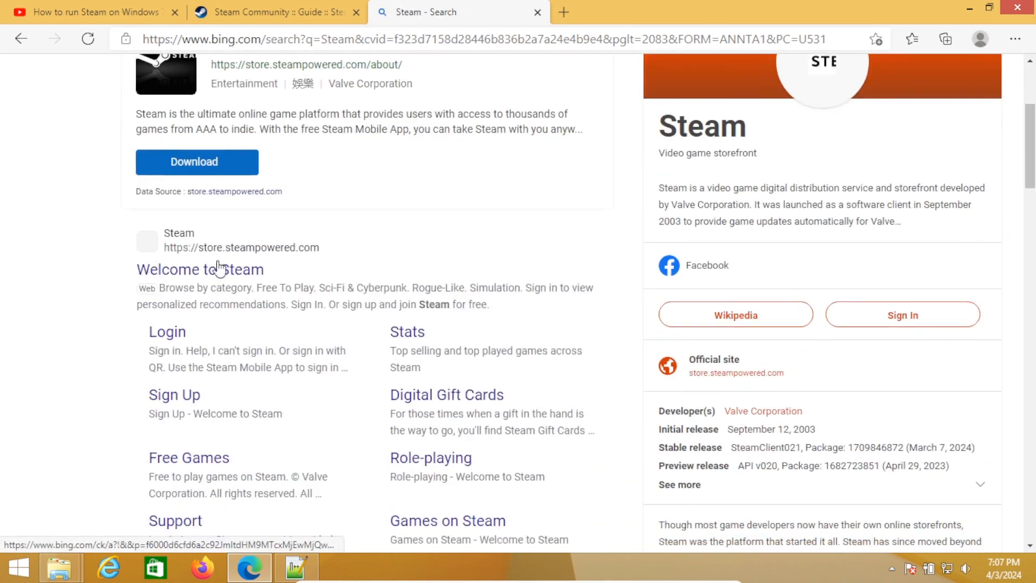
left_click(200, 269)
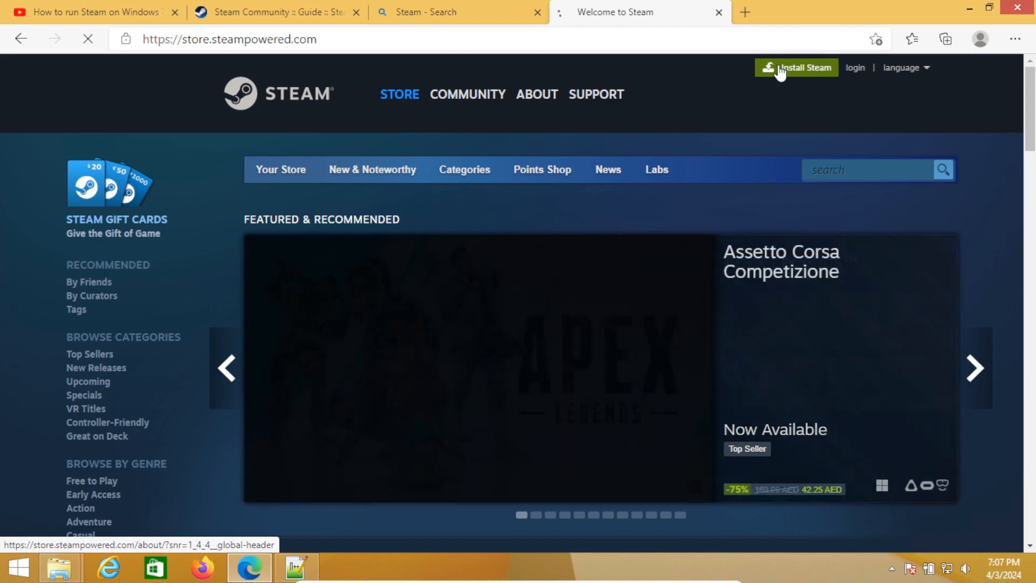
Download SteamSetup.exe from Steam's About page and launch the installer
left_click(797, 67)
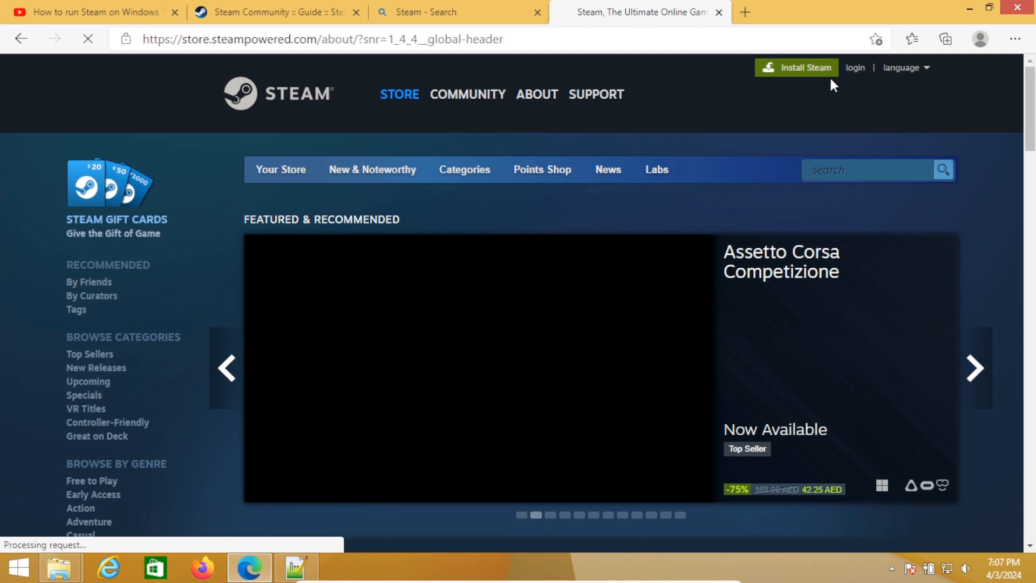
left_click(537, 94)
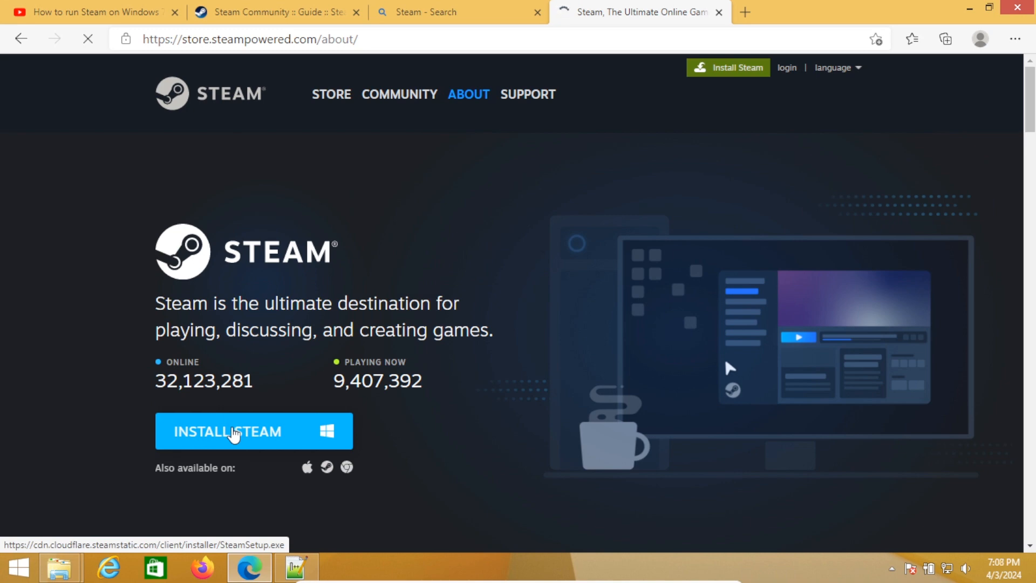
left_click(253, 431)
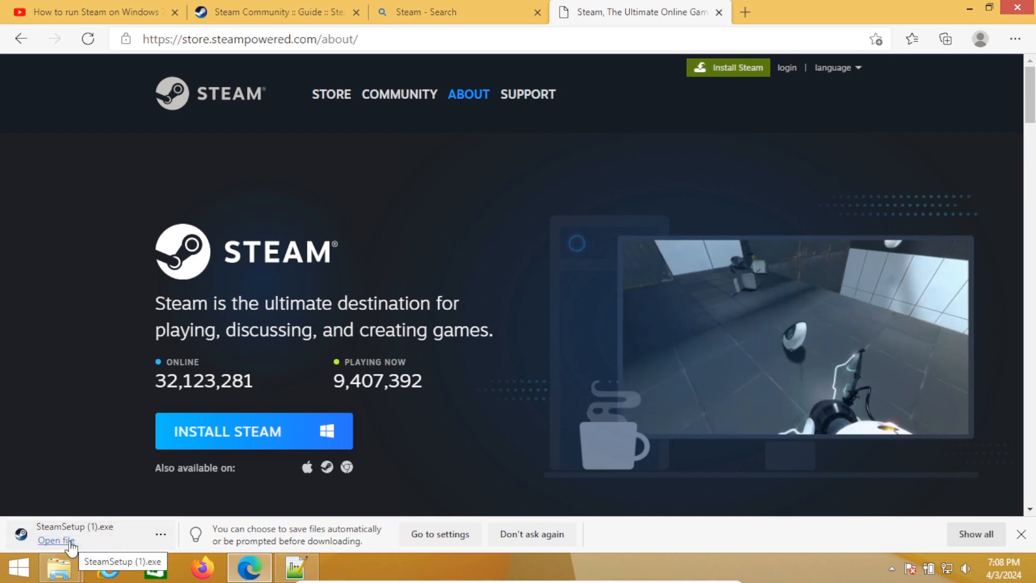
left_click(56, 539)
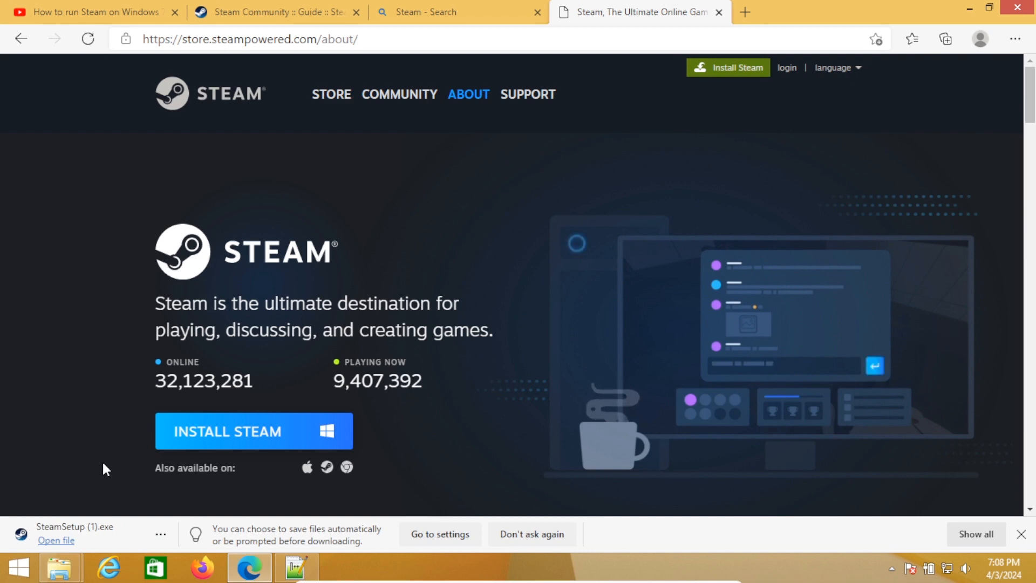
left_click(1022, 534)
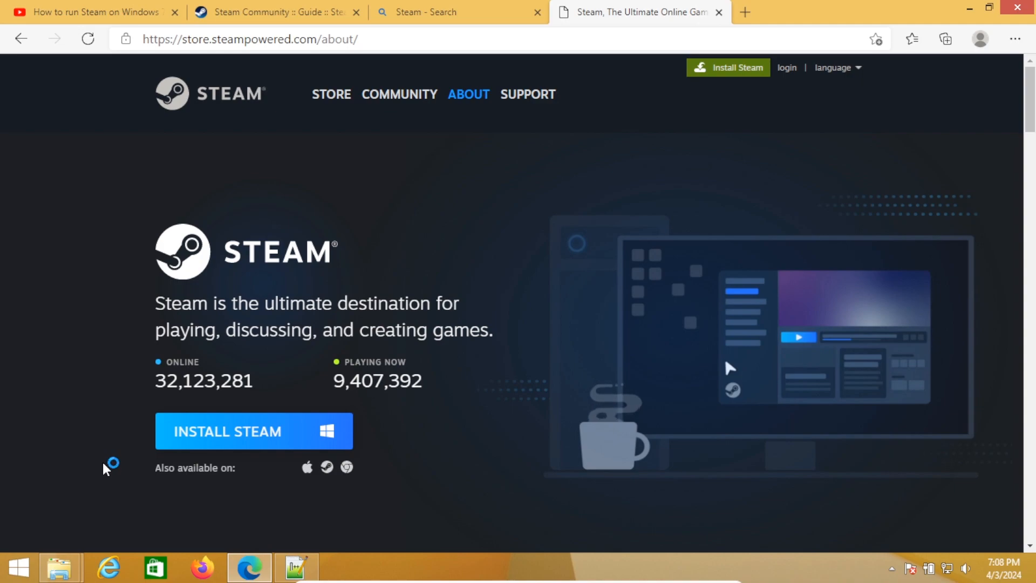
Approve UAC, install Steam in English into Program Files (x86)\Steam, and close Edge
left_click(253, 430)
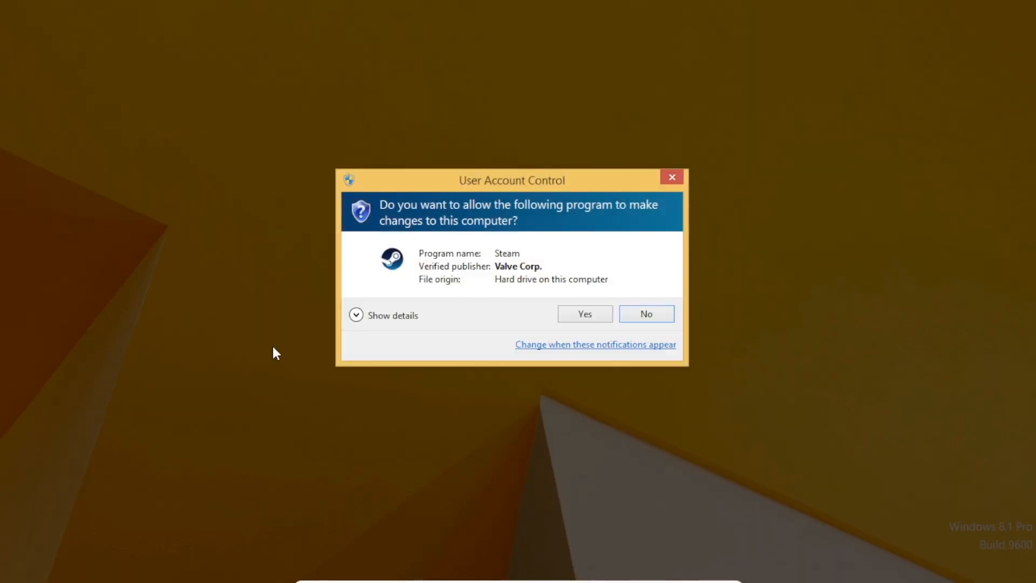
left_click(583, 313)
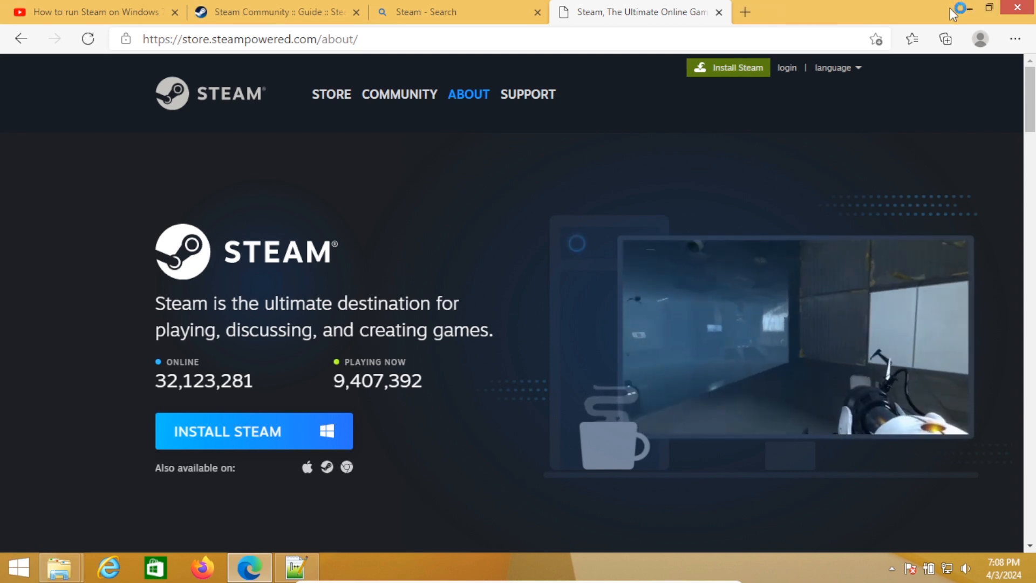
left_click(253, 430)
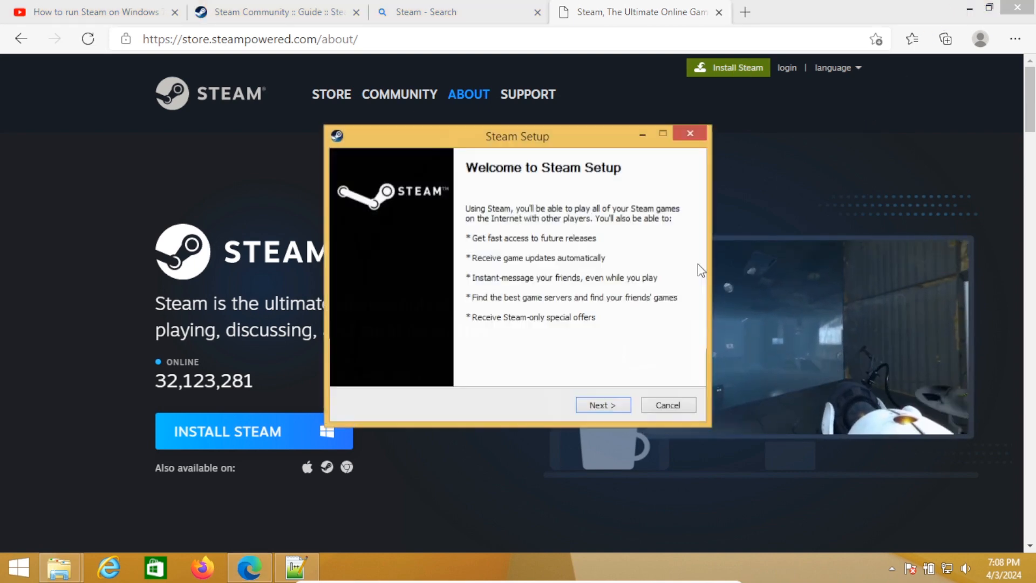
left_click(601, 405)
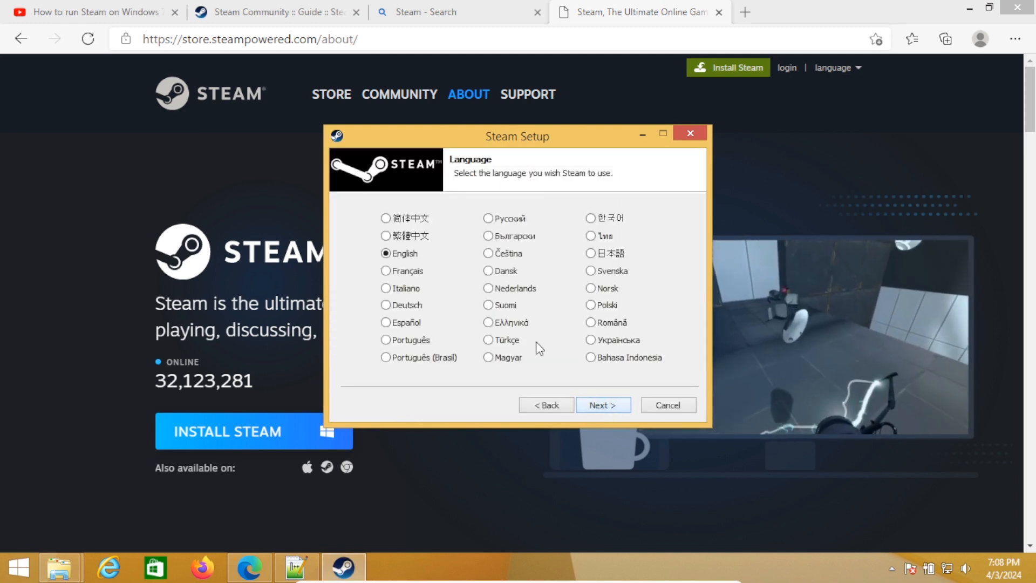
left_click(602, 404)
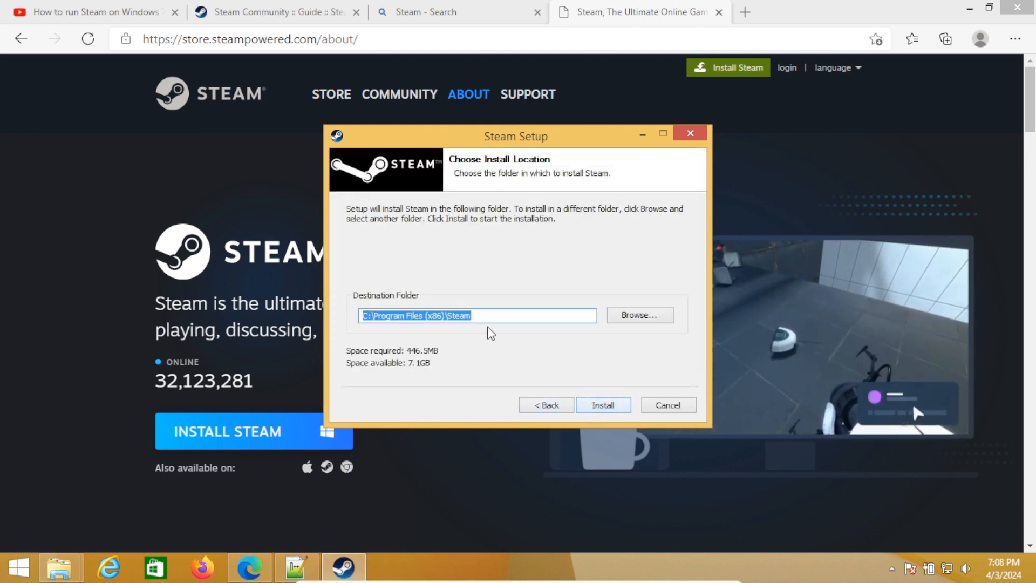
left_click(667, 404)
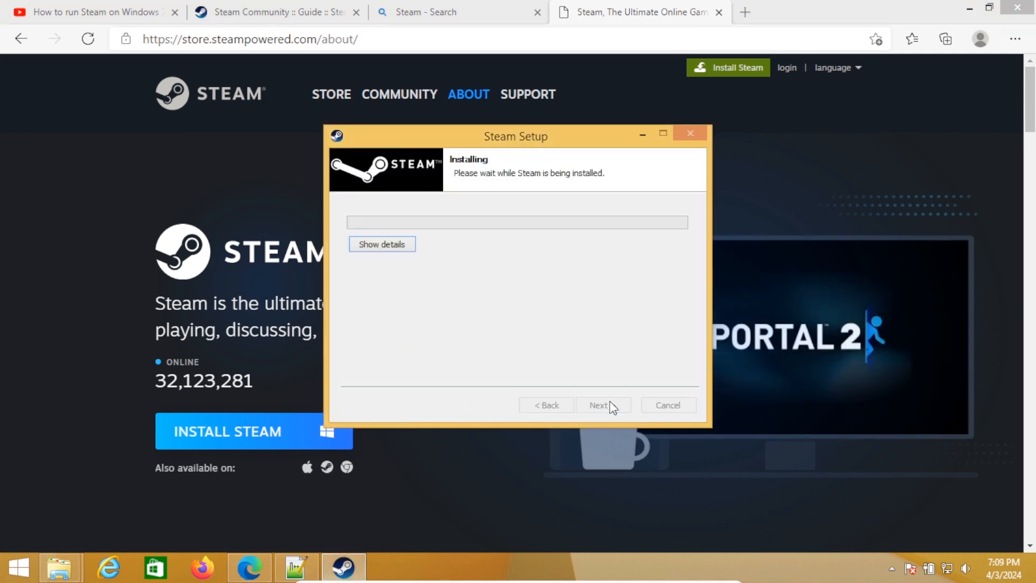
left_click(381, 244)
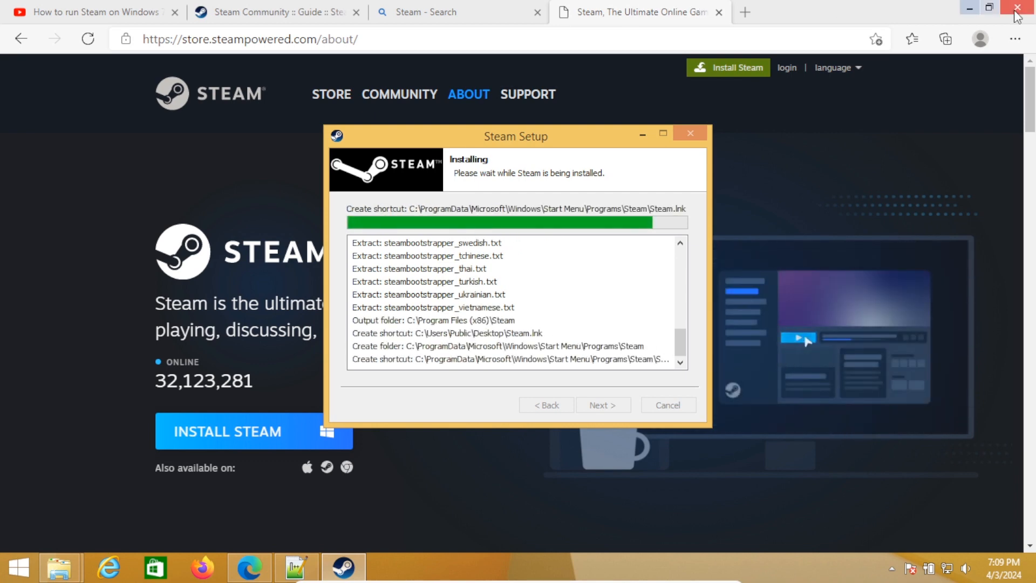
left_click(1016, 8)
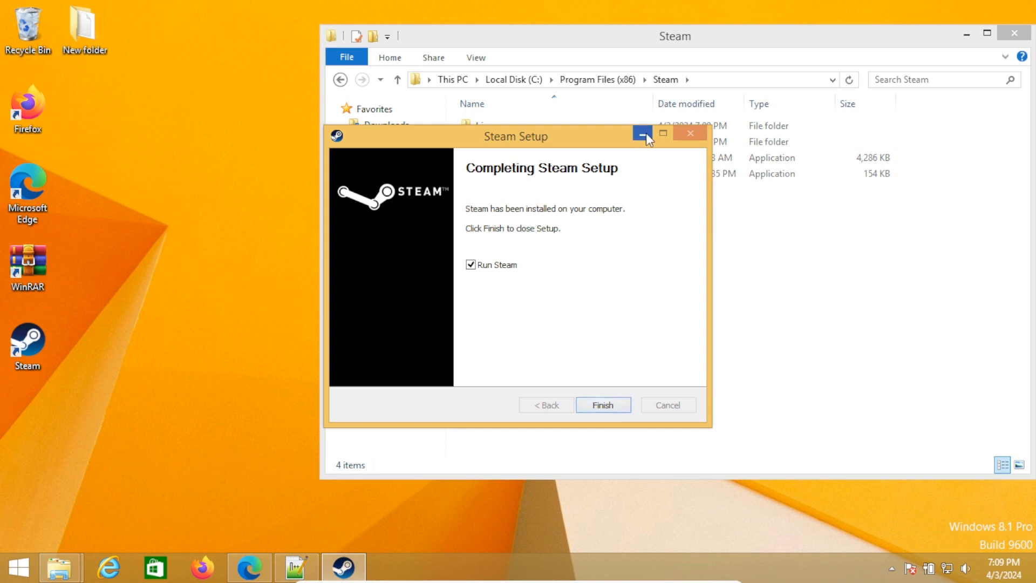
mouse_move(579, 208)
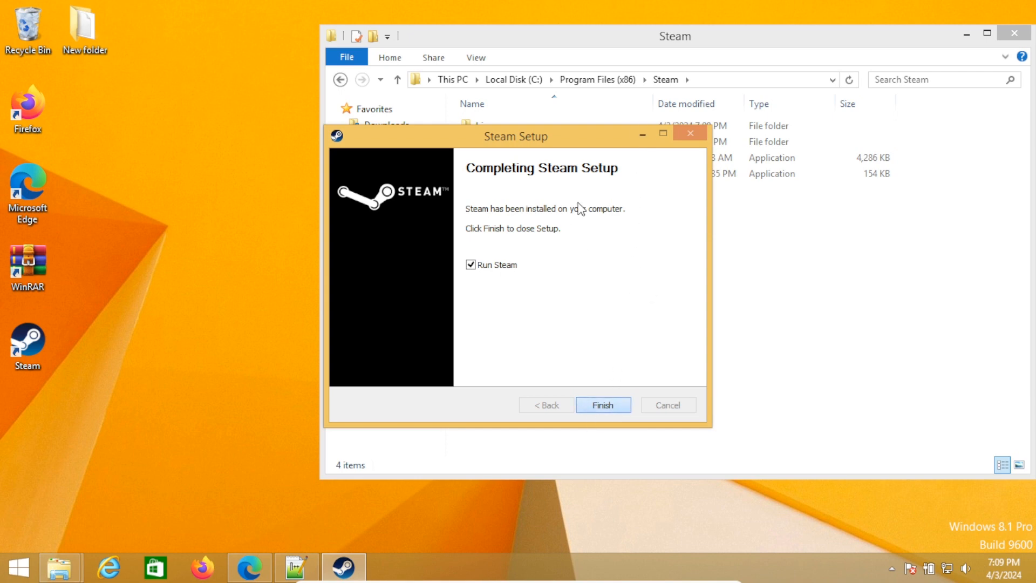
Finish Steam Setup with Run Steam checked and let Steam download its updates
left_click(602, 404)
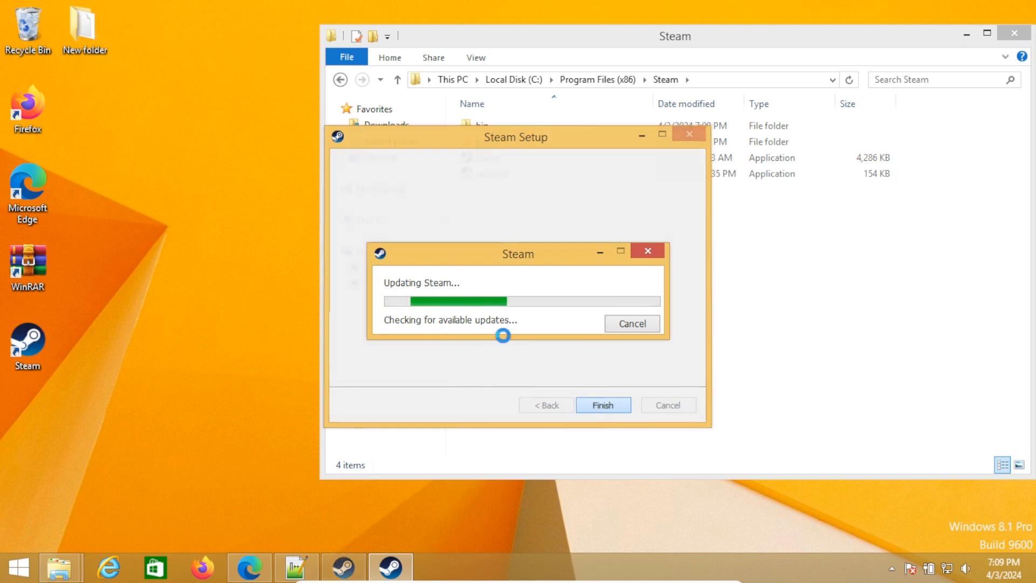
left_click(602, 404)
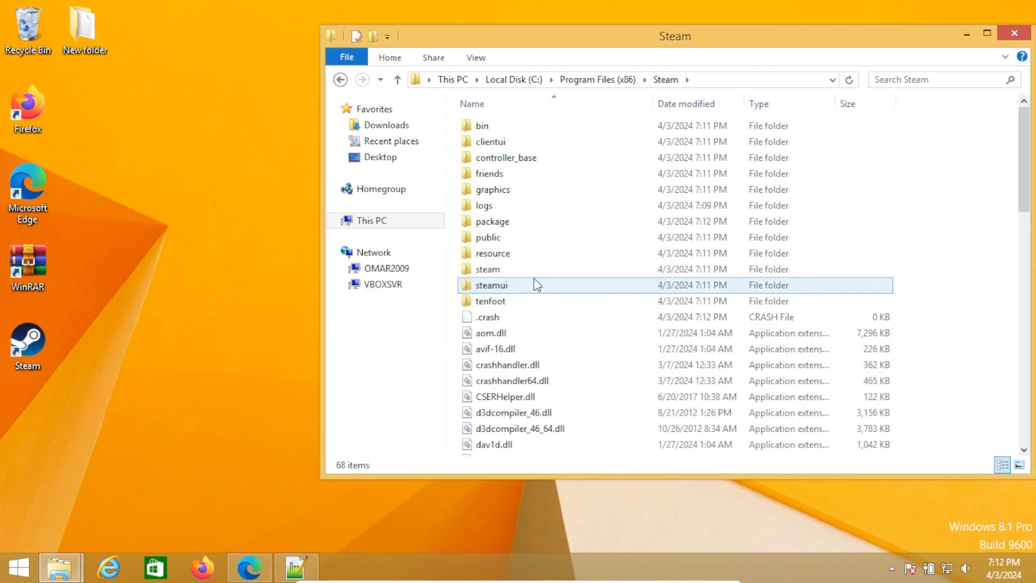
Close the C:\Program Files (x86)\Steam Explorer window
left_click(848, 79)
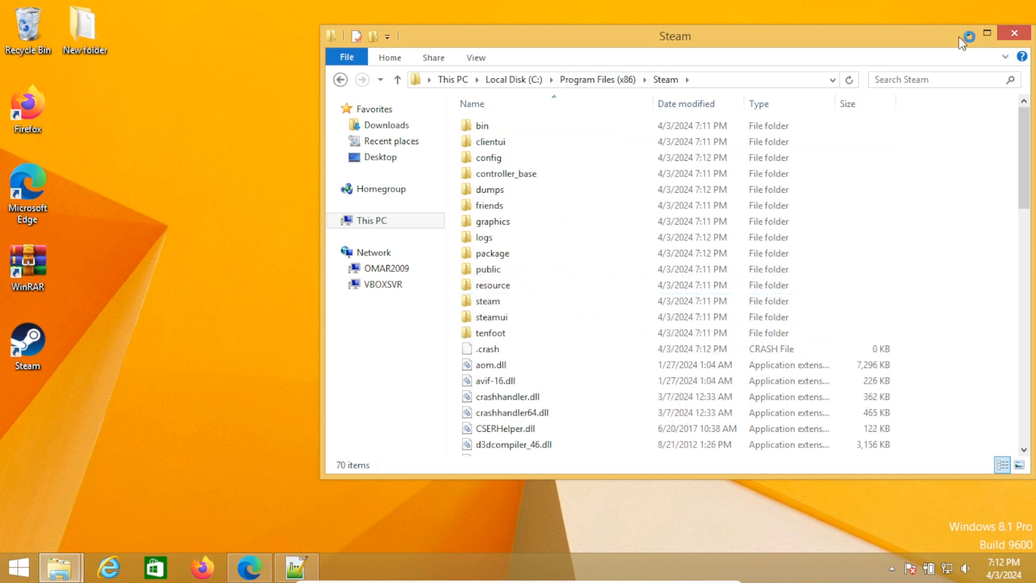
left_click(1014, 32)
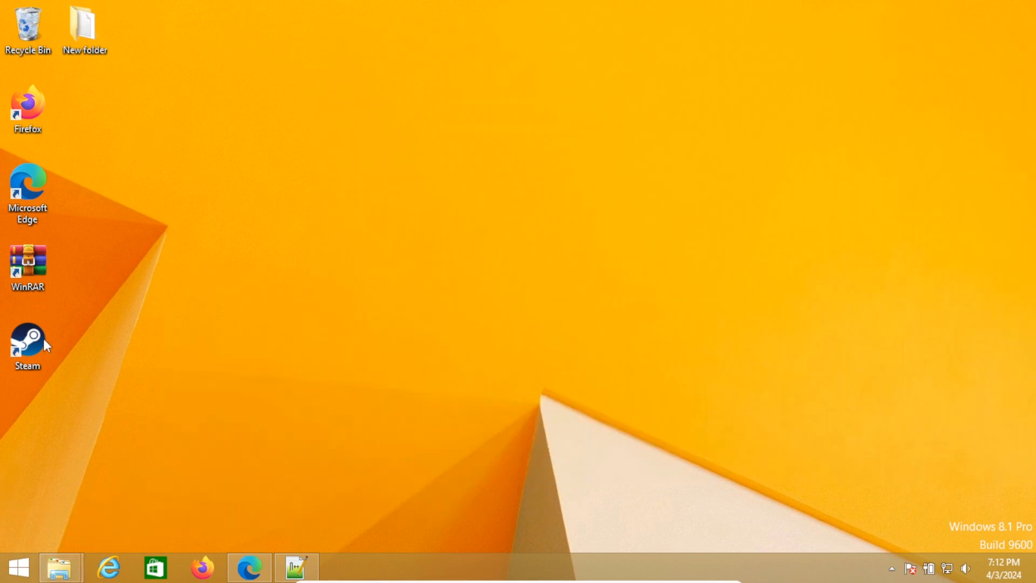
mouse_move(27, 344)
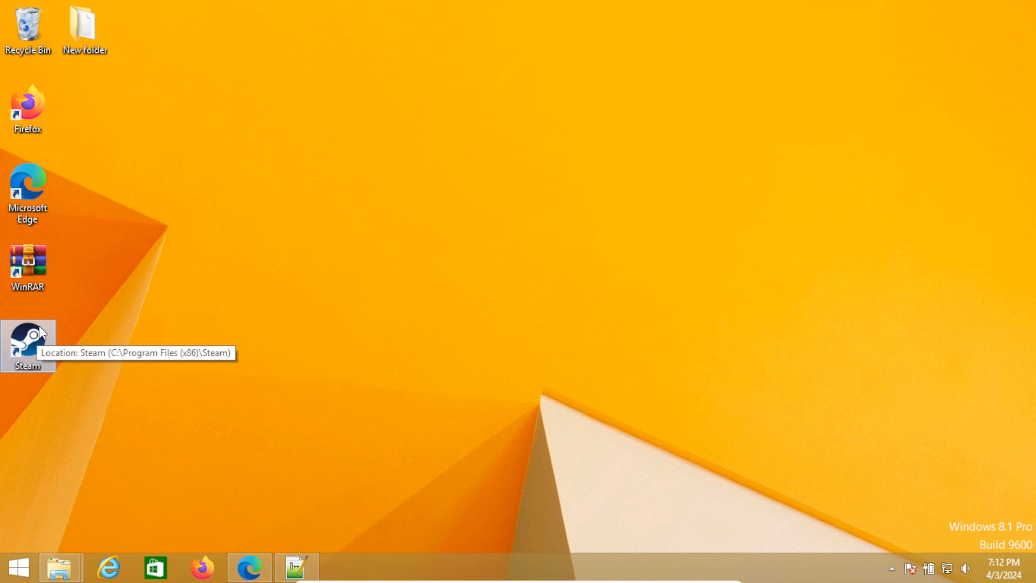
mouse_move(120, 481)
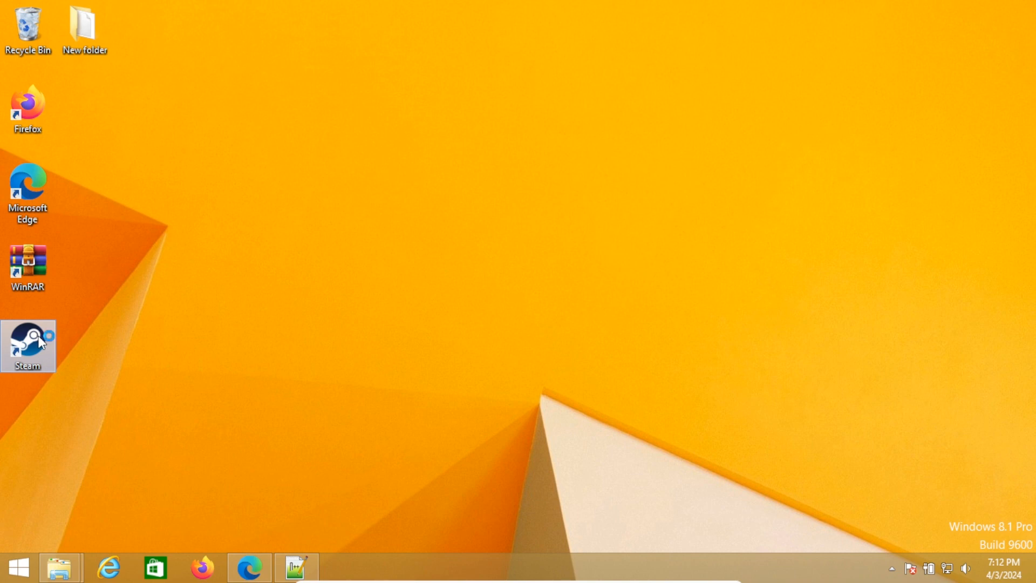
mouse_move(163, 408)
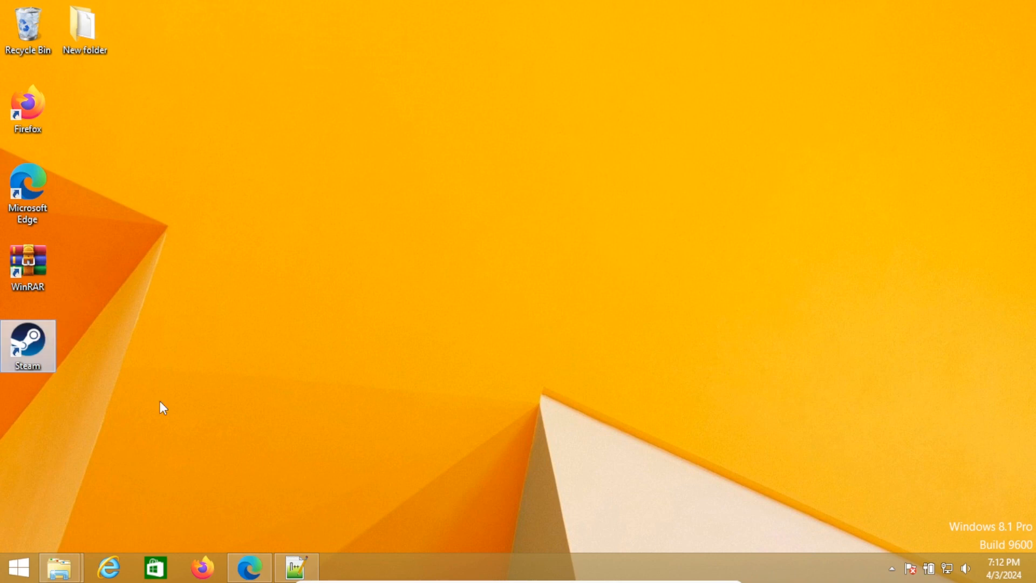
Revisit the YouTube Steam guide in Edge, then create a New Text Document on the desktop
left_click(891, 568)
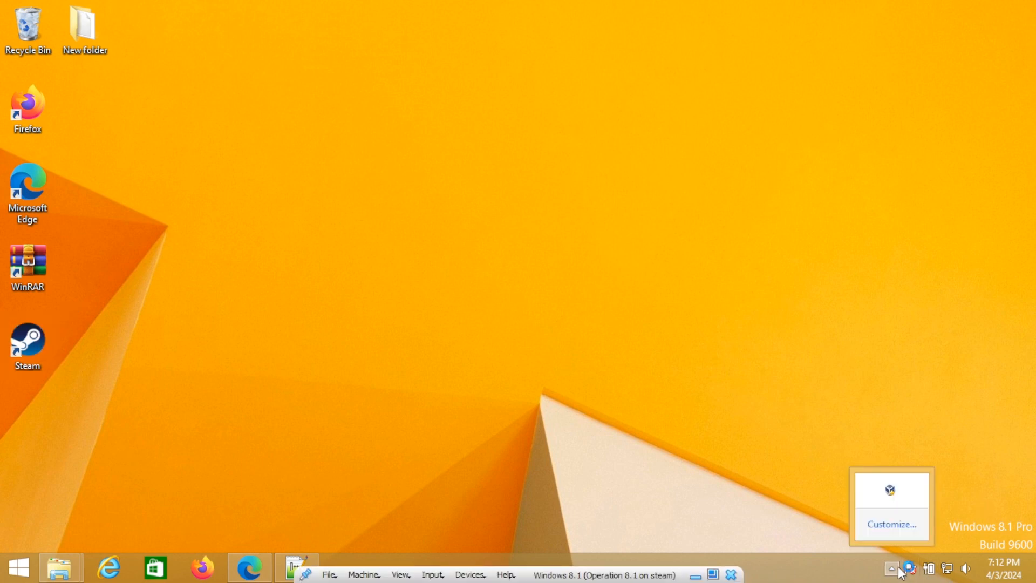
left_click(238, 424)
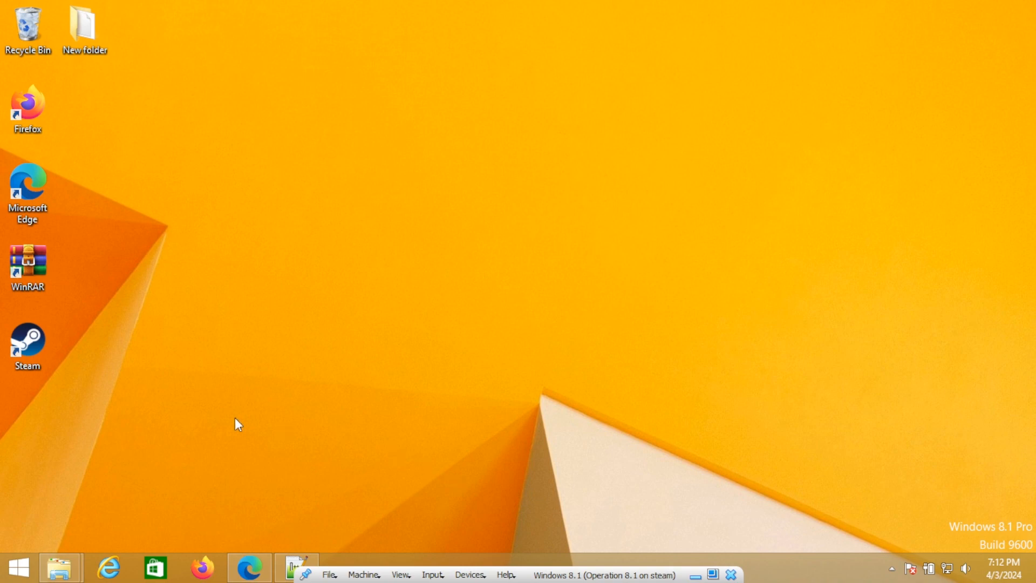
left_click(250, 567)
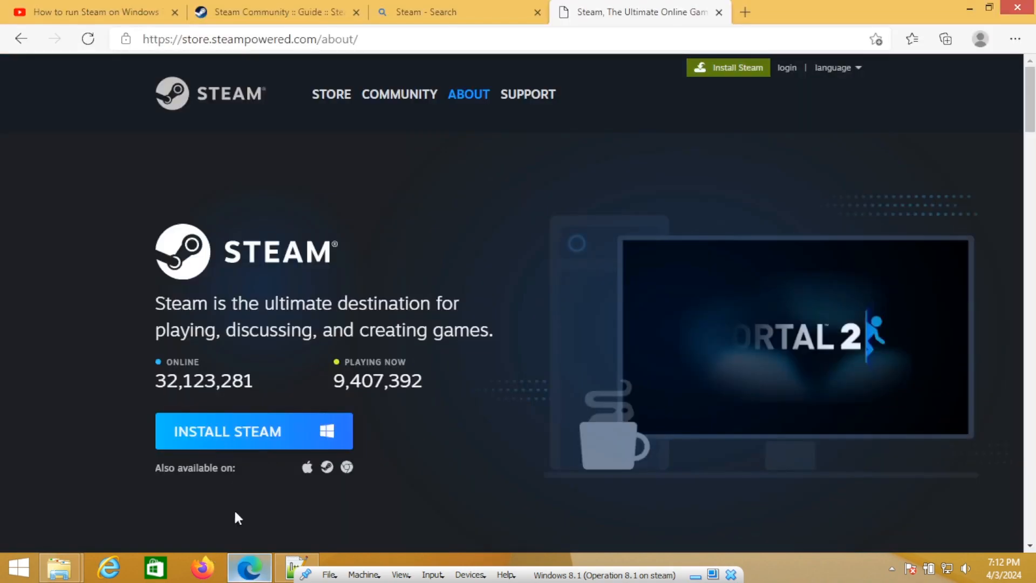
left_click(92, 11)
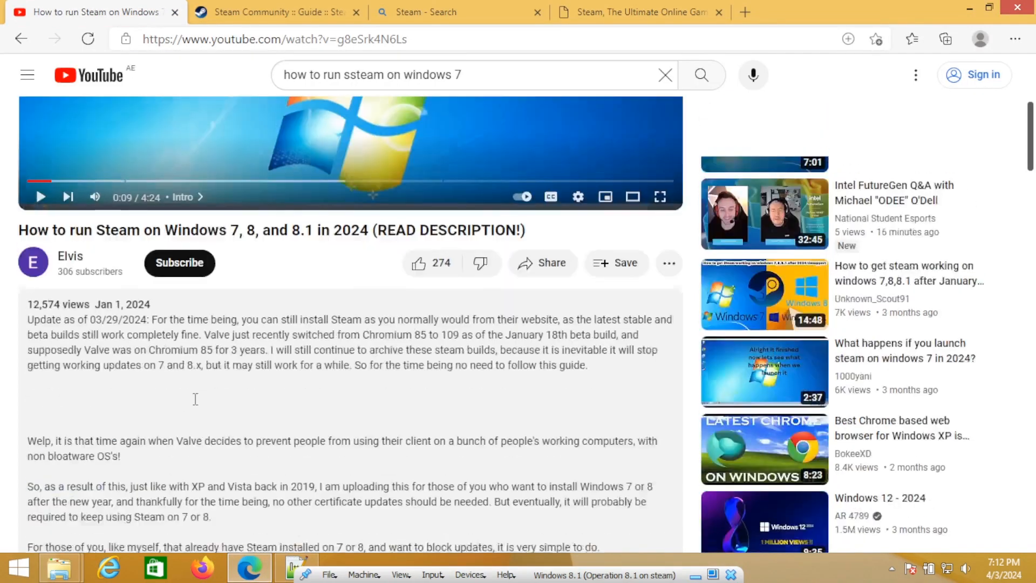
scroll("down", 3)
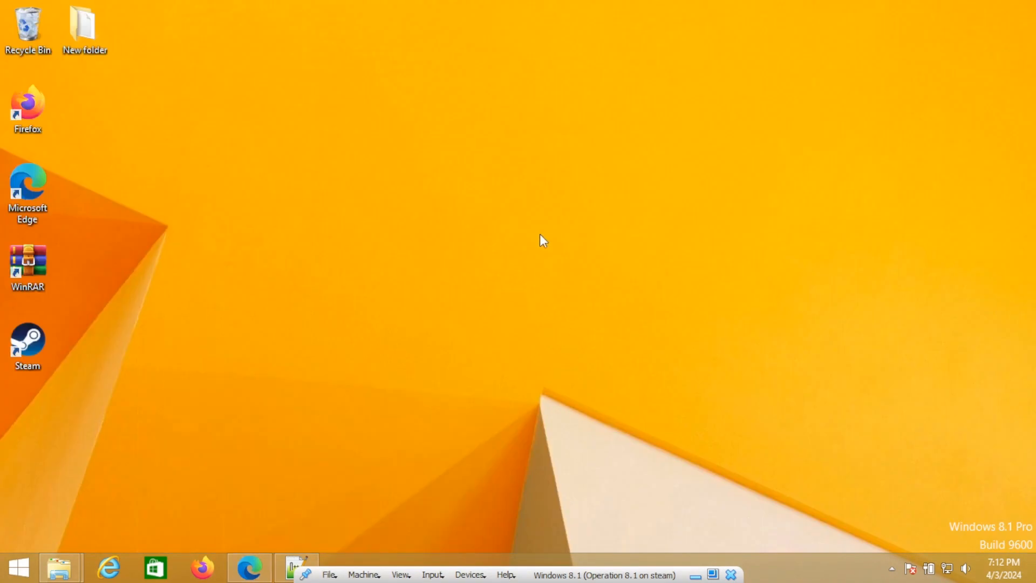
right_click(541, 240)
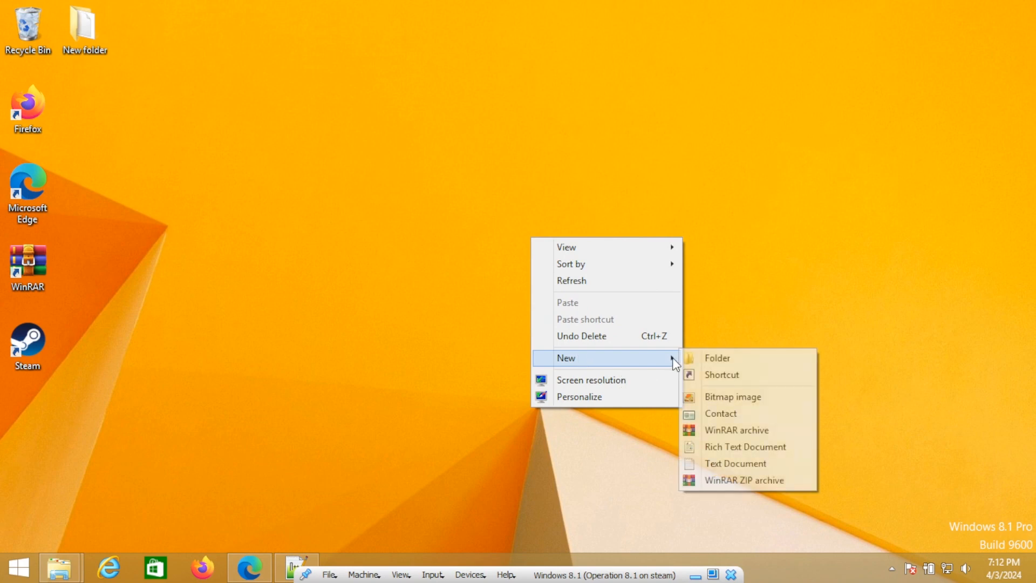
mouse_move(733, 463)
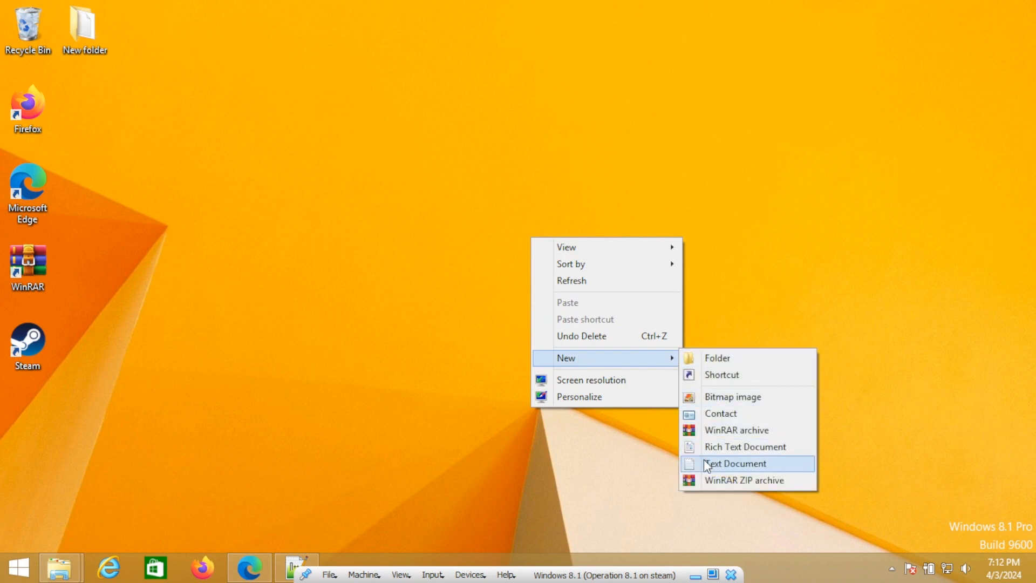
left_click(733, 463)
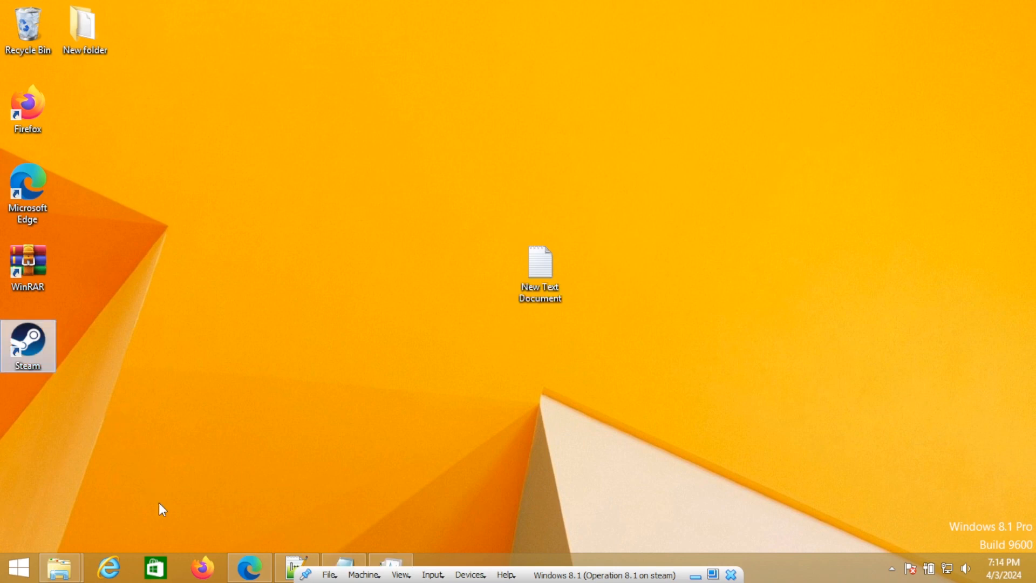
Open Task Manager and find Steam (32 bit) in the Processes list
left_click(389, 567)
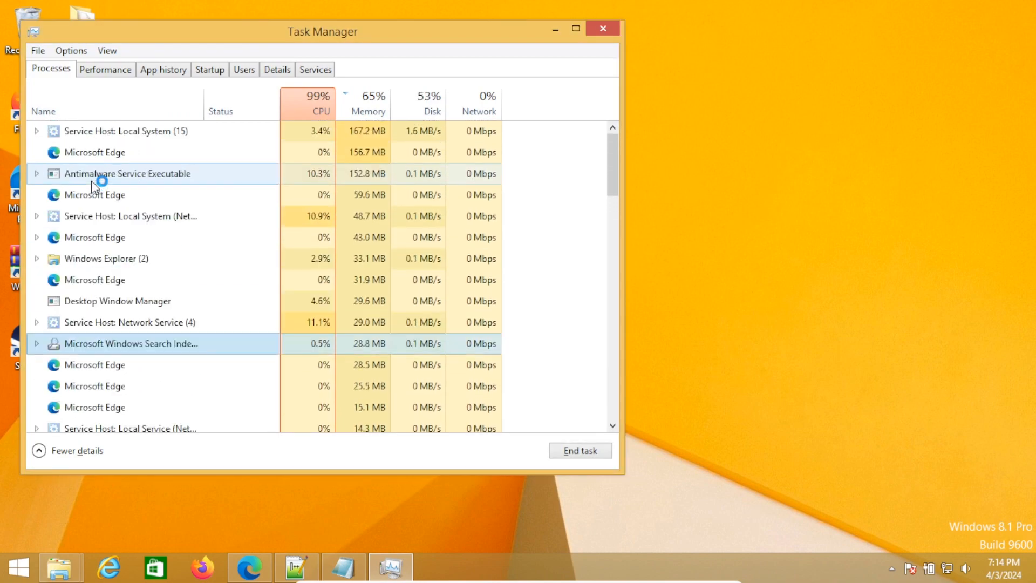
scroll("down", 3)
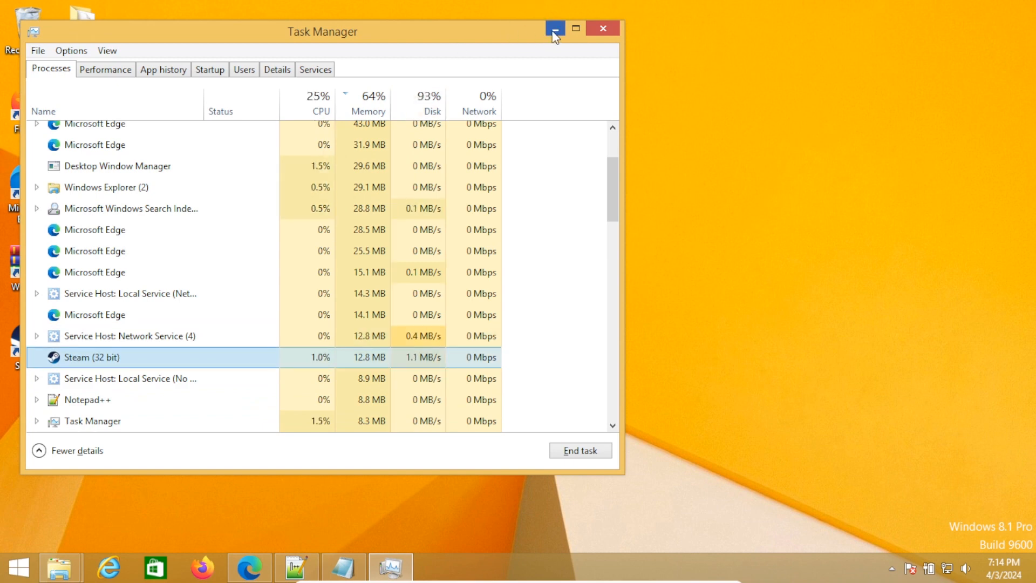
Open New Text Document in Notepad and enter BootStrapperInhibitAll=enable and BootStrapperForceSelfUpdate=disable
left_click(554, 29)
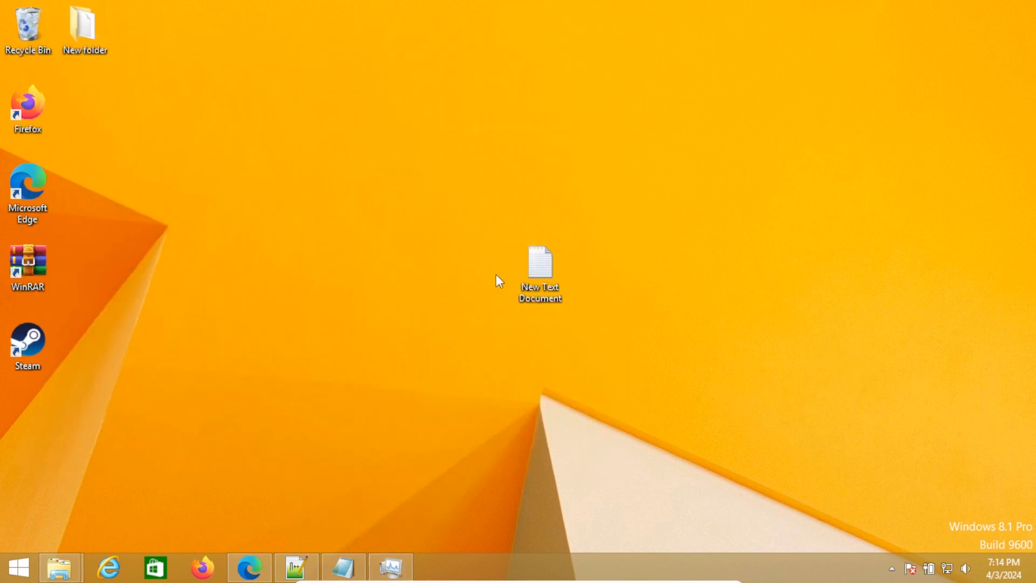
double_click(540, 264)
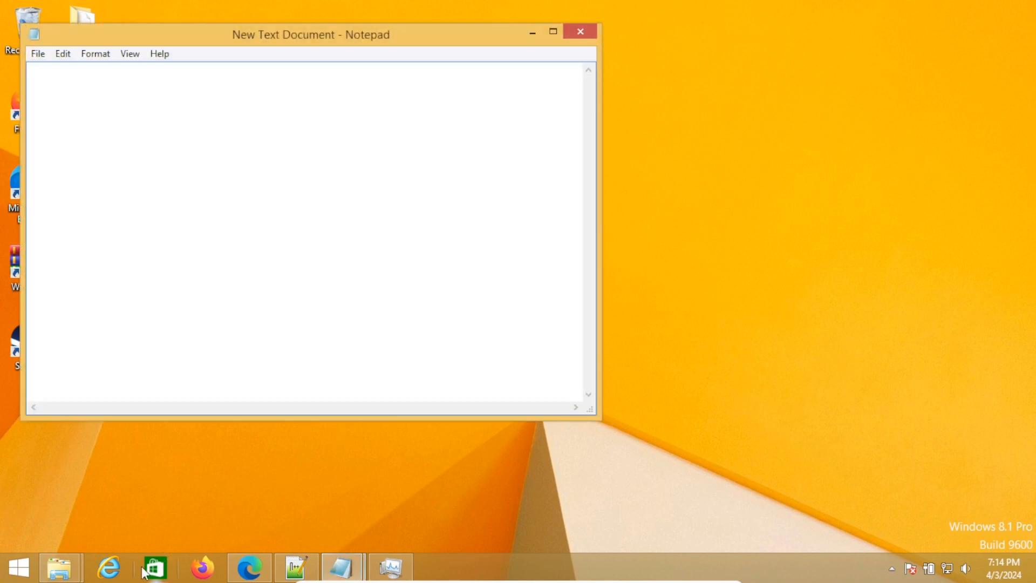
left_click(248, 567)
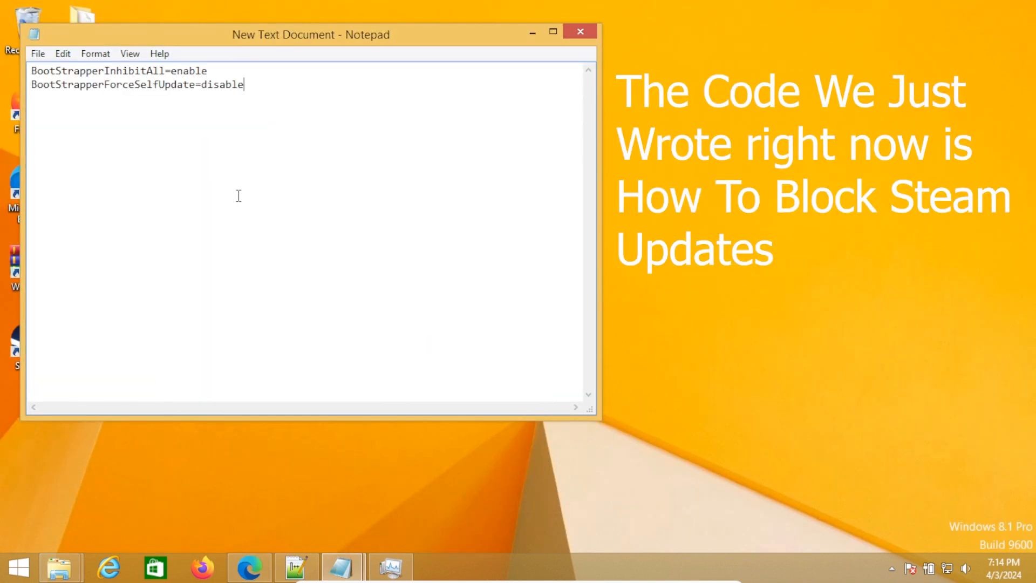
Start Save As with type All Files and file name steam.cfg
left_click(37, 54)
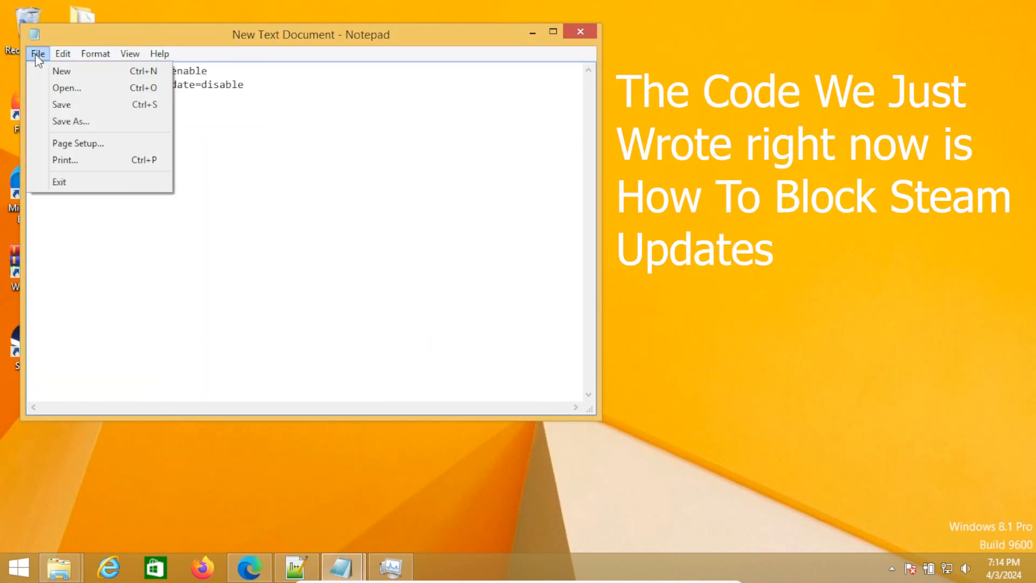
left_click(70, 121)
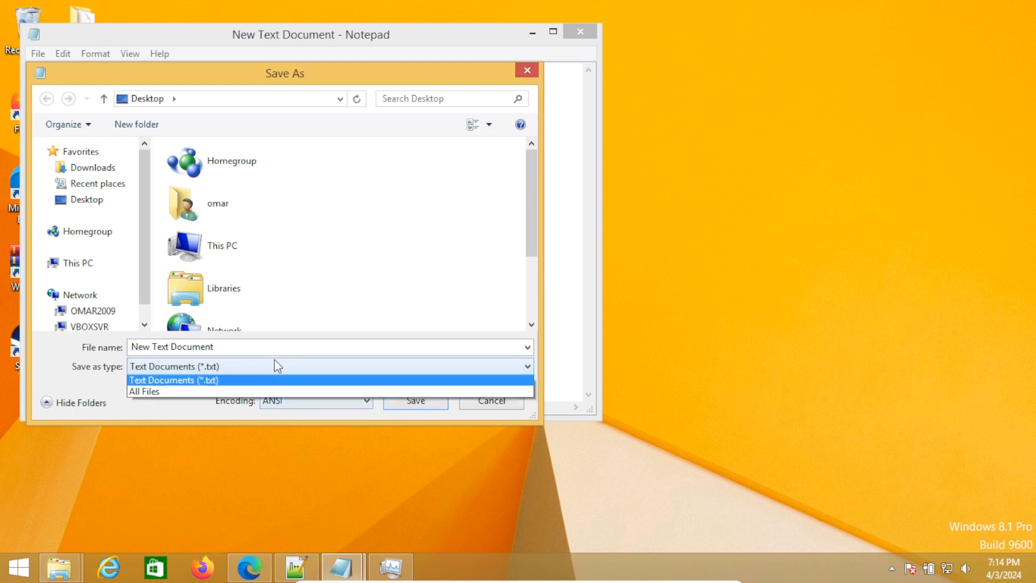
left_click(144, 391)
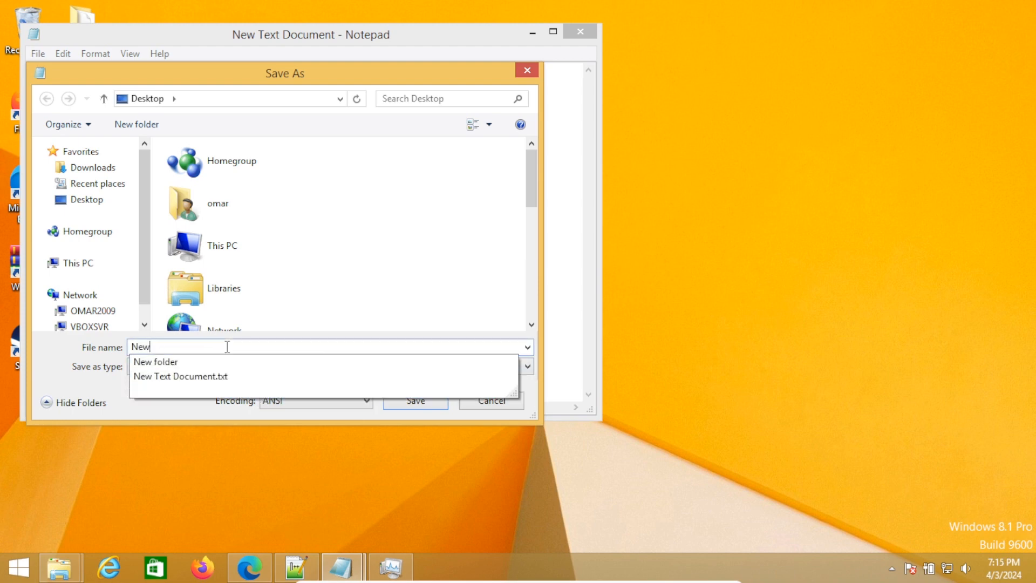
type("steam.cfg")
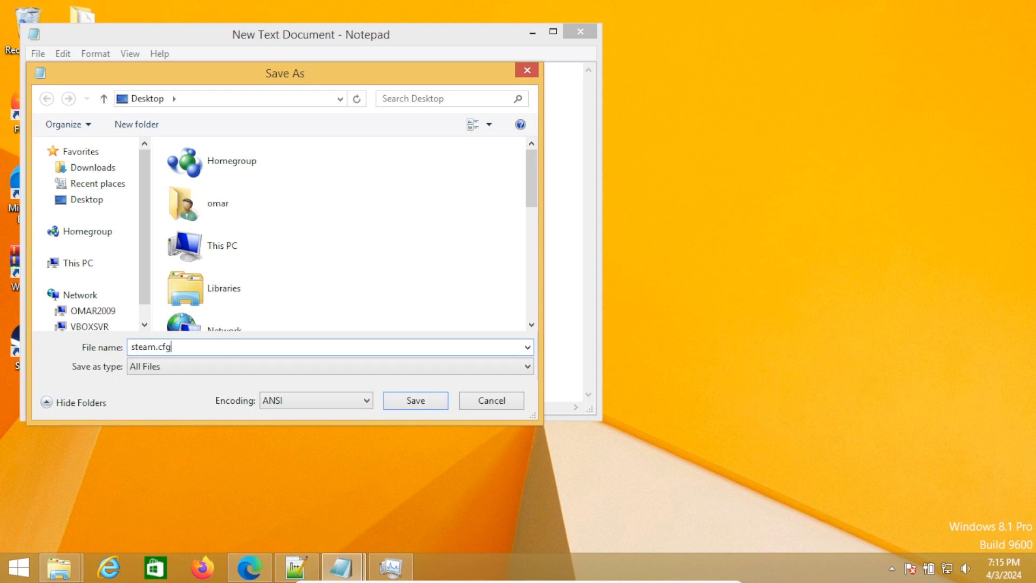
left_click(86, 199)
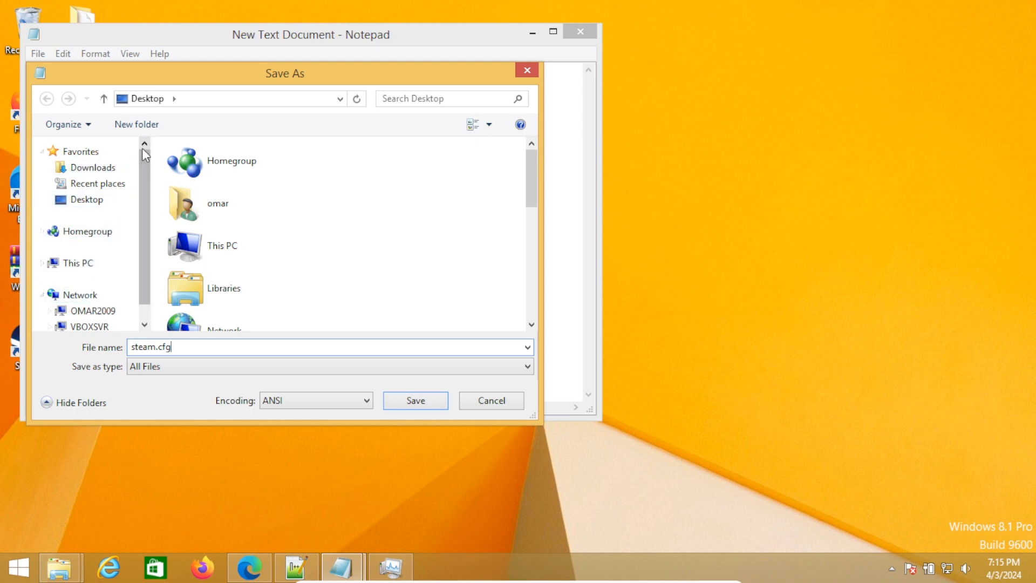
Browse to C:\Program Files (x86)\Steam and save steam.cfg there
left_click(86, 288)
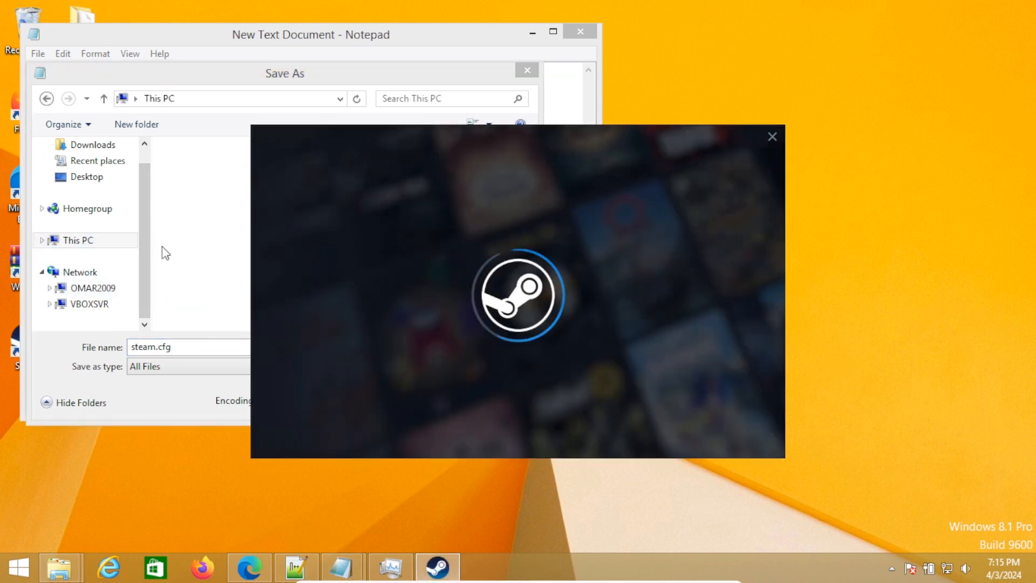
mouse_move(240, 45)
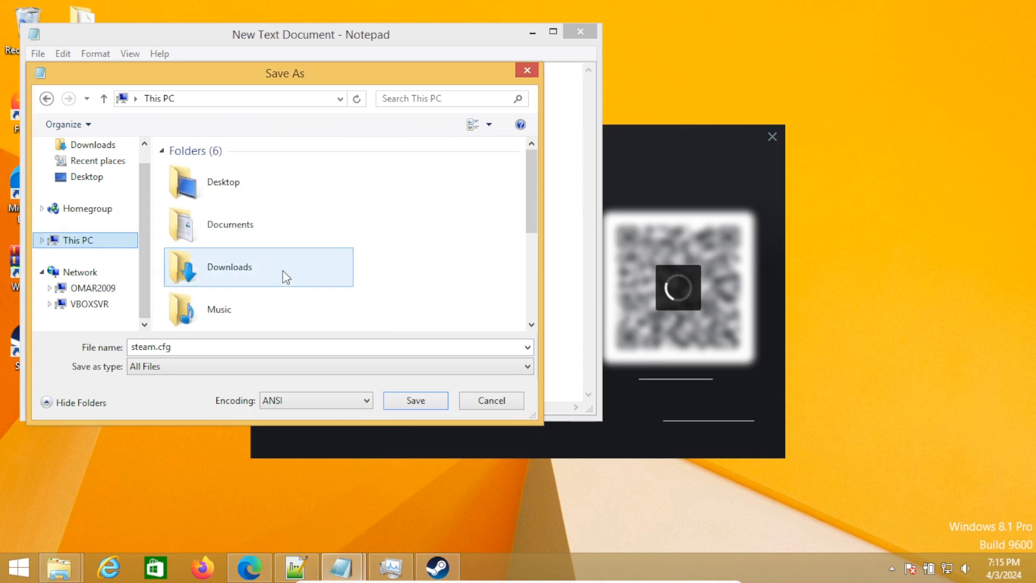
left_click(218, 309)
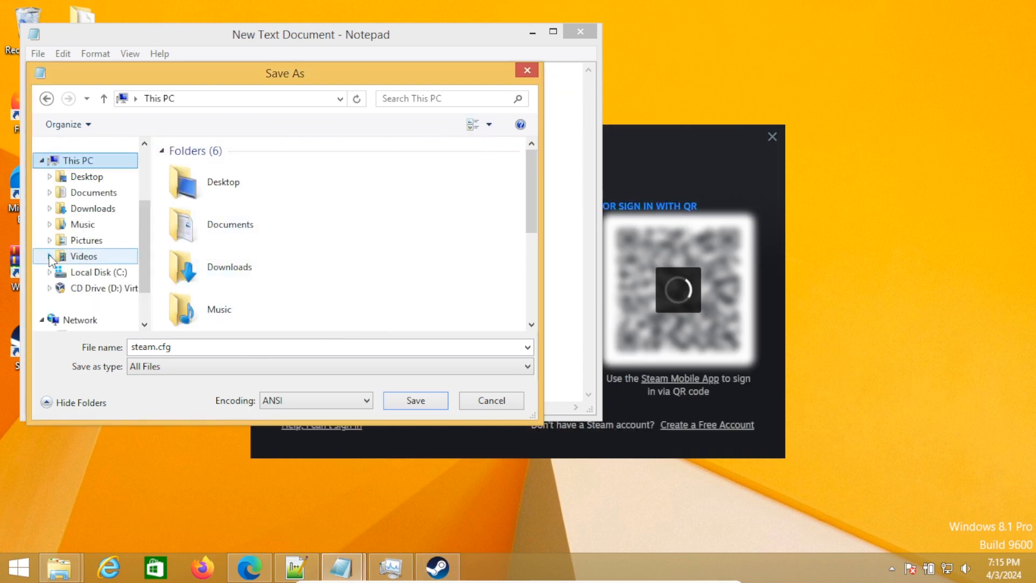
left_click(96, 271)
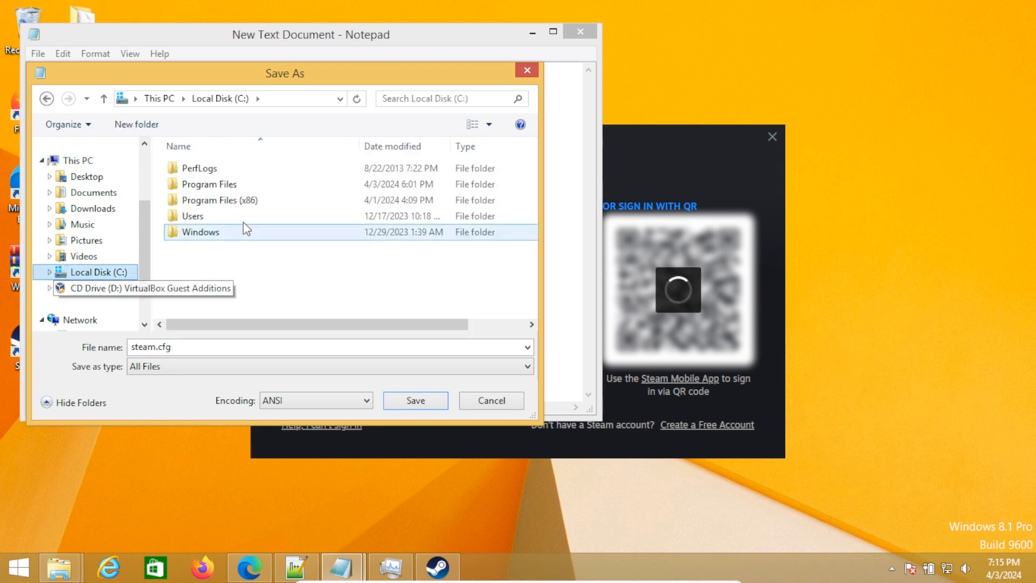
double_click(218, 200)
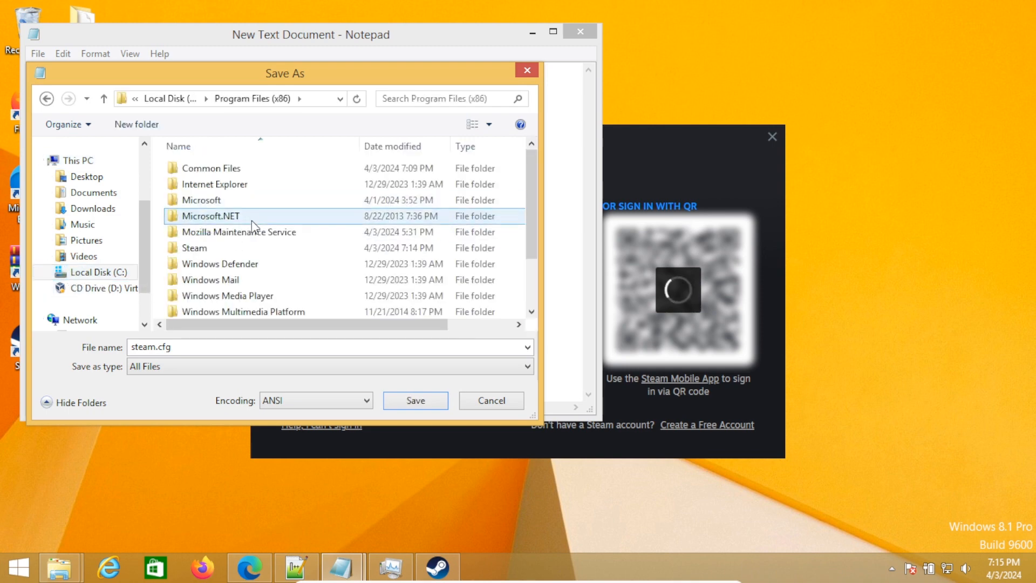
double_click(194, 247)
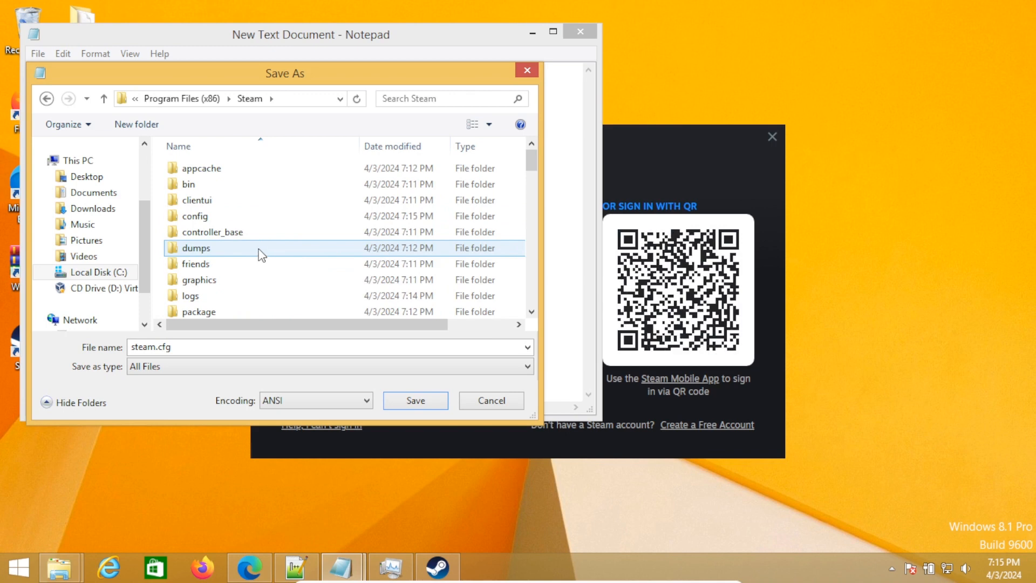
scroll("down", 3)
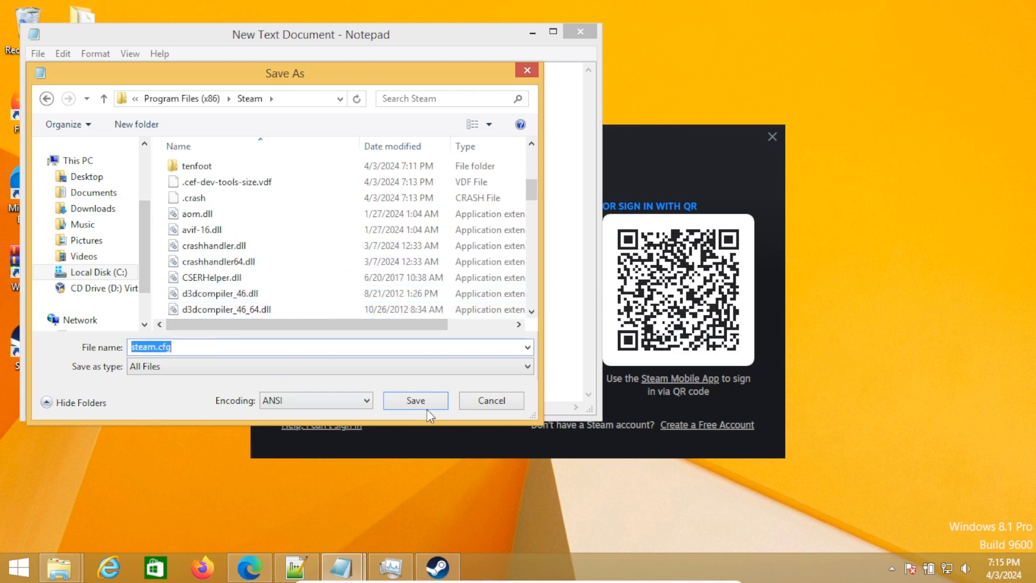
left_click(415, 400)
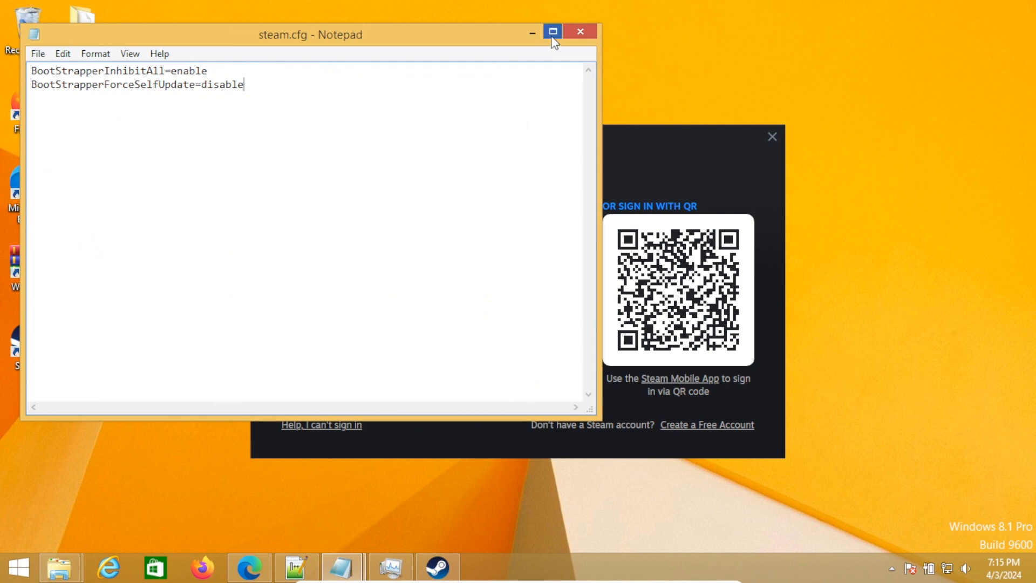
Minimize Notepad and close the Steam sign-in window so Steam exits
left_click(580, 31)
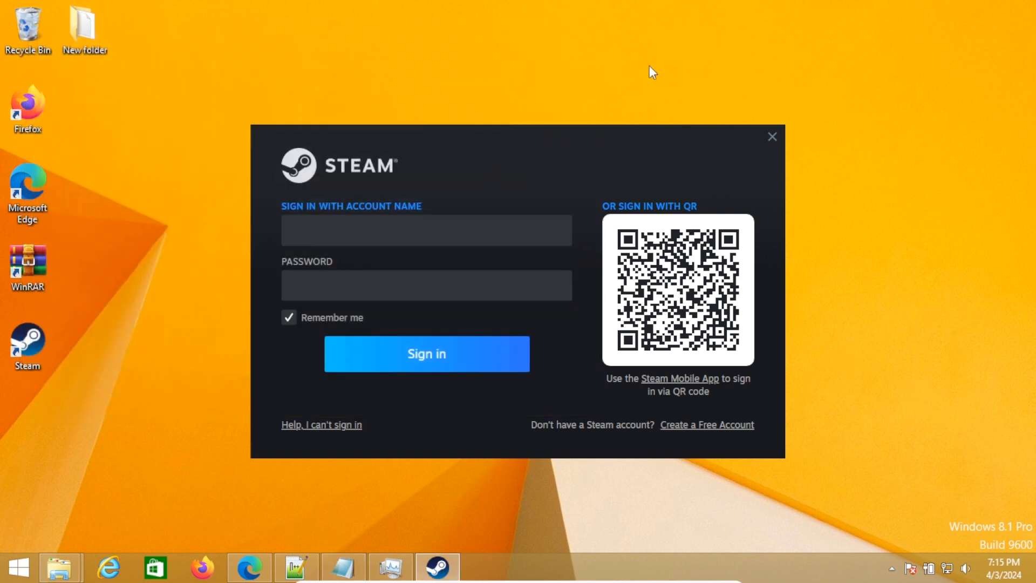
mouse_move(772, 137)
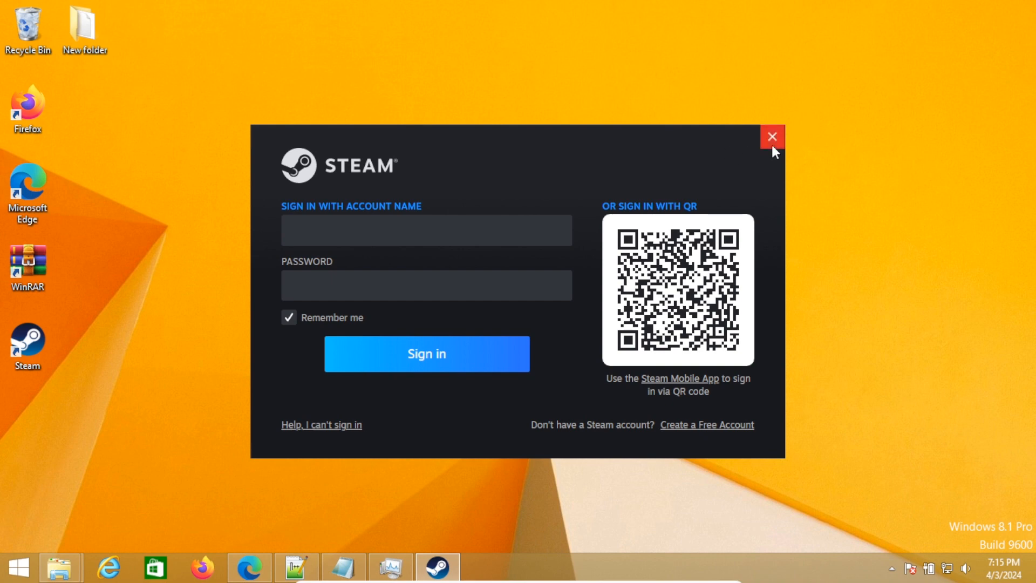
left_click(772, 136)
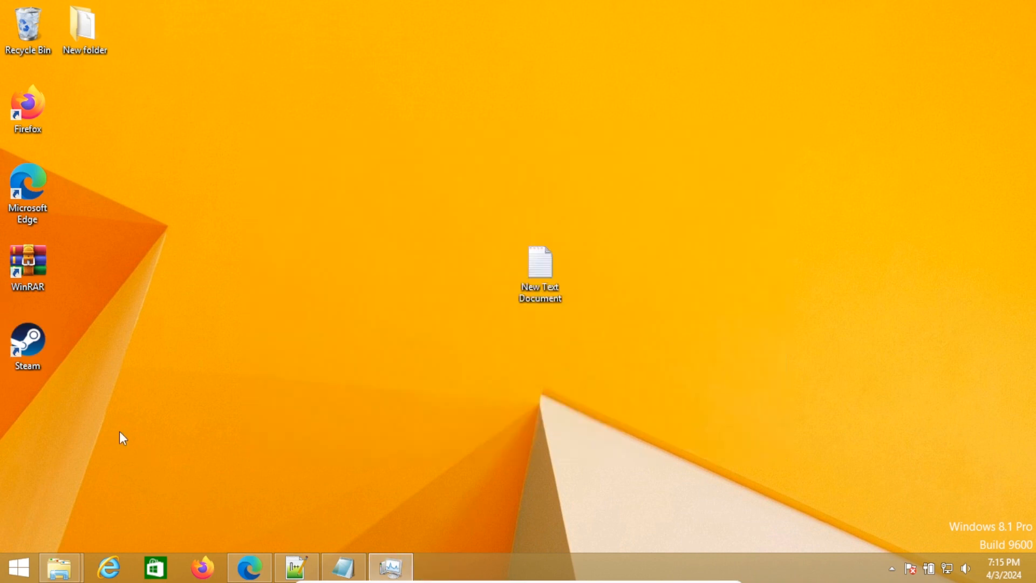
mouse_move(27, 344)
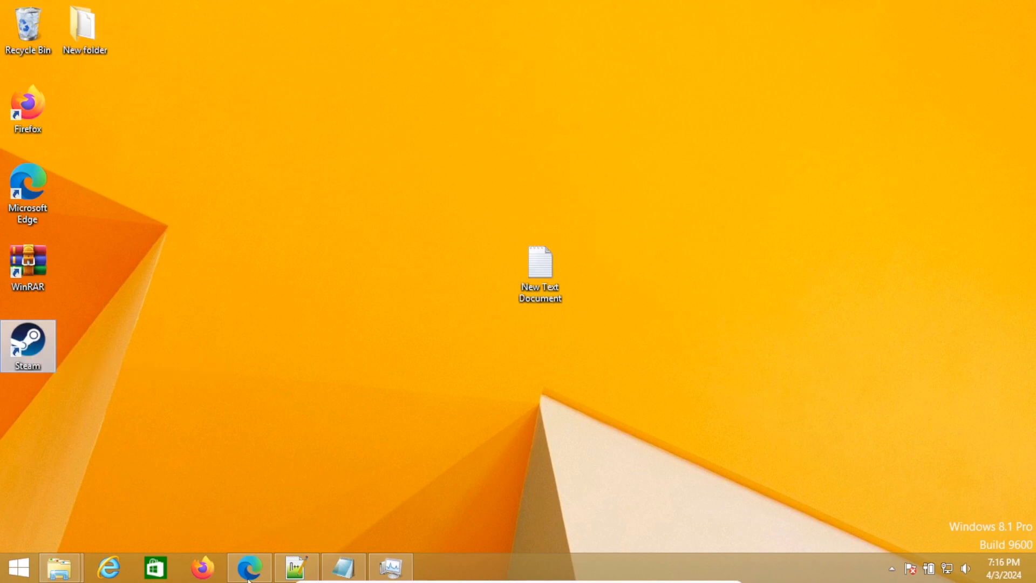
left_click(248, 567)
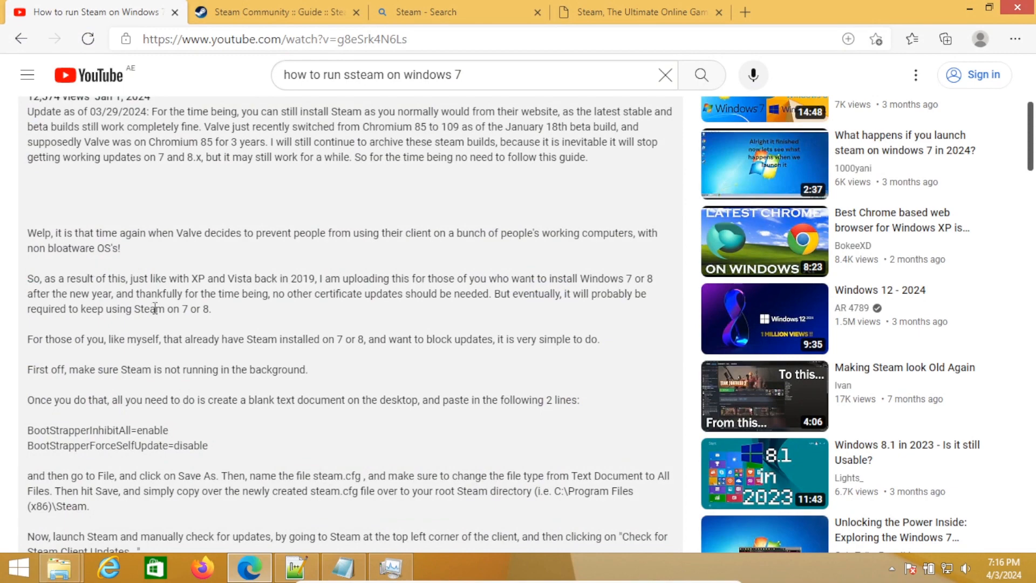
scroll("down", 3)
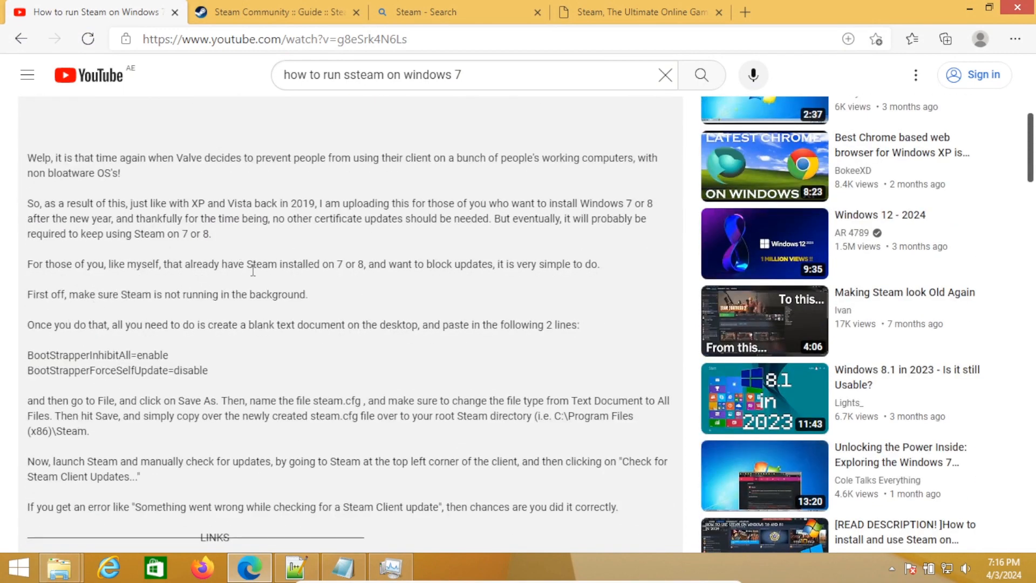
mouse_move(126, 316)
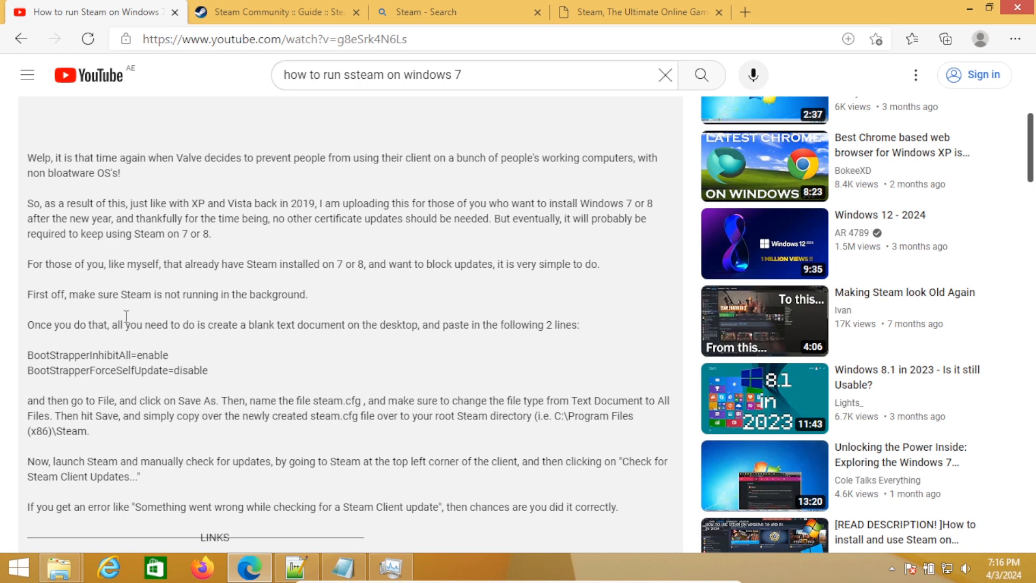
mouse_move(477, 437)
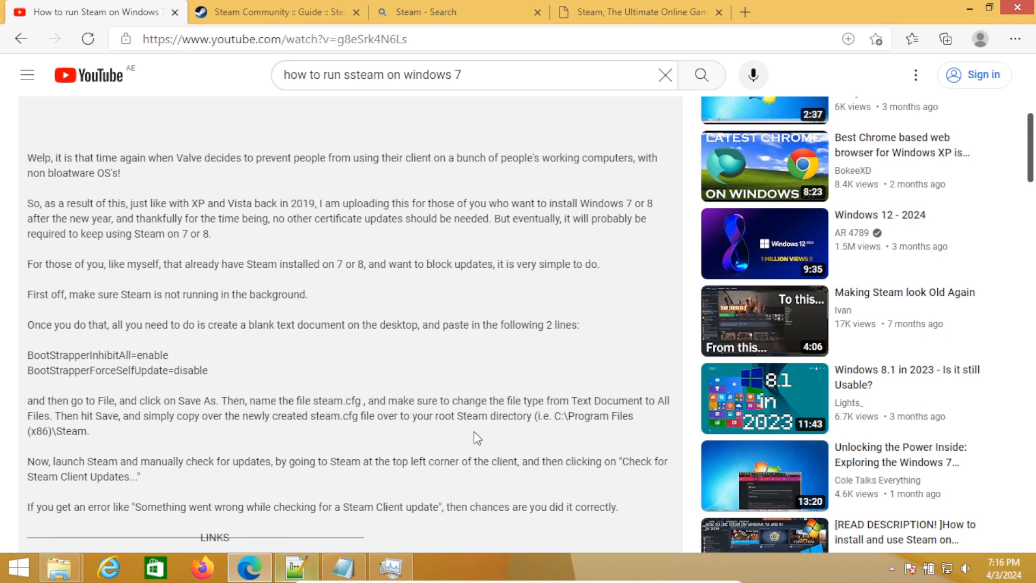
mouse_move(257, 409)
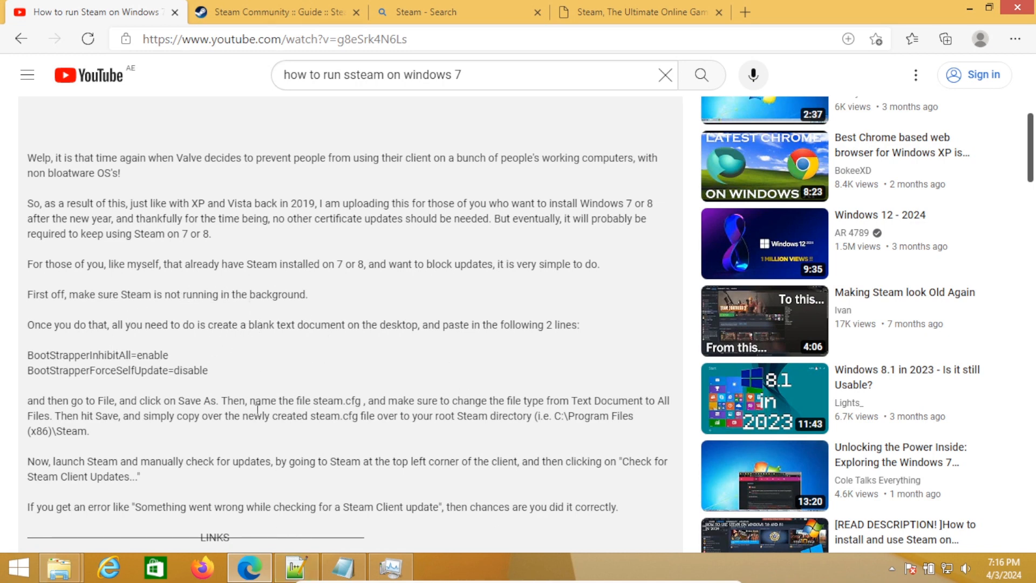
scroll("down", 3)
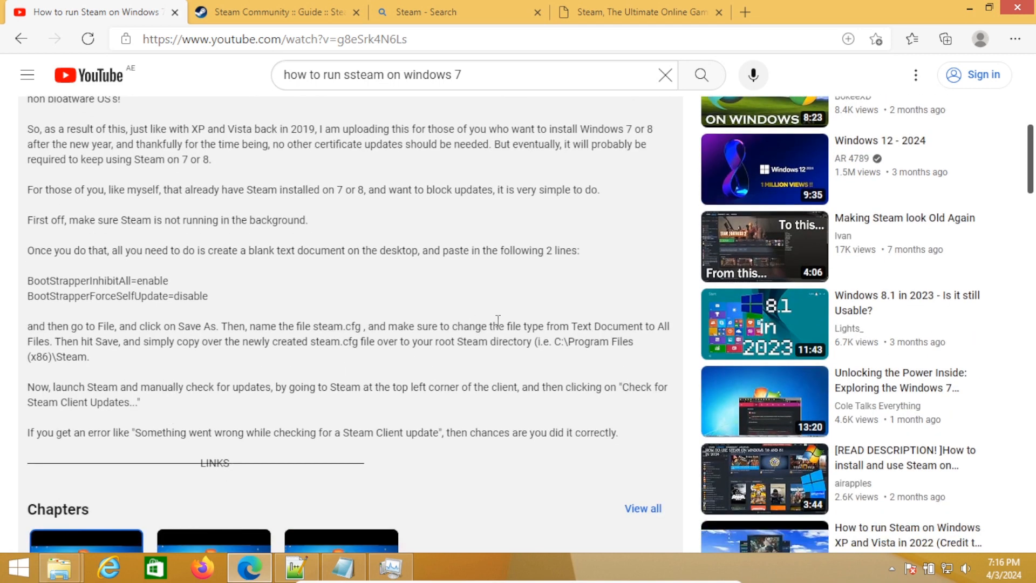
mouse_move(192, 391)
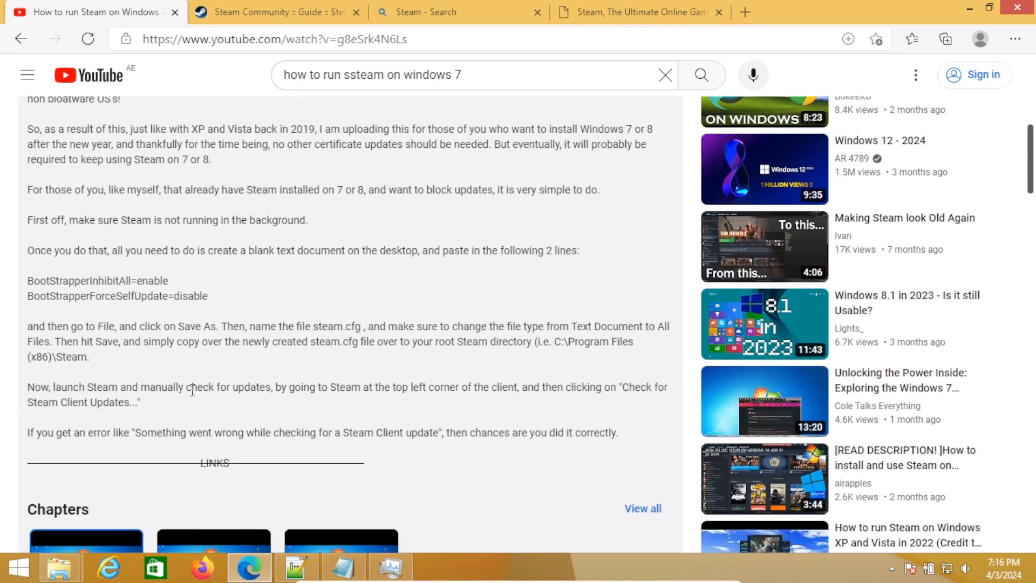
mouse_move(479, 383)
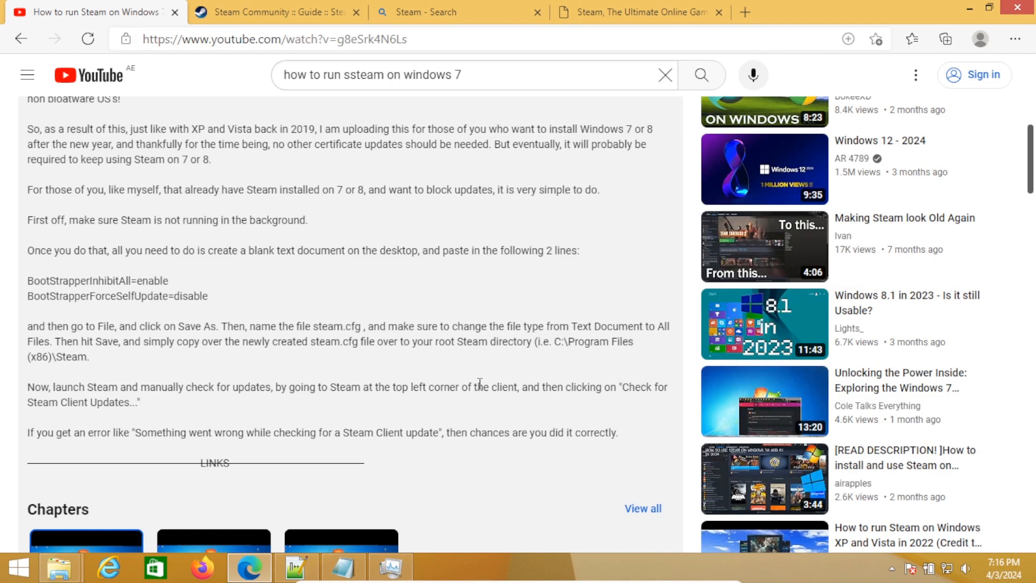
mouse_move(554, 393)
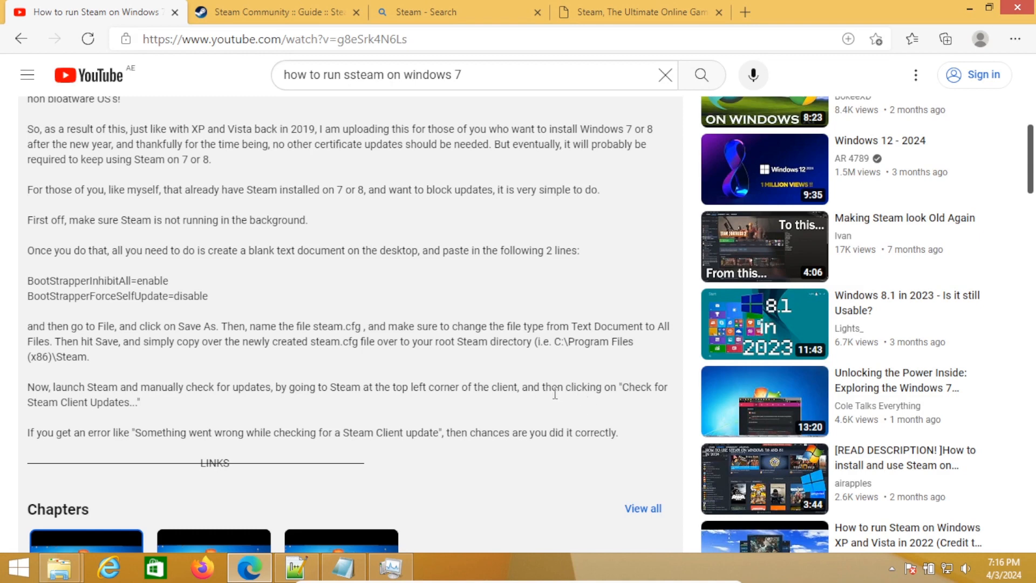
mouse_move(972, 7)
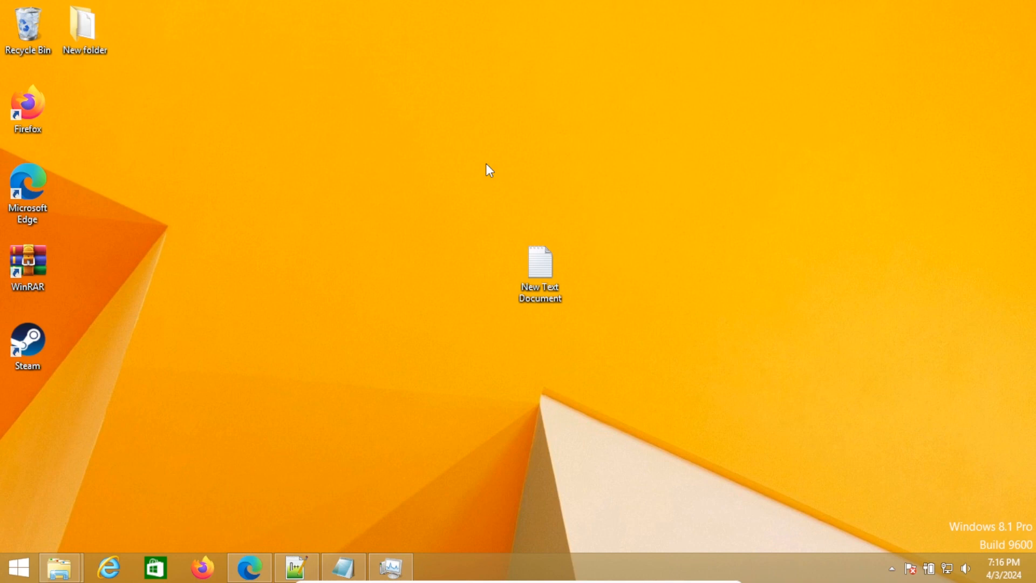
mouse_move(9, 324)
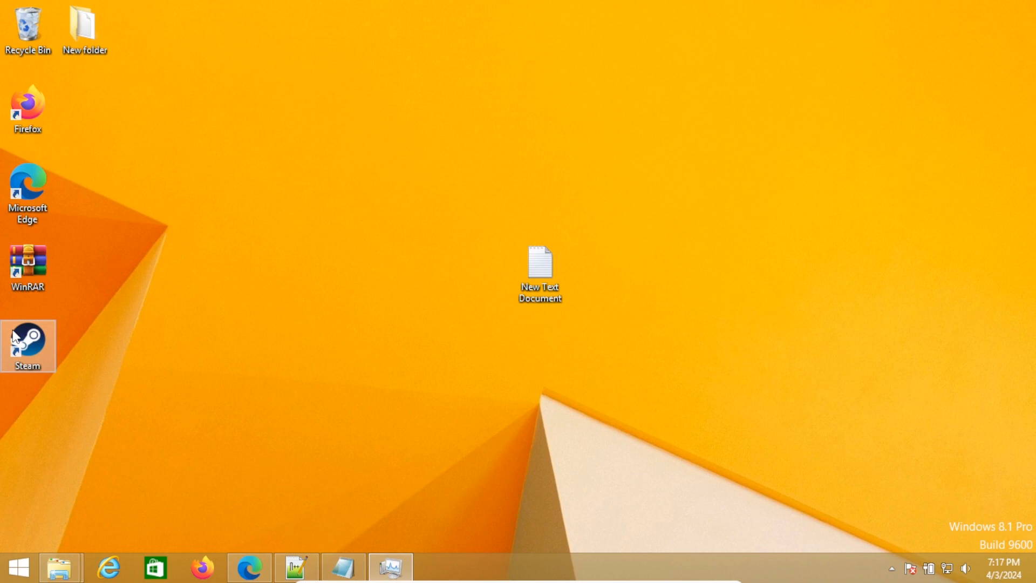
Relaunch Steam and confirm Steam (32 bit) is running in Task Manager
left_click(389, 567)
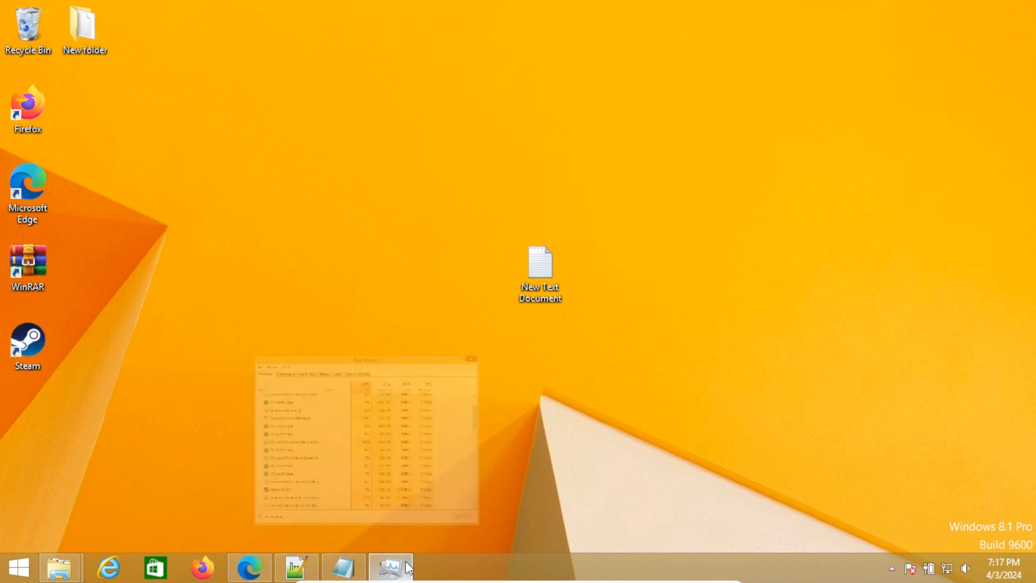
left_click(391, 567)
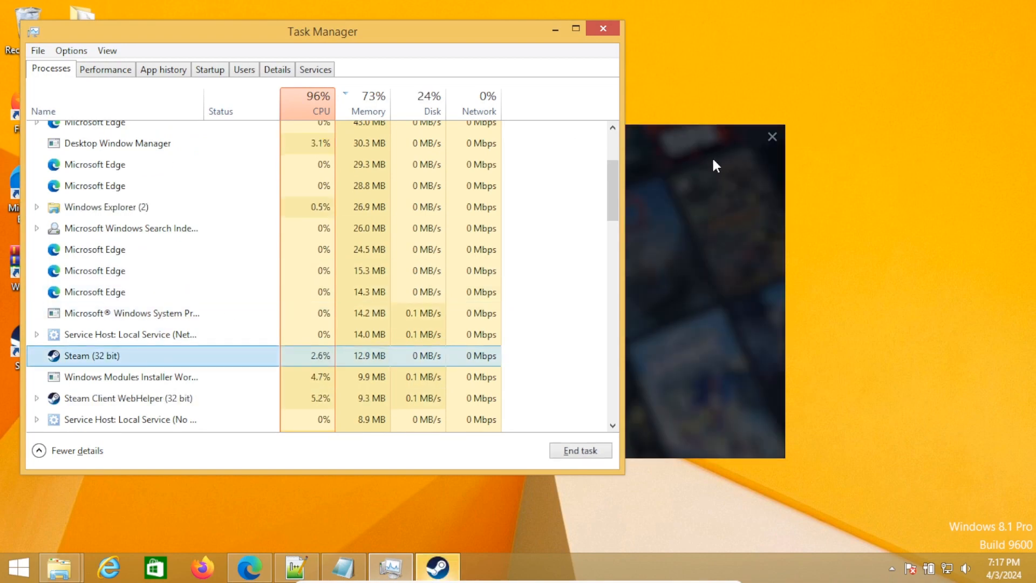
left_click(601, 29)
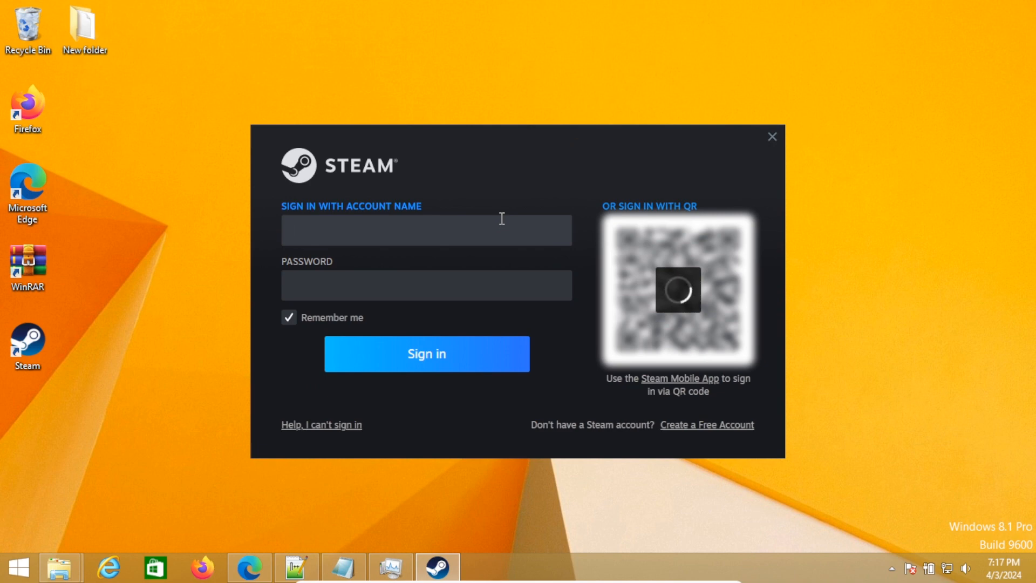
Sign in to Steam as 'thememelo' with the account password
type("thememelord35")
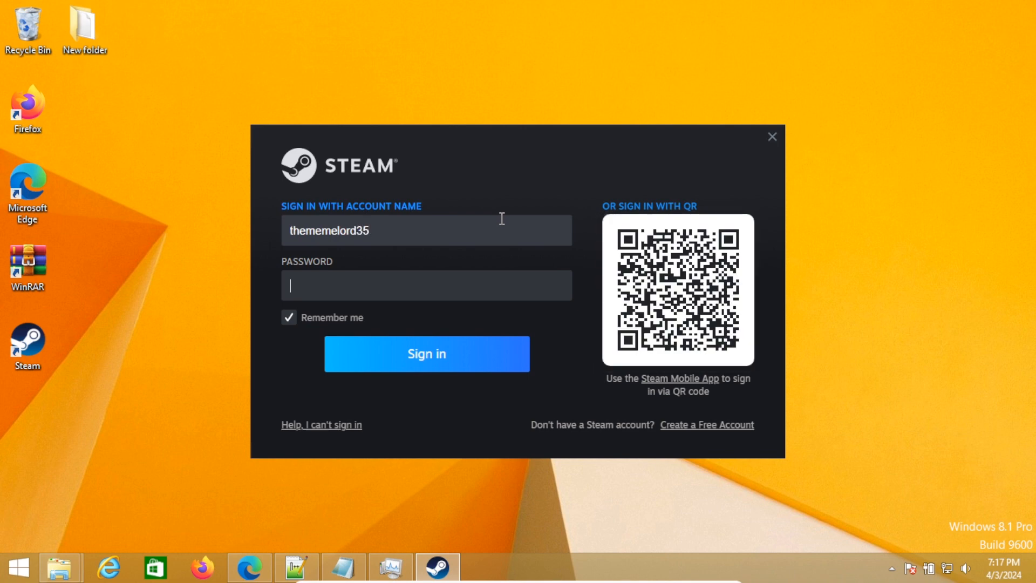
type("•")
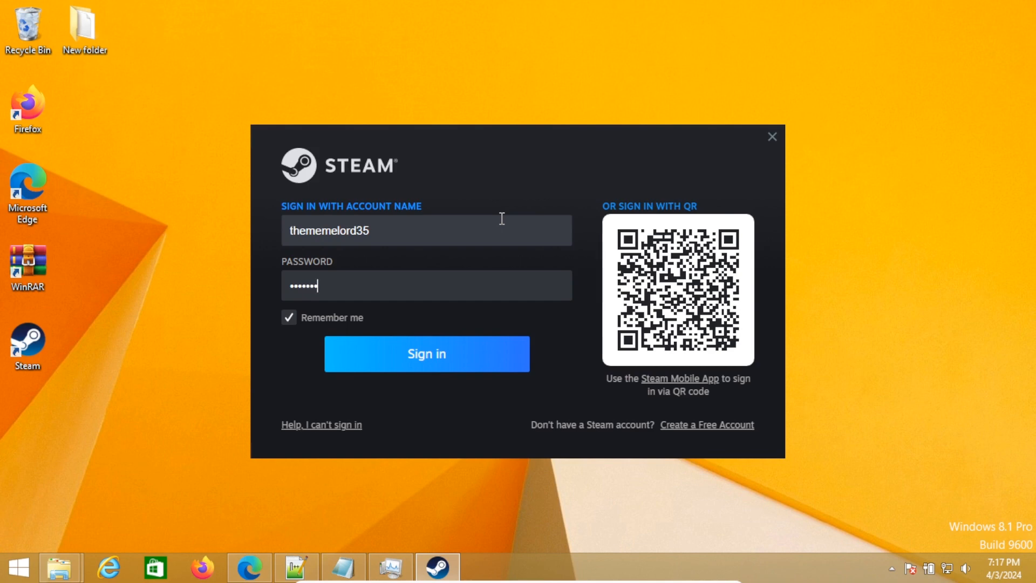
left_click(426, 354)
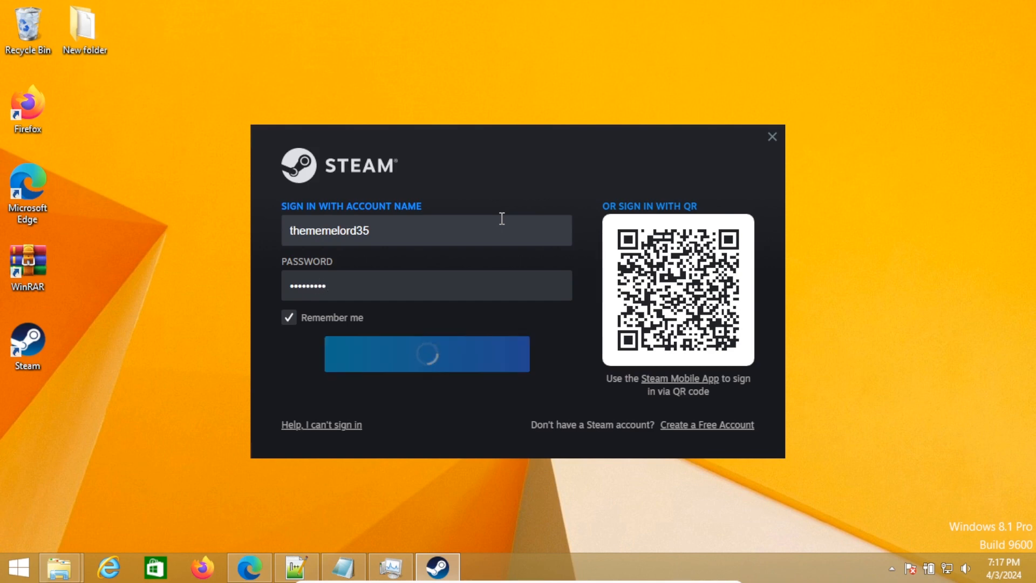
left_click(426, 353)
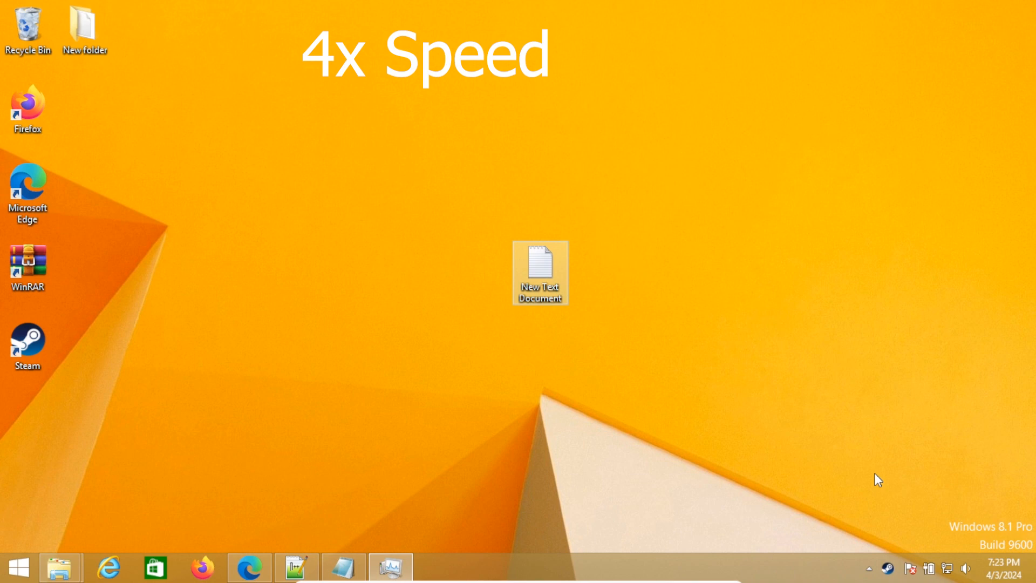
Open the signed-in Steam client window from the tray icon
double_click(27, 344)
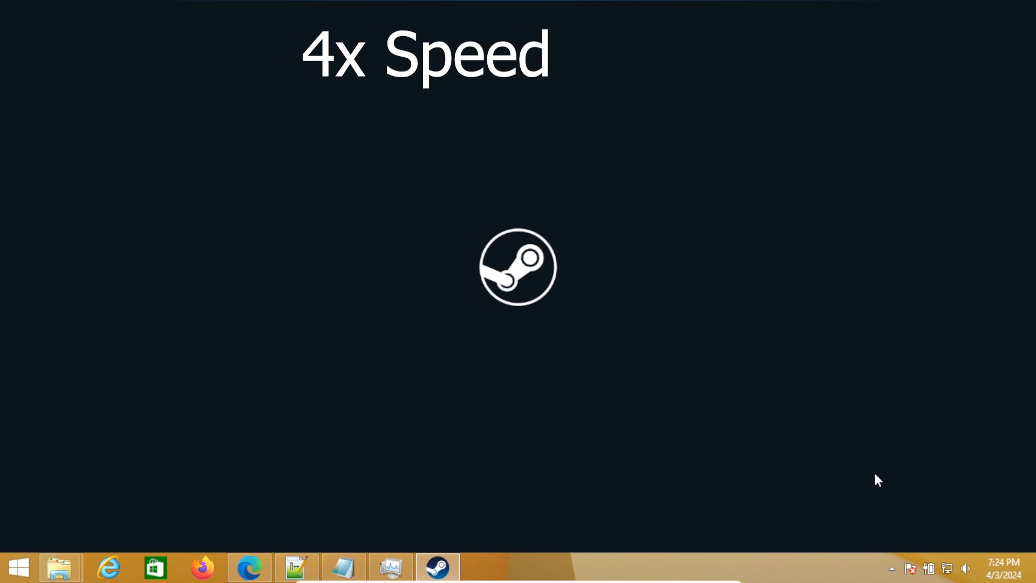
left_click(437, 567)
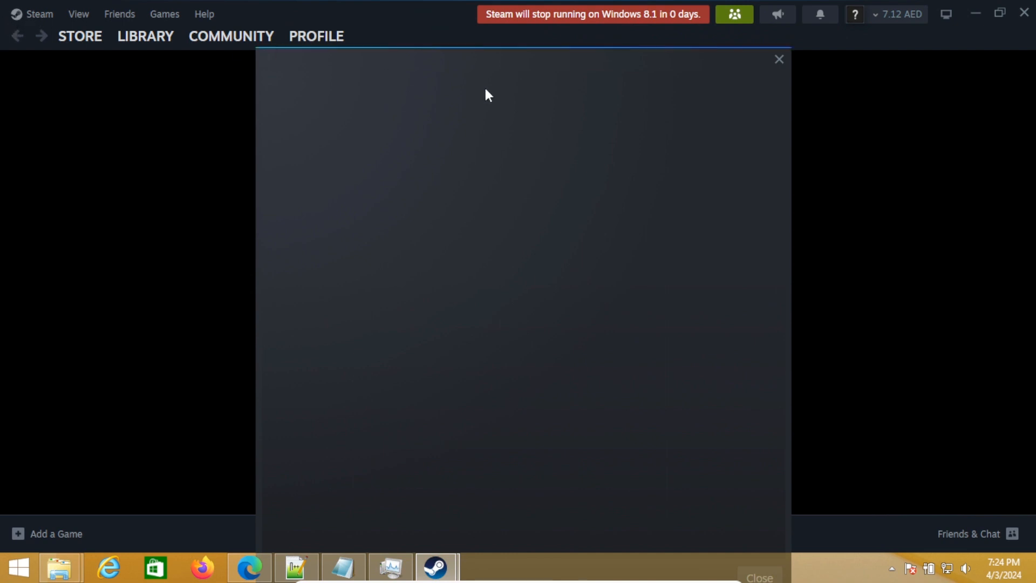
Load the Steam Store page and open the Library menu
left_click(778, 59)
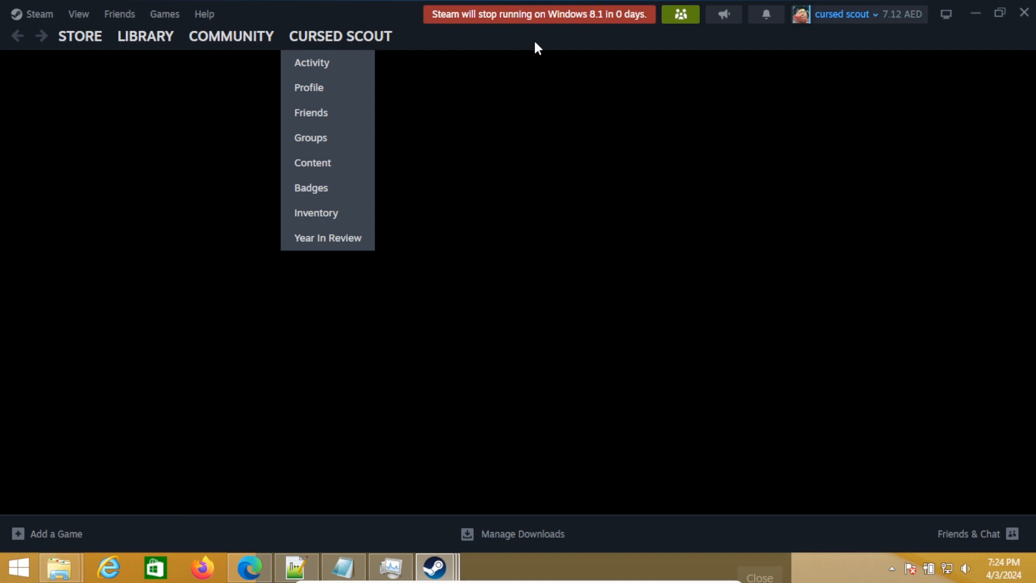
mouse_move(8, 10)
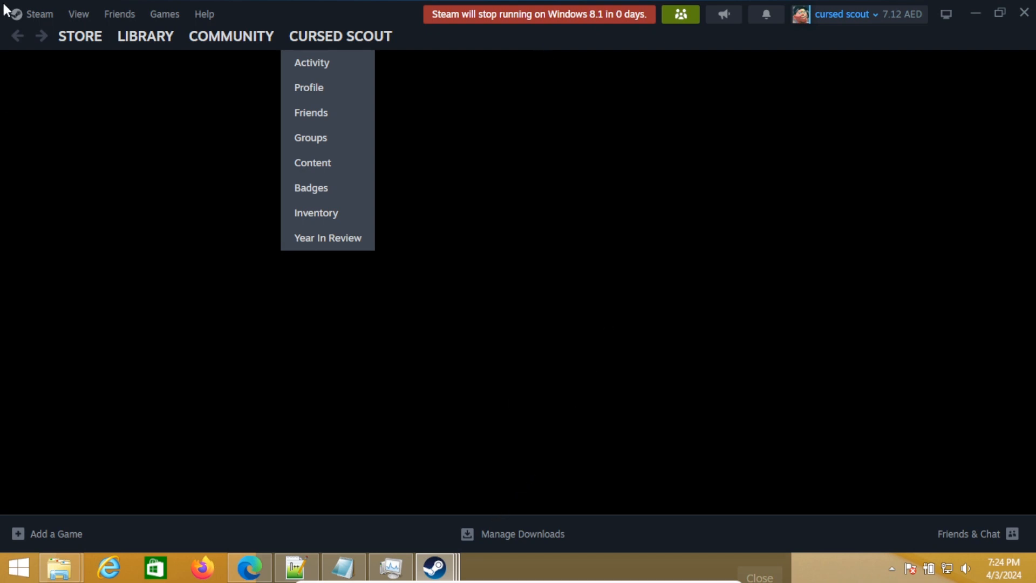
left_click(79, 36)
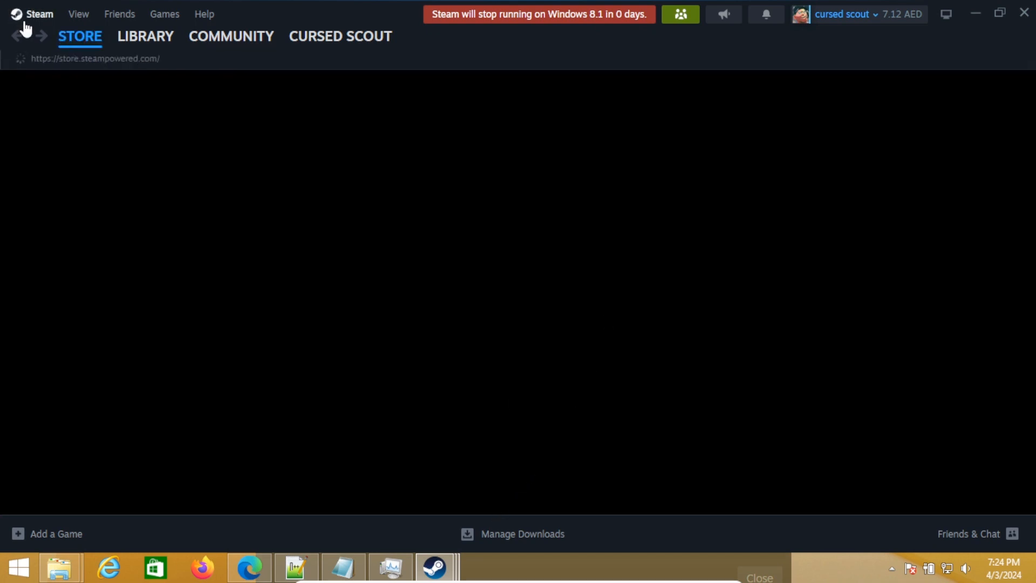
left_click(38, 14)
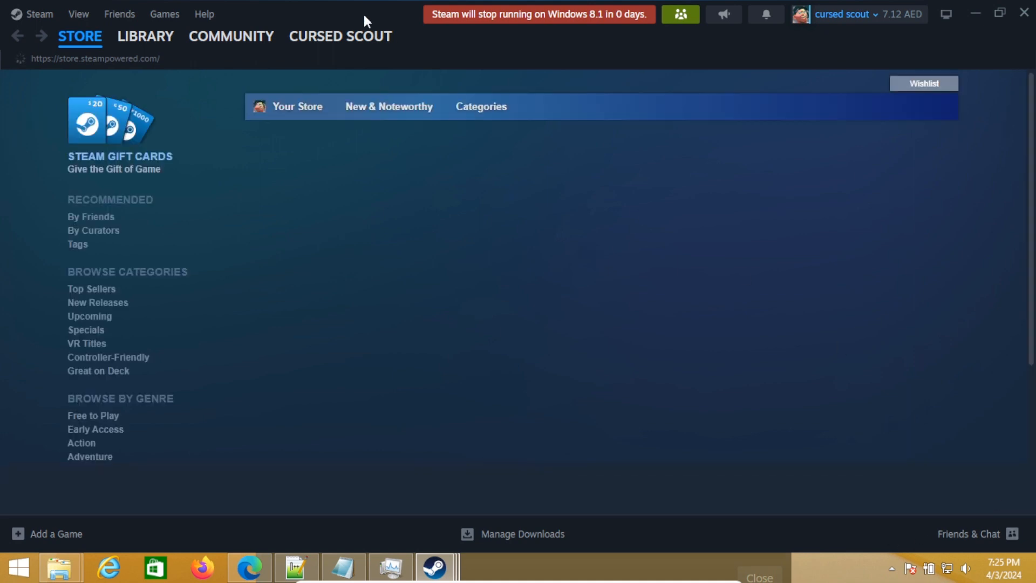
left_click(145, 36)
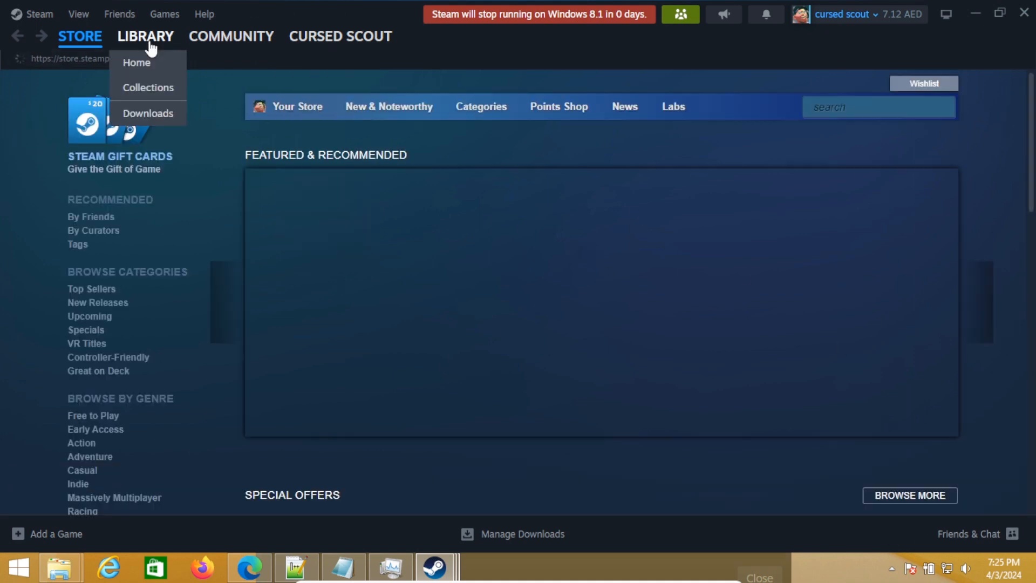
mouse_move(448, 7)
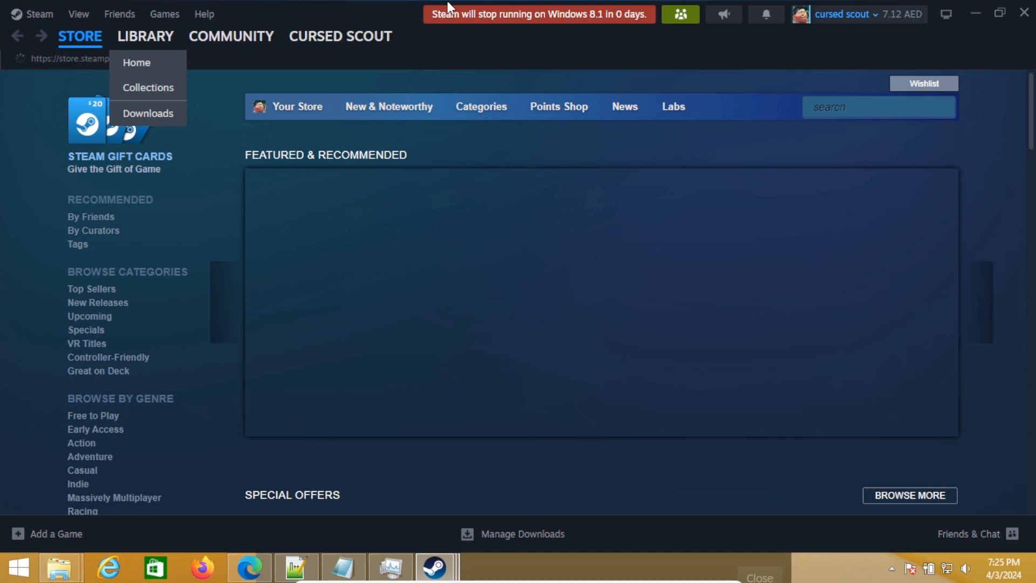
left_click(598, 32)
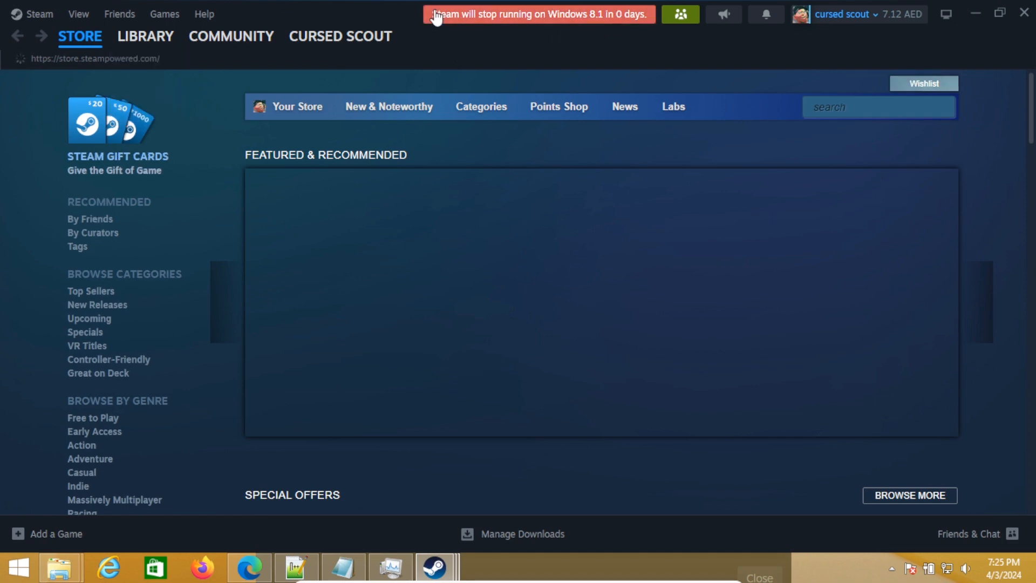
mouse_move(589, 44)
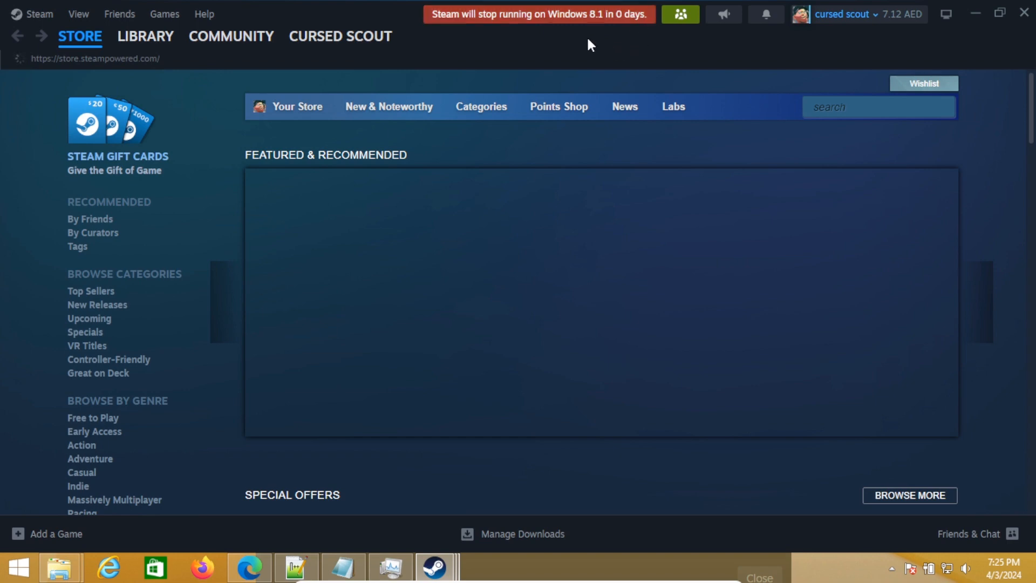
mouse_move(535, 32)
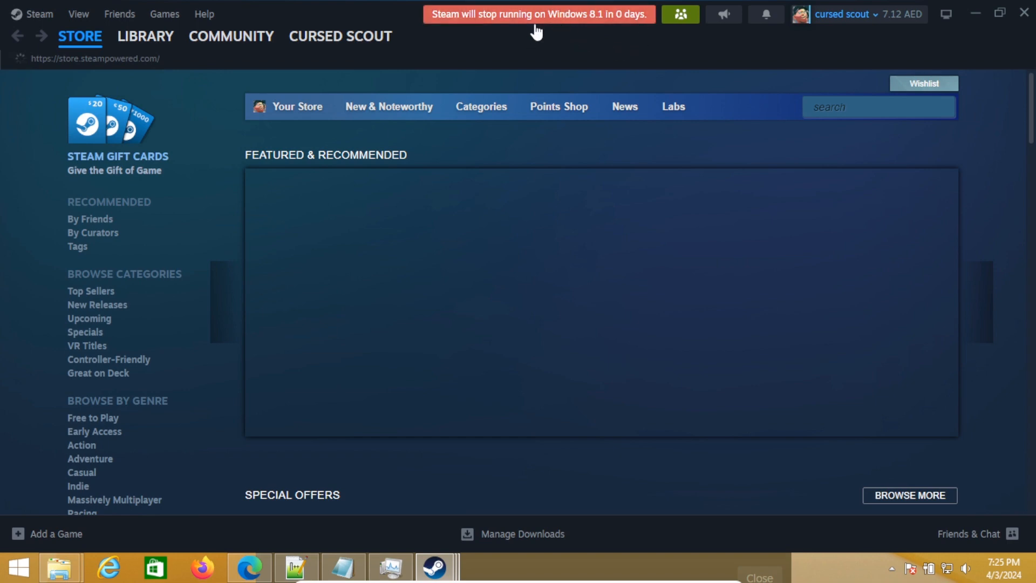
mouse_move(529, 32)
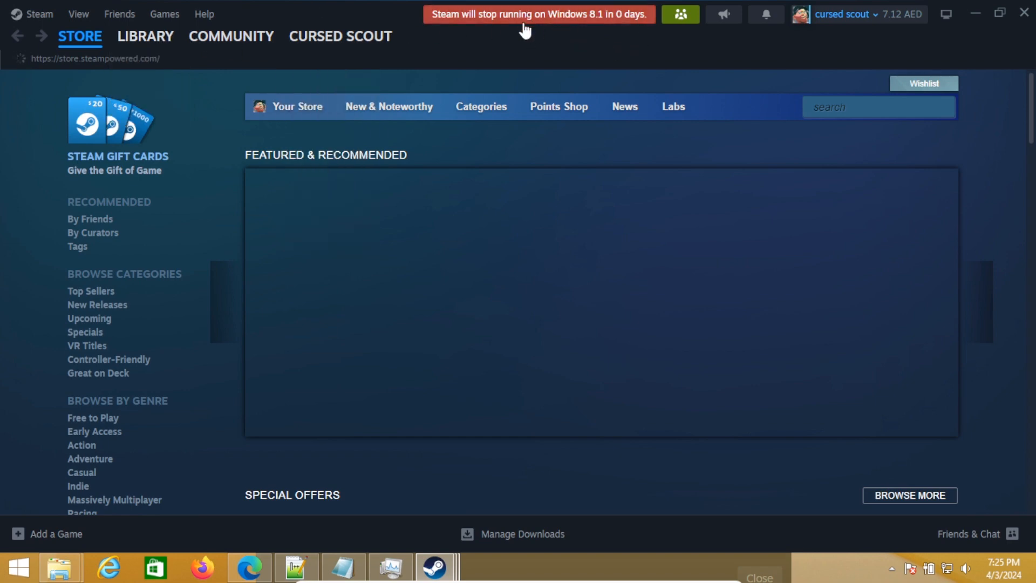
left_click(144, 36)
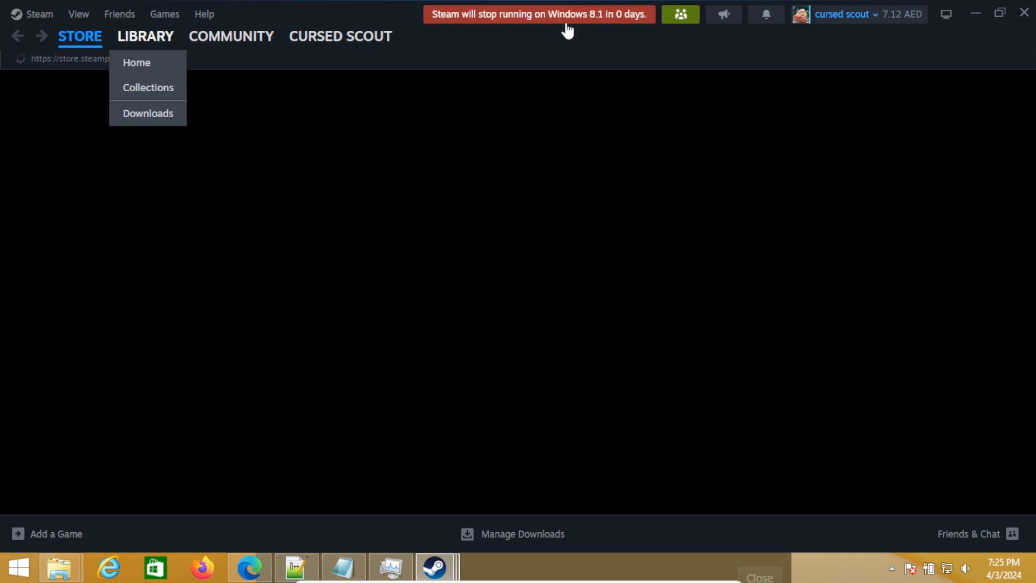
mouse_move(568, 24)
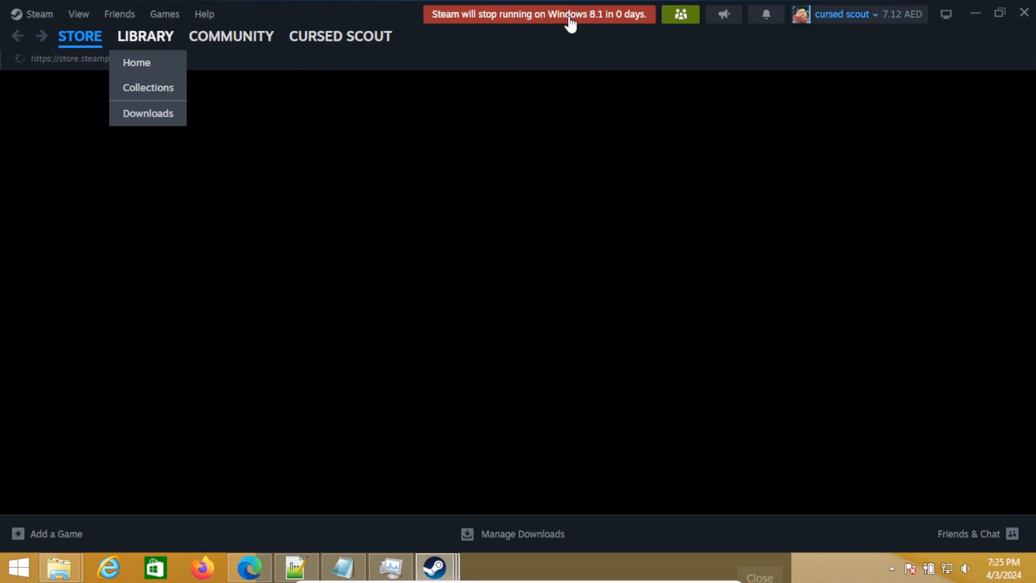
mouse_move(587, 19)
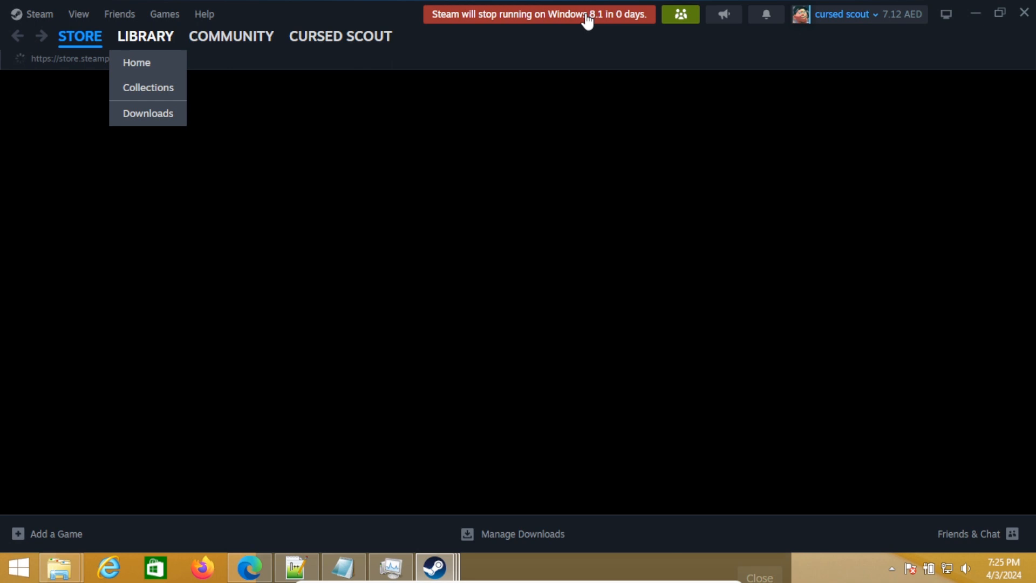
mouse_move(614, 71)
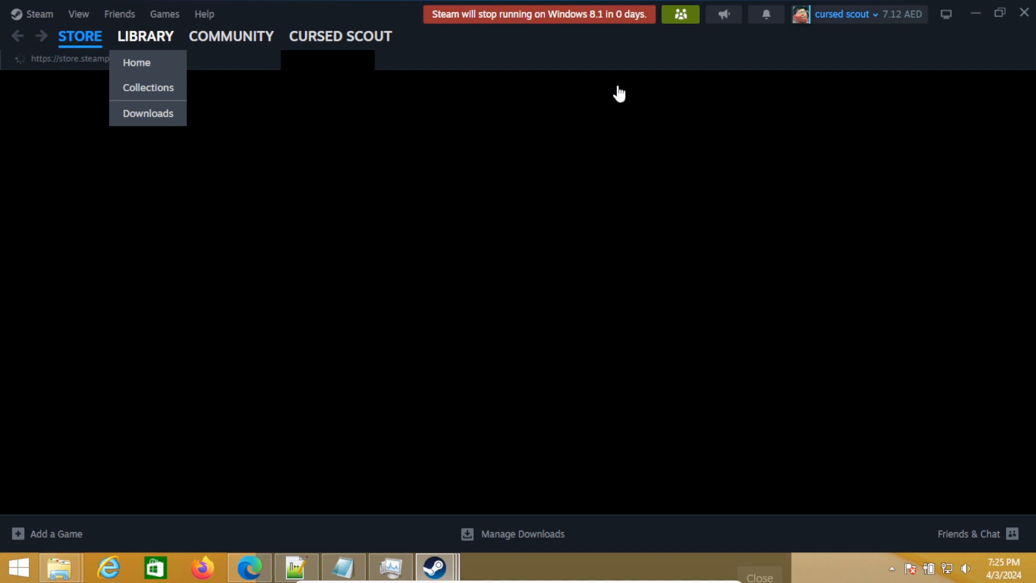
mouse_move(619, 91)
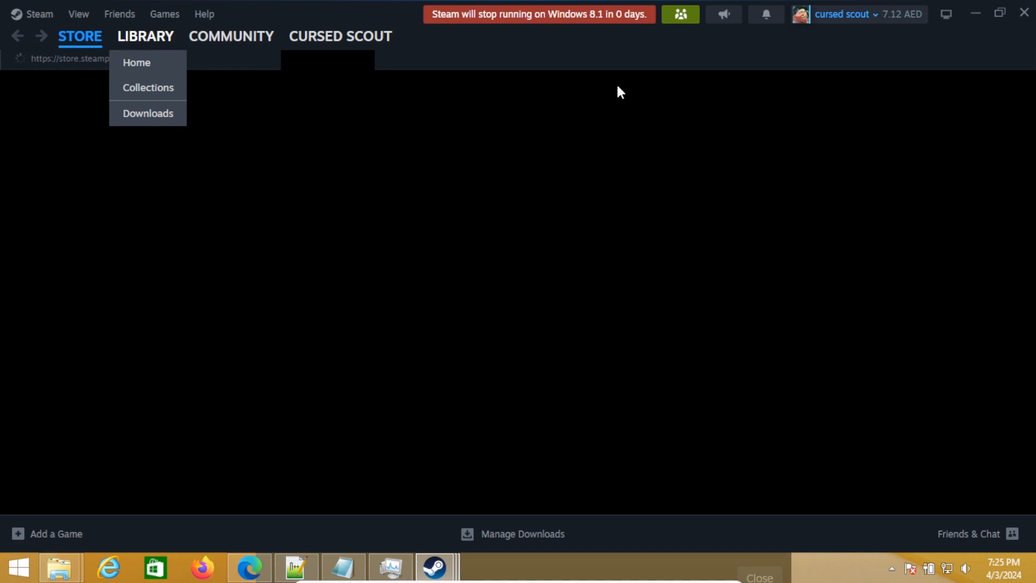
Open the Steam Library, listing Counter-Strike among 26 favorites
left_click(136, 62)
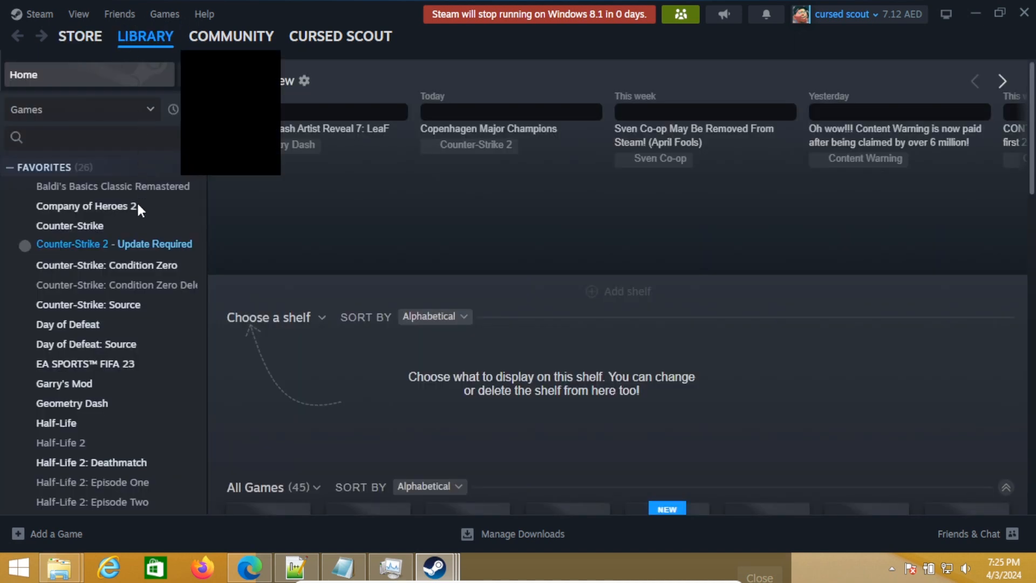
mouse_move(136, 265)
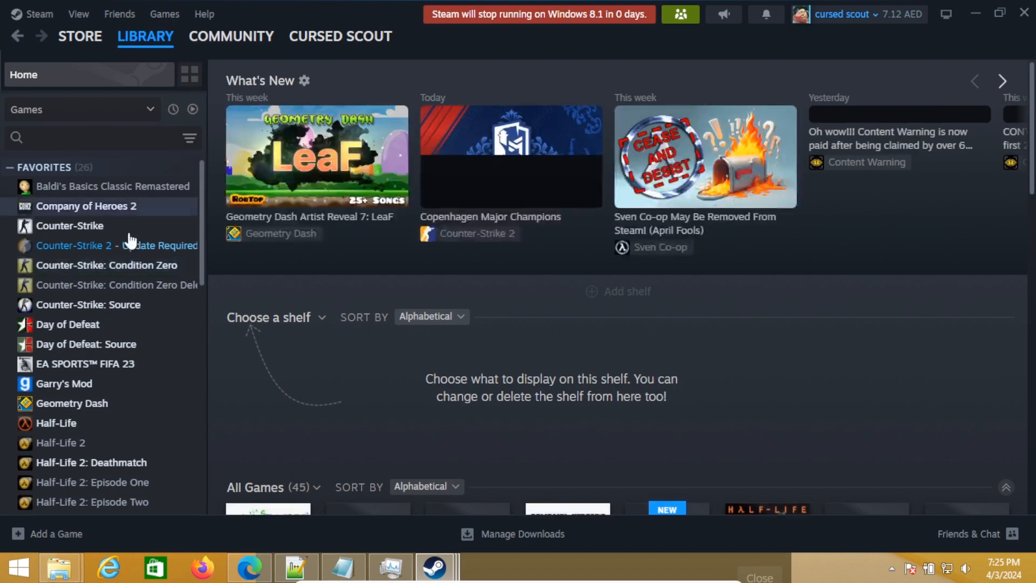
mouse_move(123, 229)
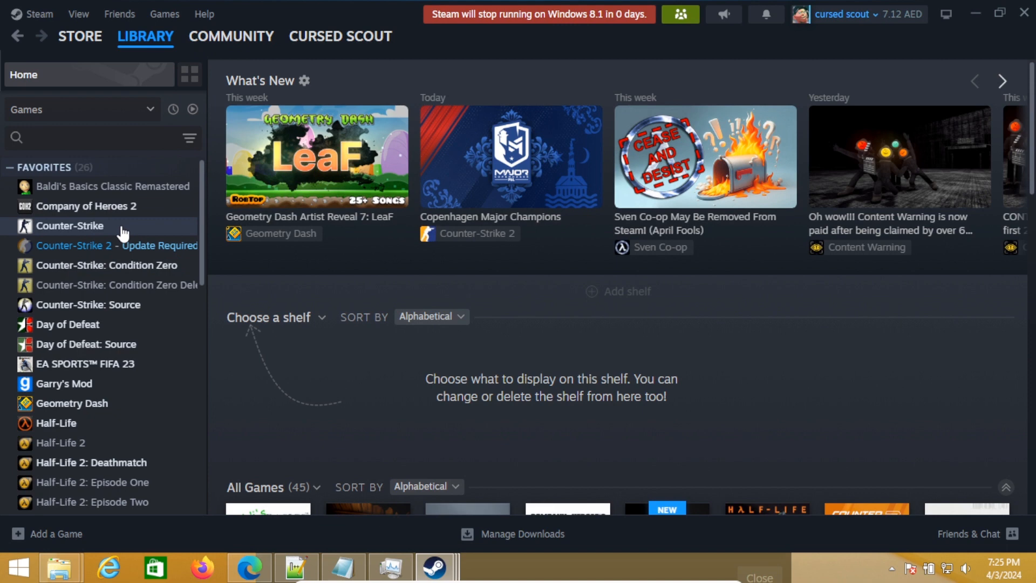
mouse_move(143, 308)
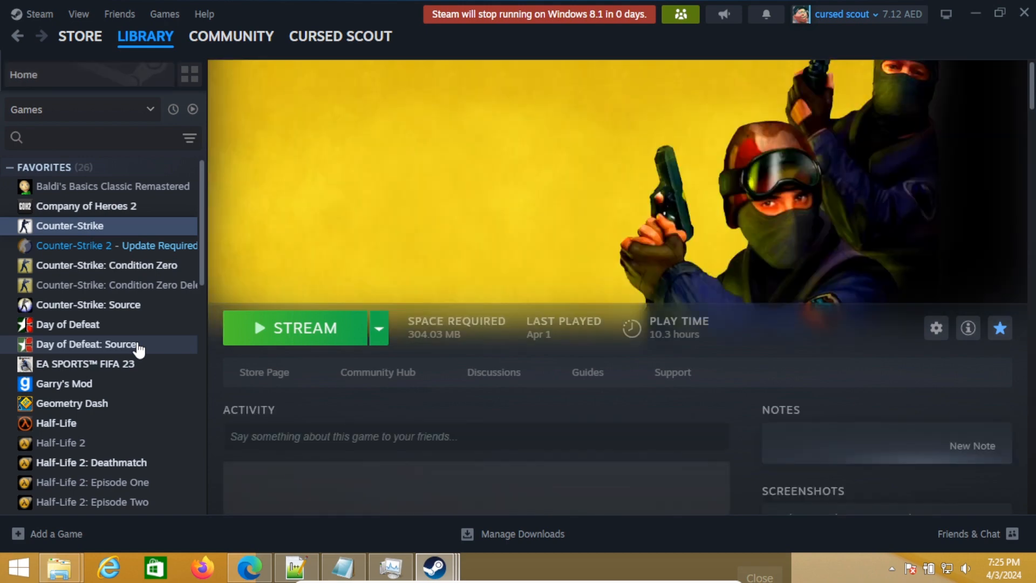
mouse_move(376, 331)
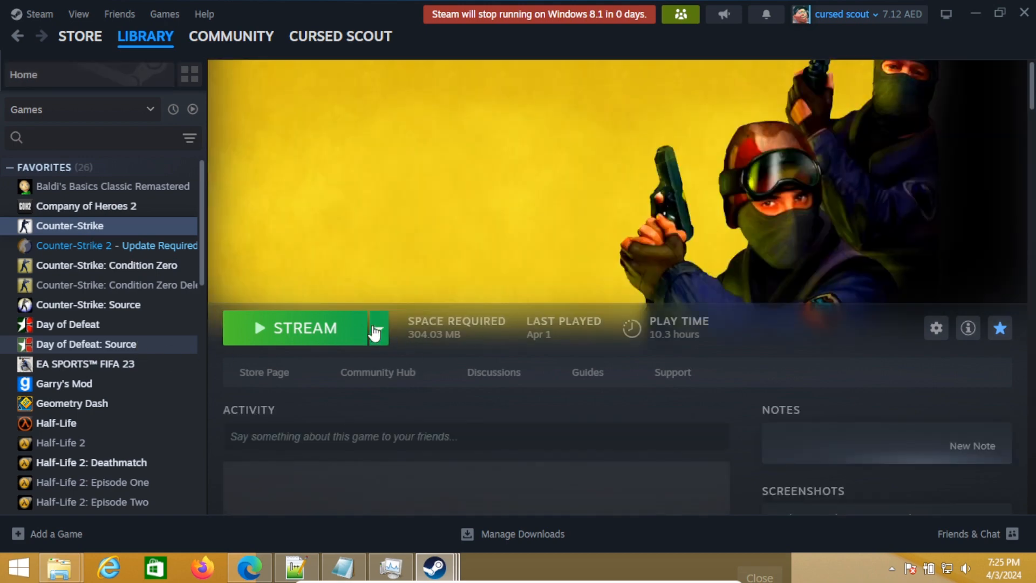
mouse_move(379, 329)
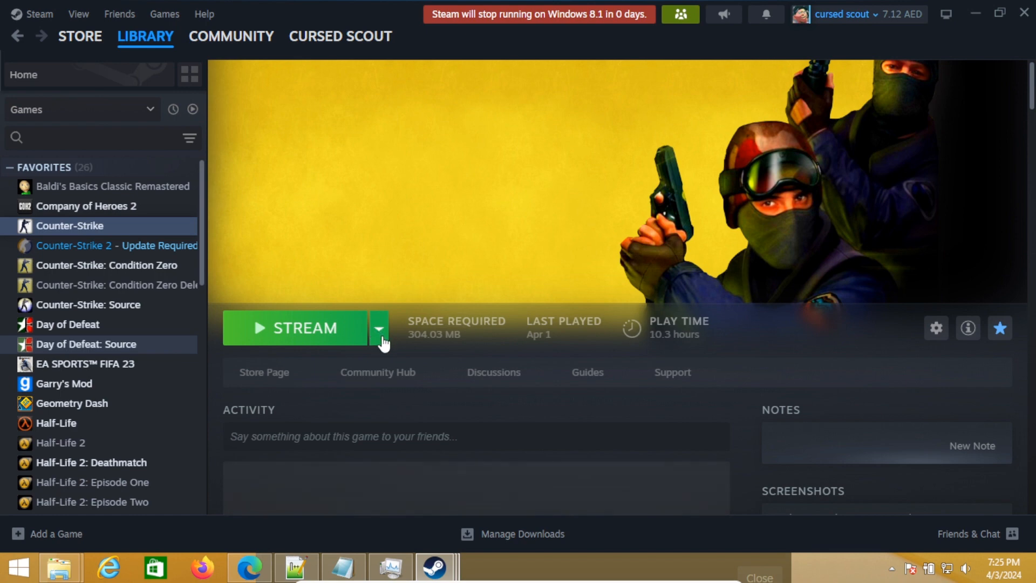
mouse_move(385, 336)
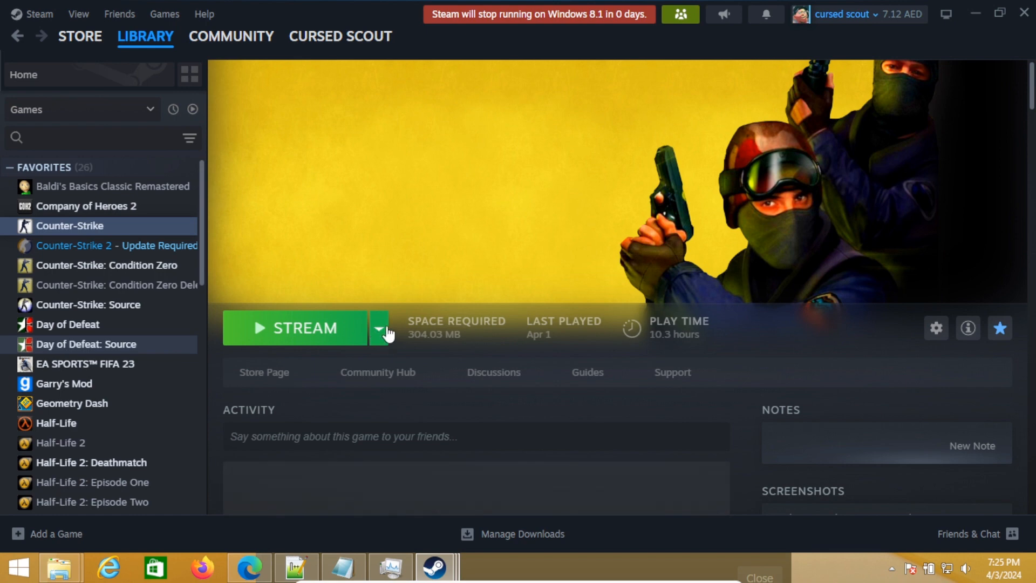
mouse_move(382, 336)
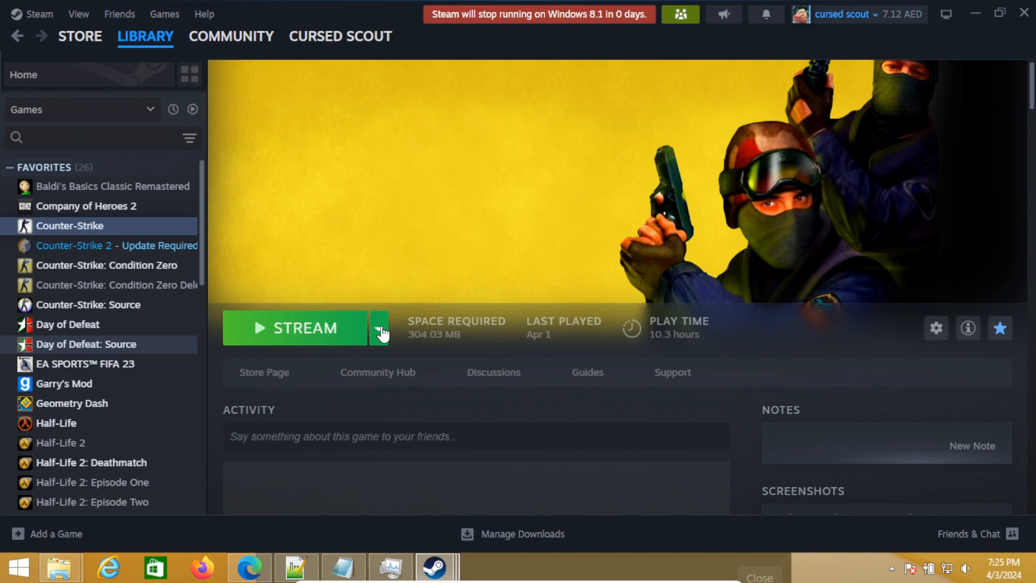
Start installing Counter-Strike, downloading with about 16 minutes remaining
left_click(521, 533)
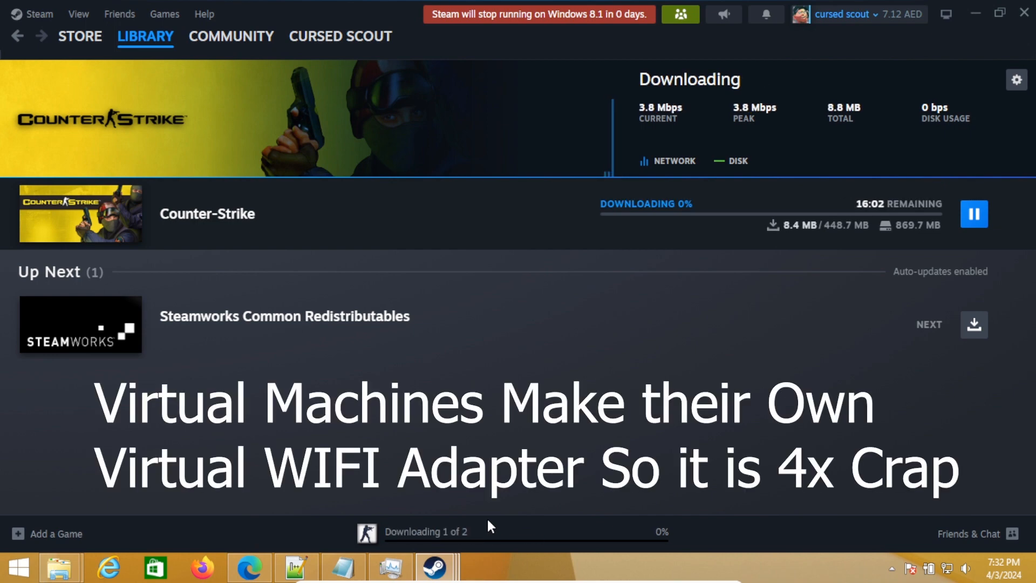
mouse_move(687, 86)
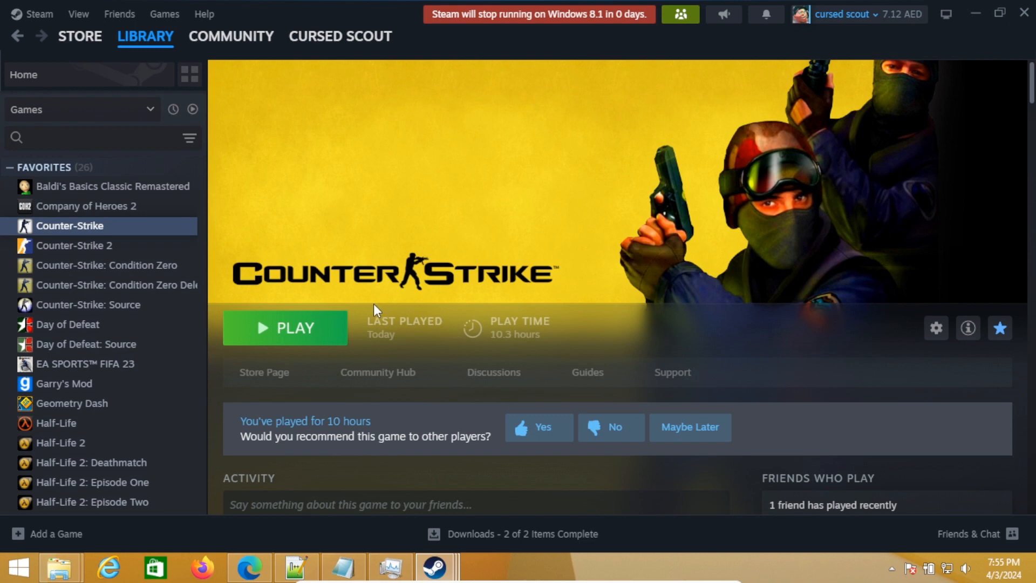
mouse_move(315, 330)
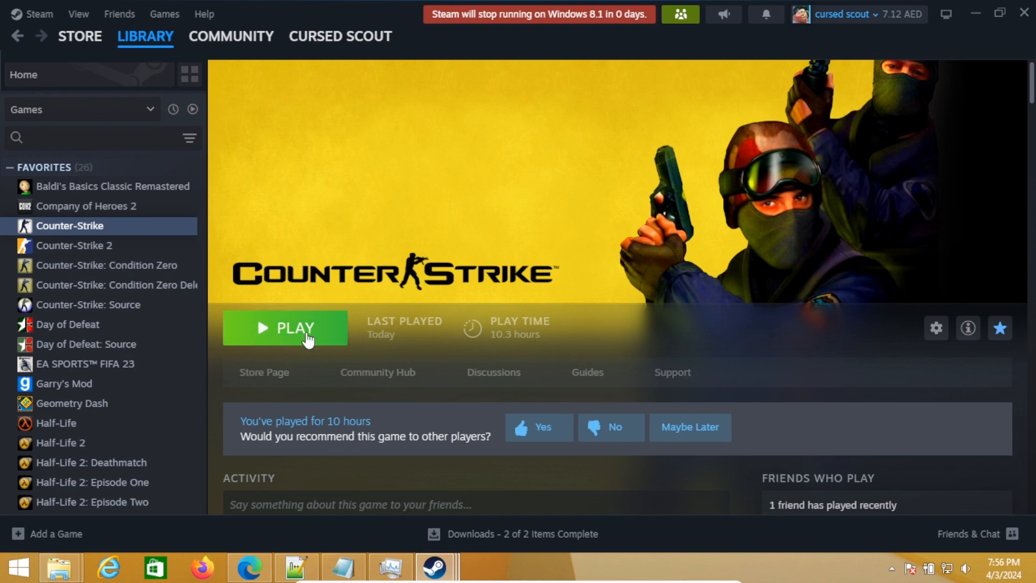
Launch Counter-Strike from its library page and bring up its main menu
left_click(285, 327)
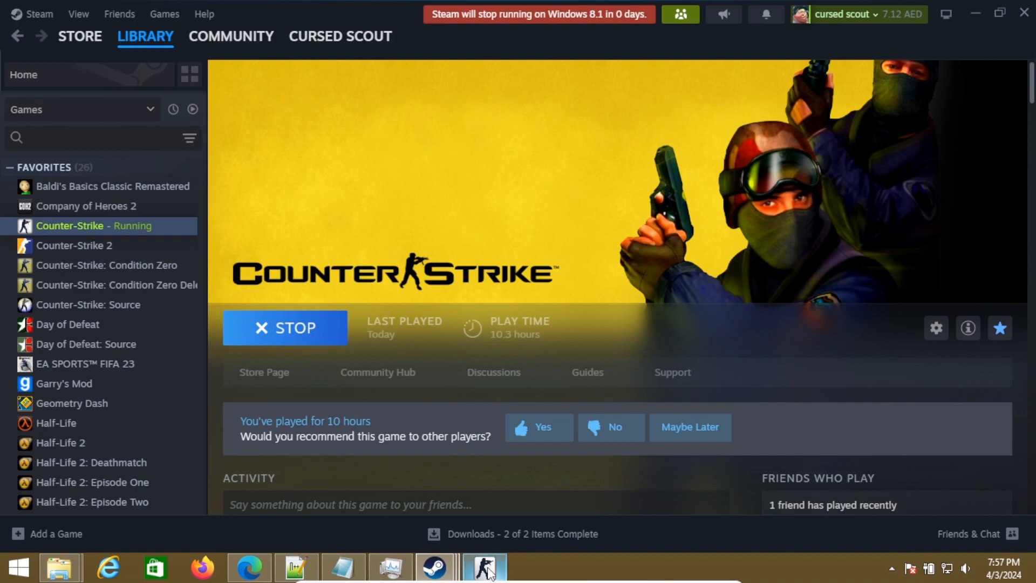
left_click(485, 567)
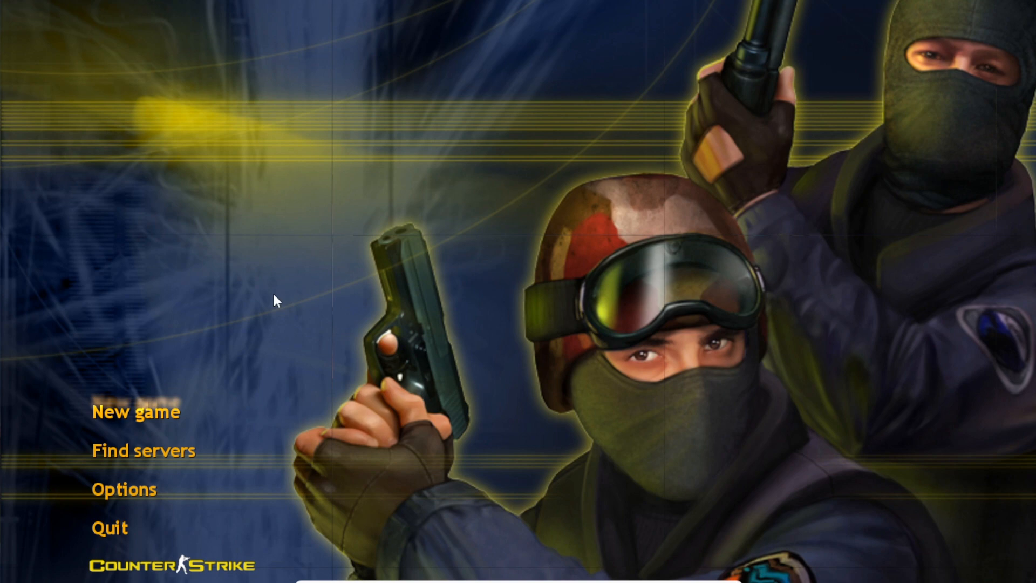
mouse_move(111, 459)
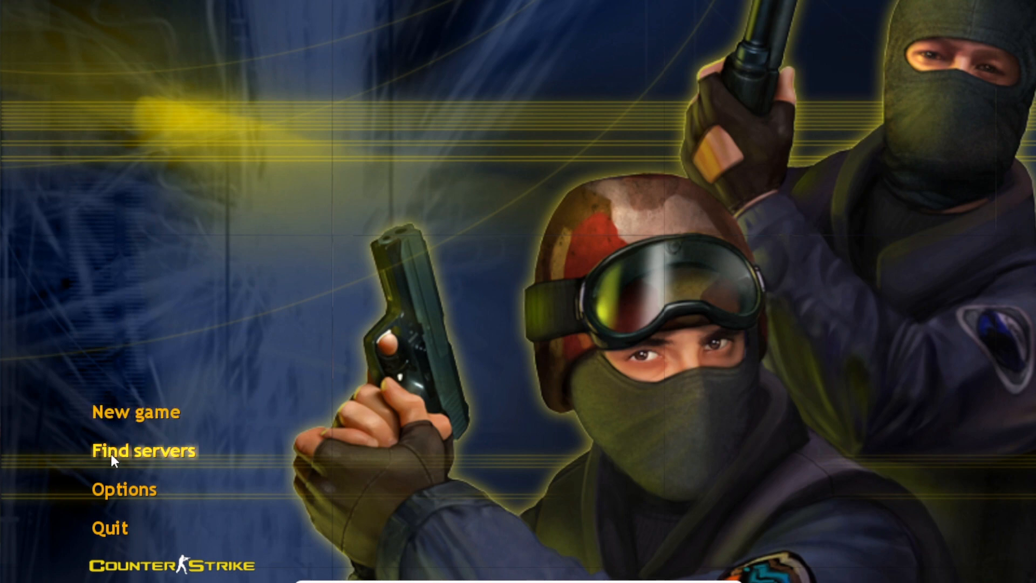
Join the =[PPG]= Royal AwP Server 24/7 and view its welcome message
left_click(143, 451)
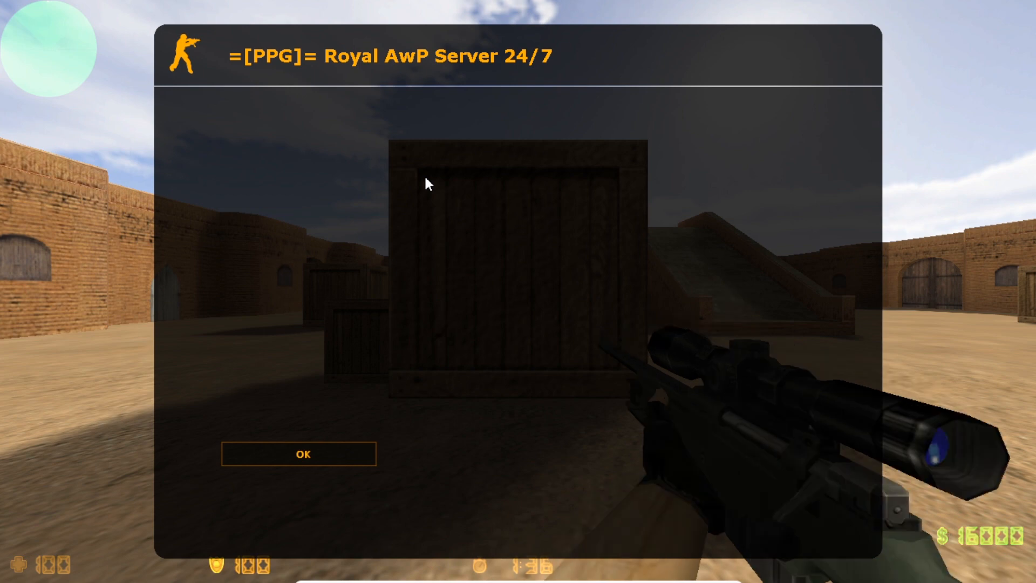
mouse_move(352, 466)
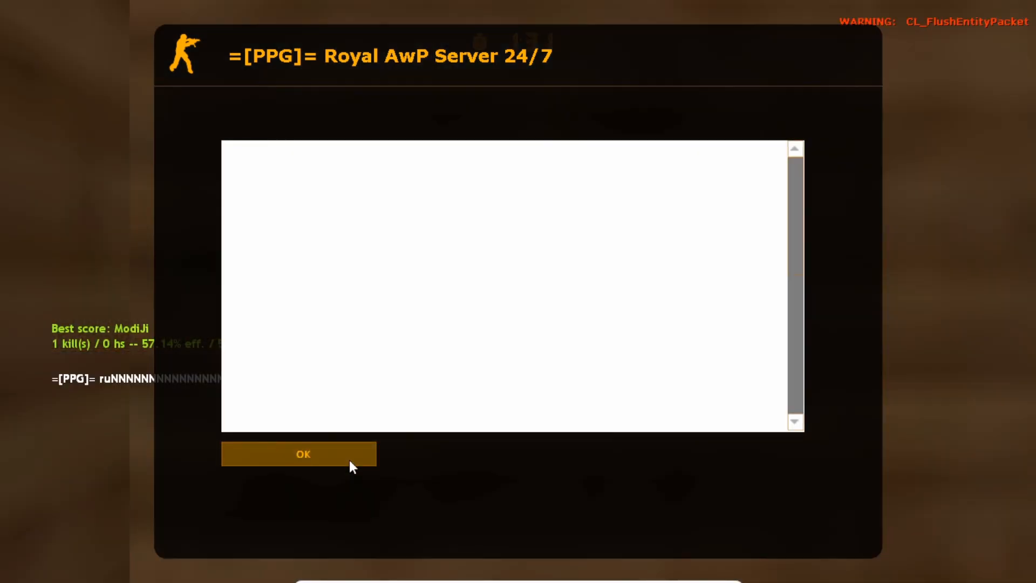
Dismiss the server MOTD and quit Counter-Strike back to Steam's library
left_click(299, 454)
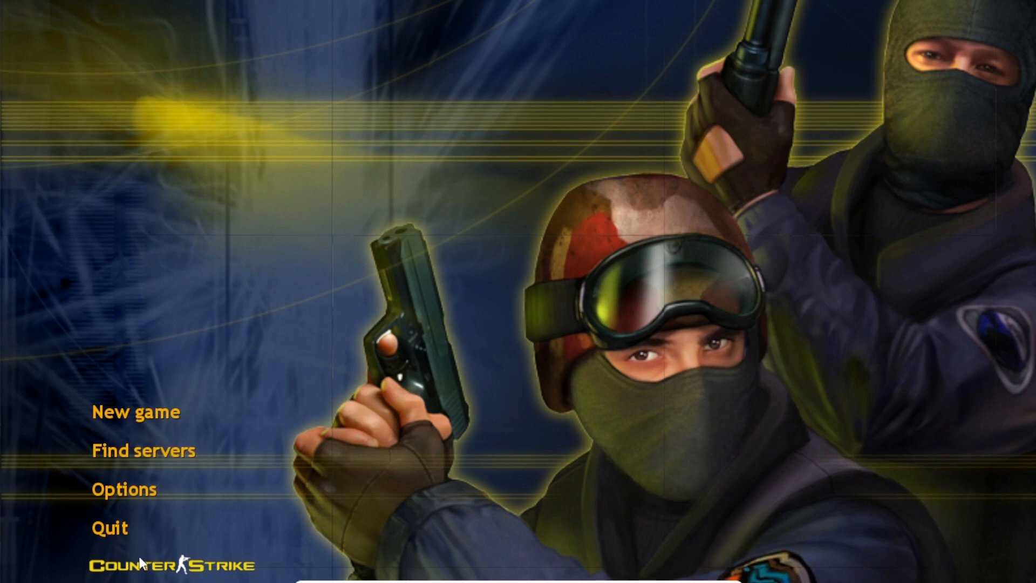
mouse_move(116, 530)
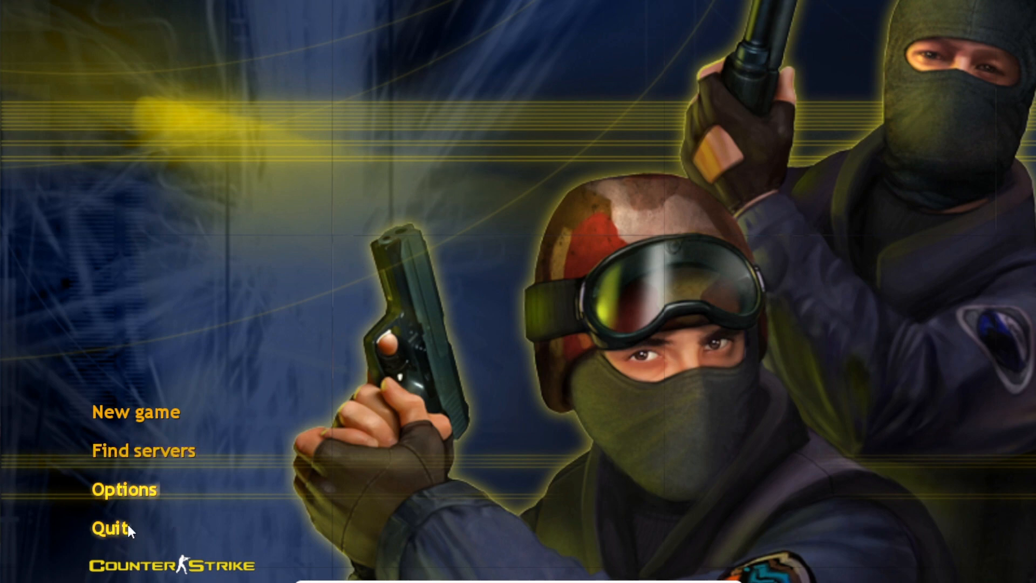
left_click(108, 528)
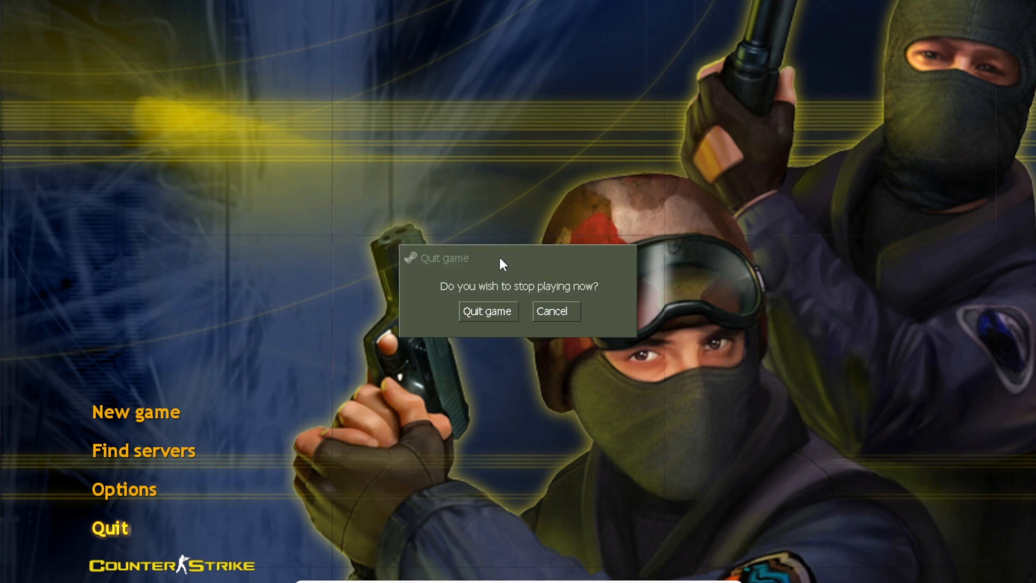
mouse_move(489, 311)
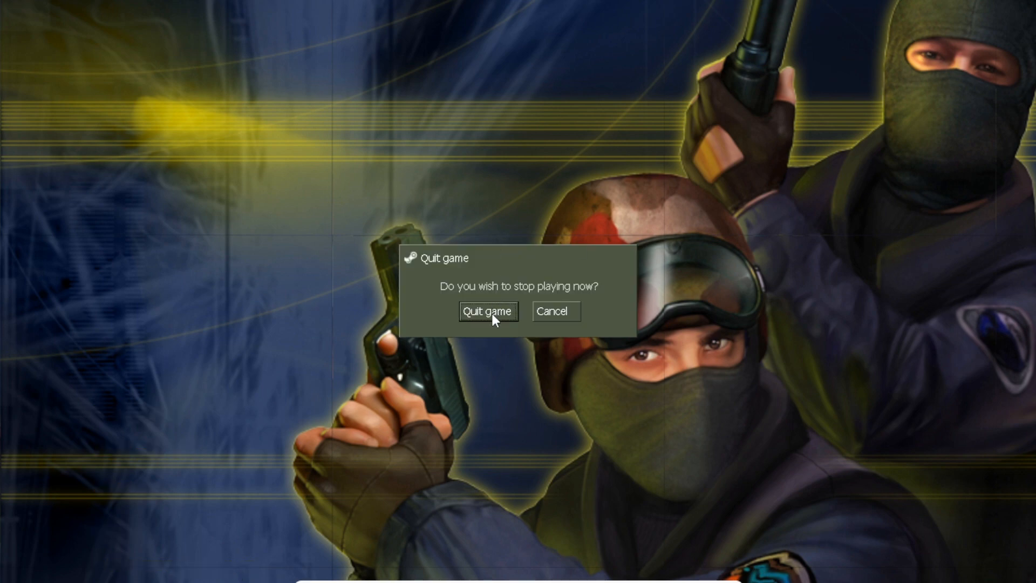
left_click(488, 311)
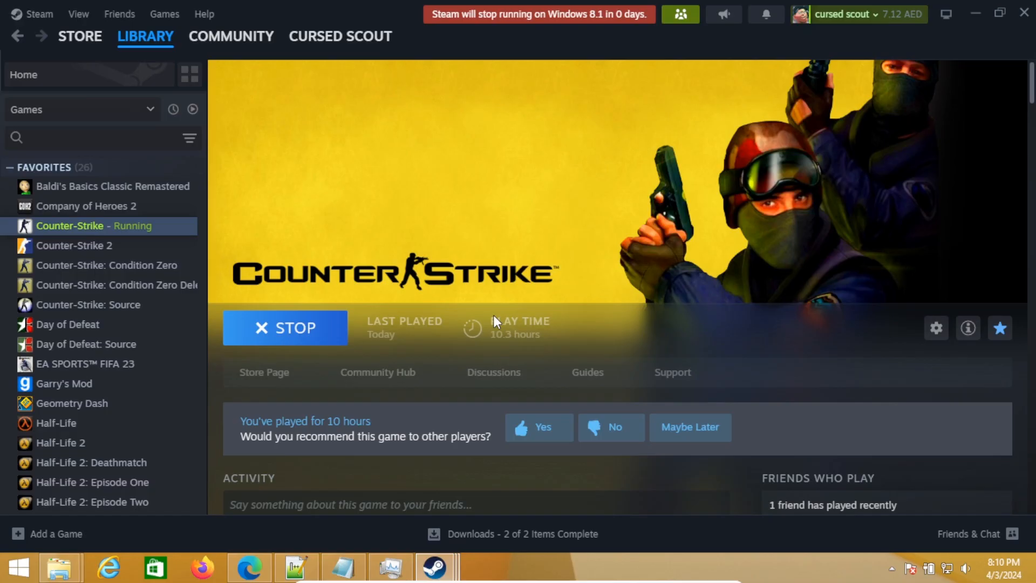
Wait on the Counter-Strike page until it offers Play again, showing 10.5 hours played
left_click(285, 327)
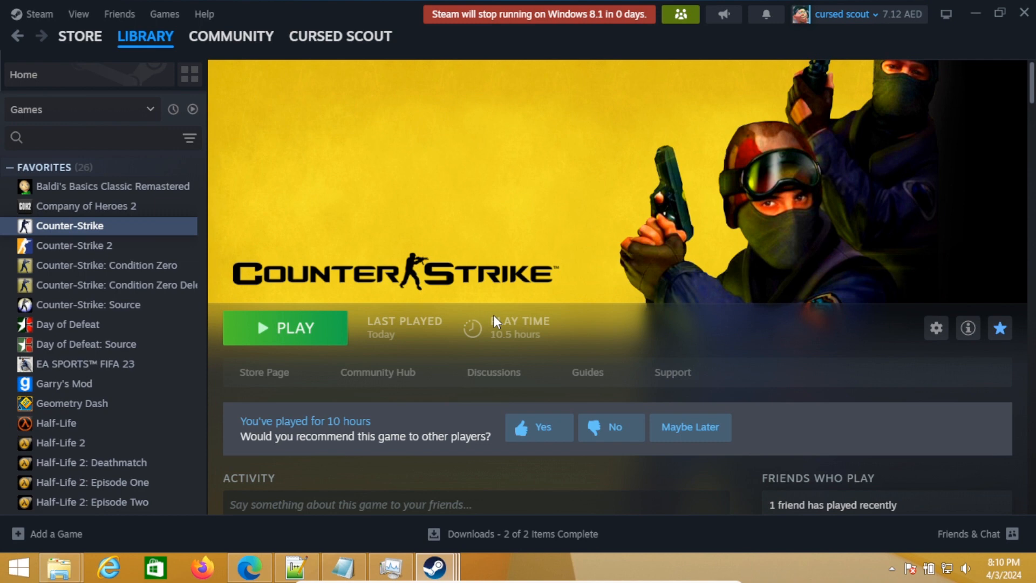
mouse_move(408, 164)
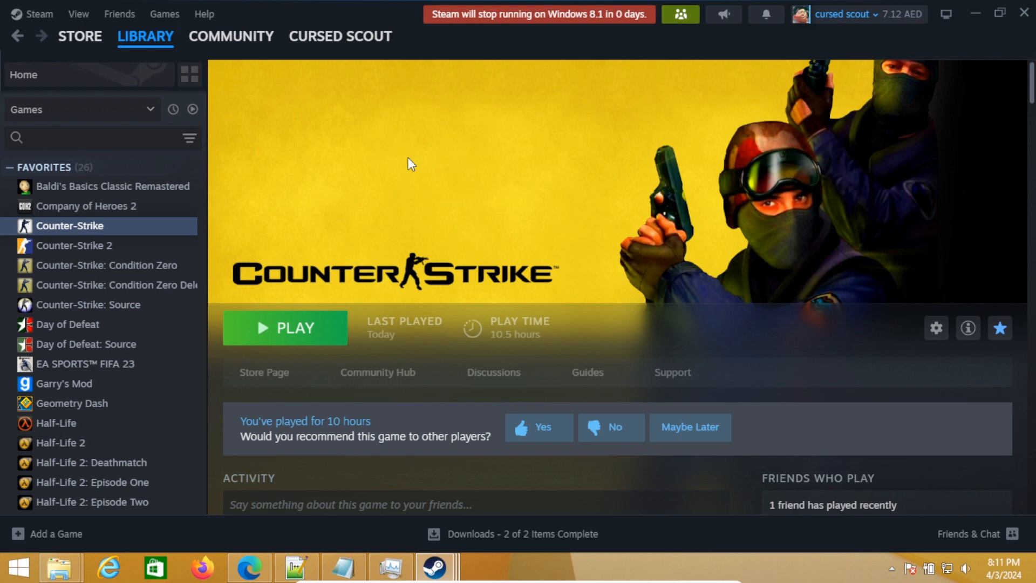
mouse_move(560, 406)
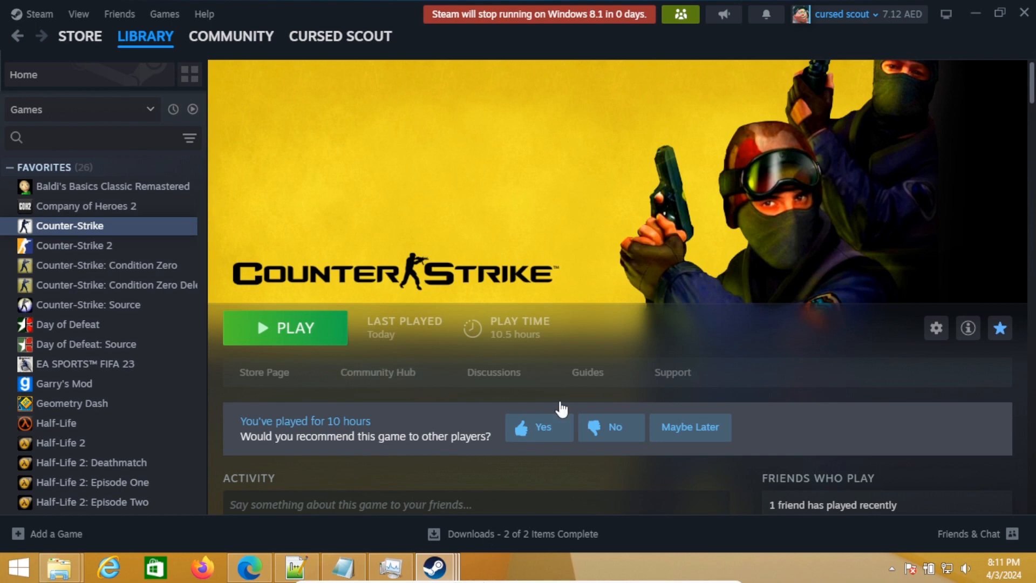
mouse_move(589, 253)
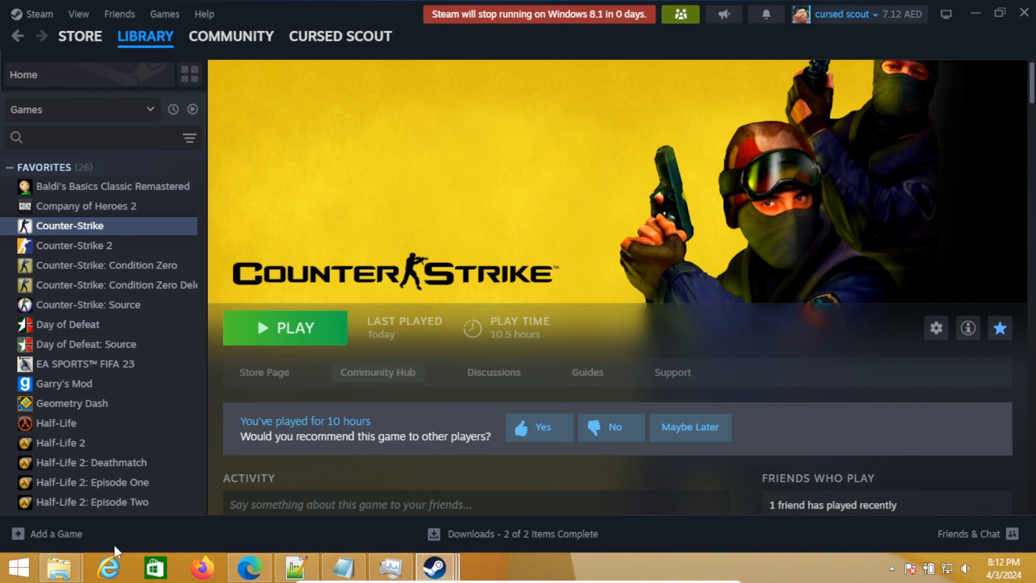
mouse_move(249, 567)
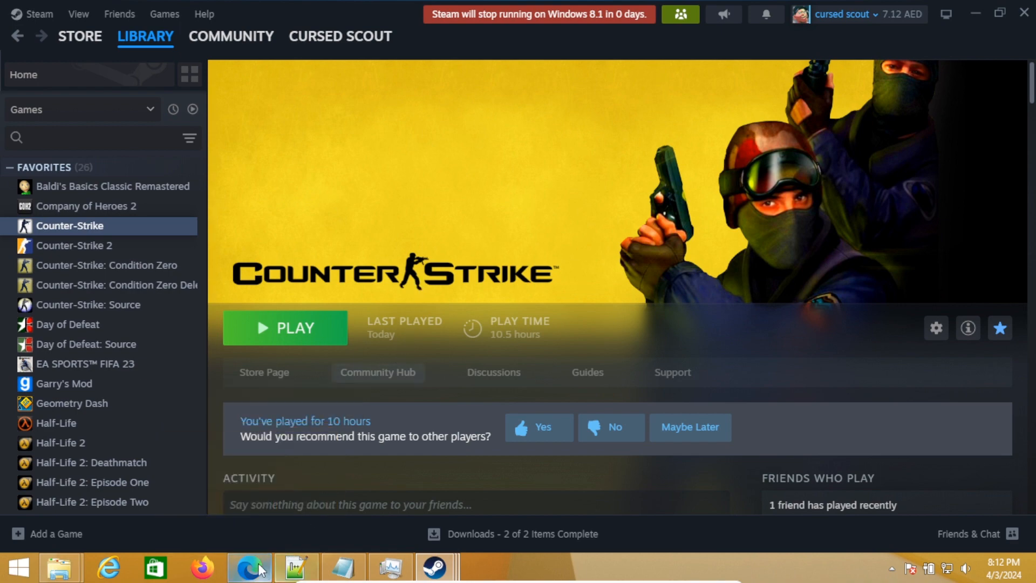
Bring back the Edge YouTube guide and reread its description down to the steam.cfg lines
left_click(248, 567)
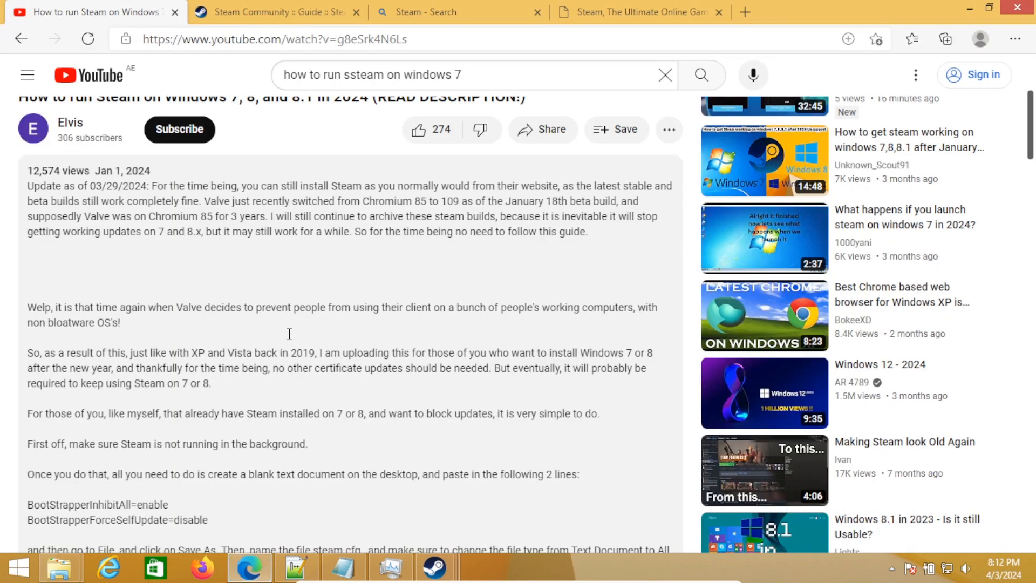
mouse_move(311, 270)
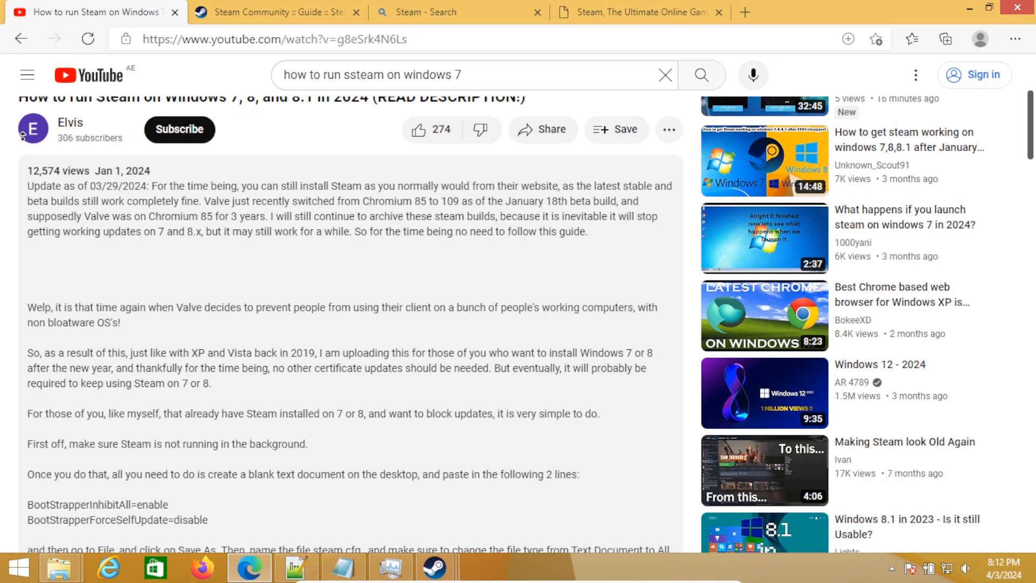
scroll("up", 3)
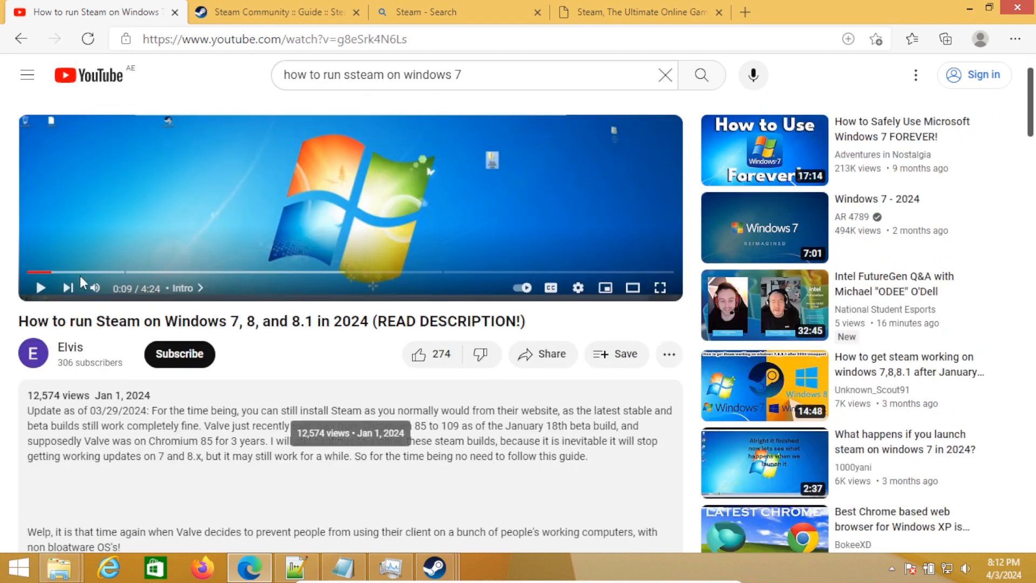
mouse_move(78, 357)
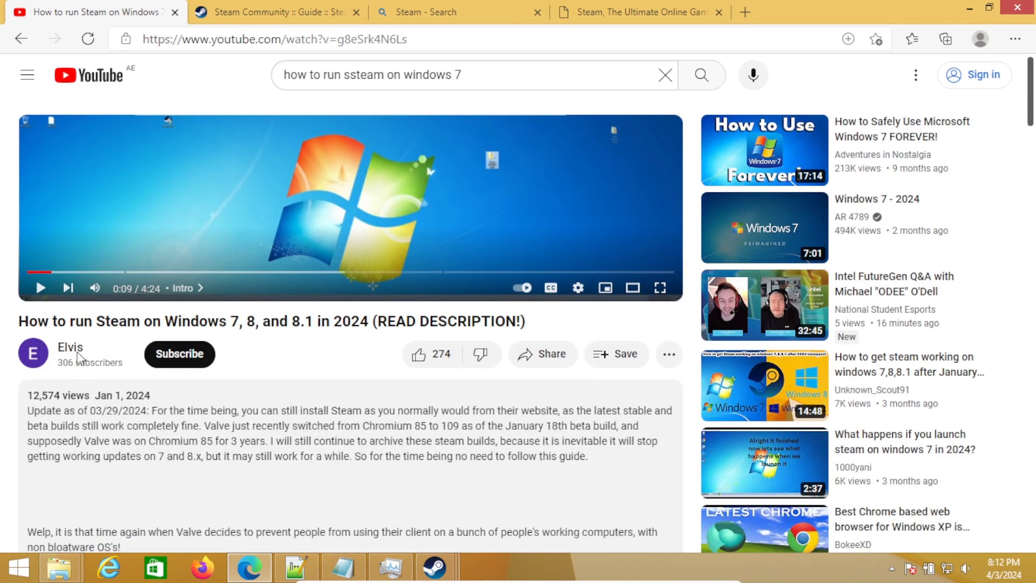
mouse_move(332, 357)
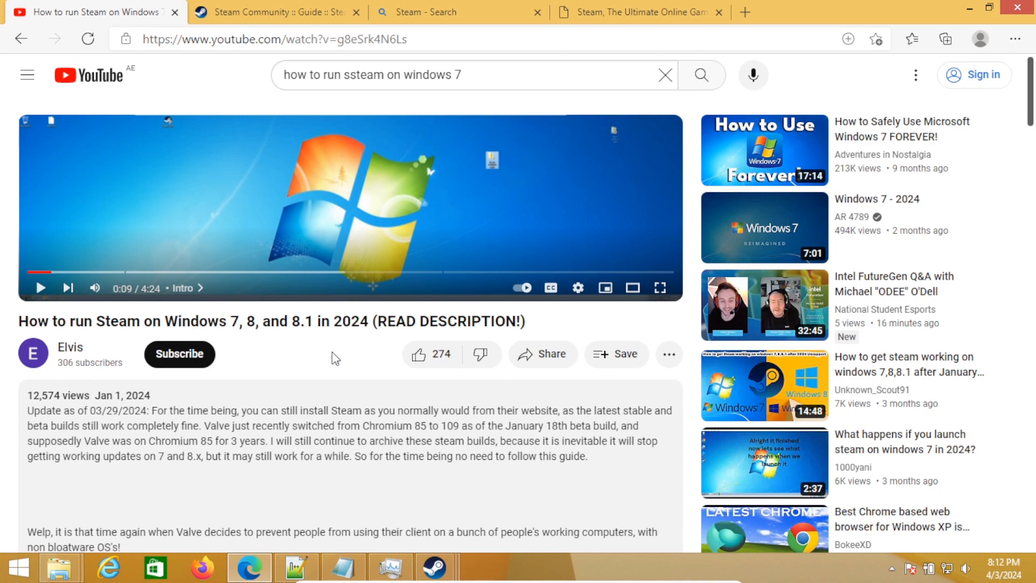
scroll("down", 3)
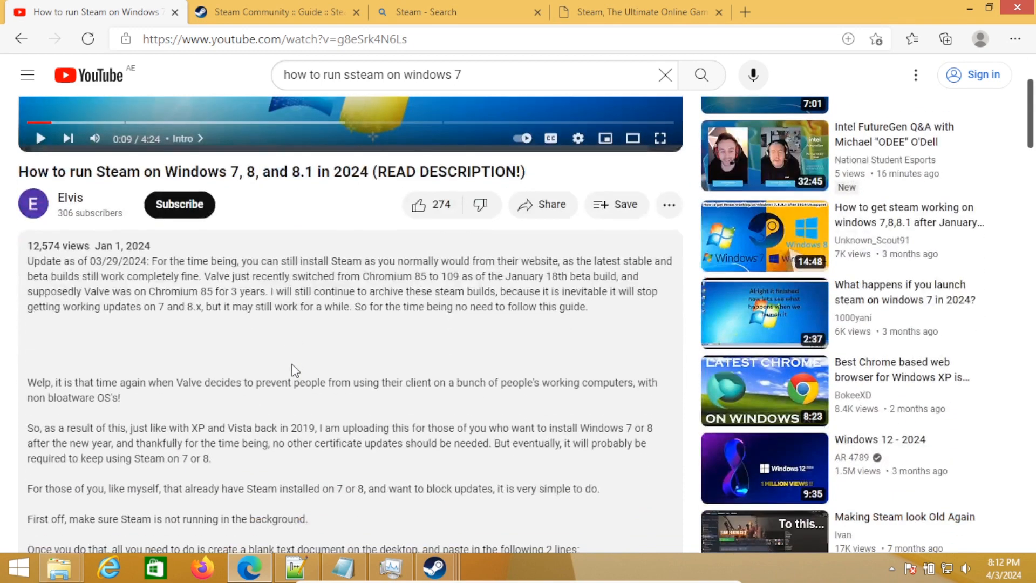
scroll("down", 3)
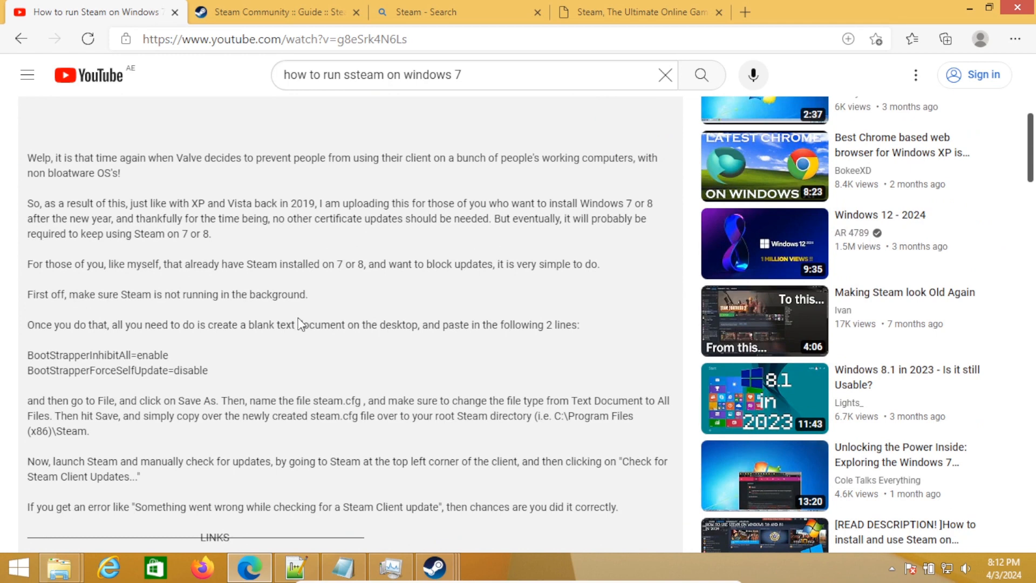
mouse_move(286, 365)
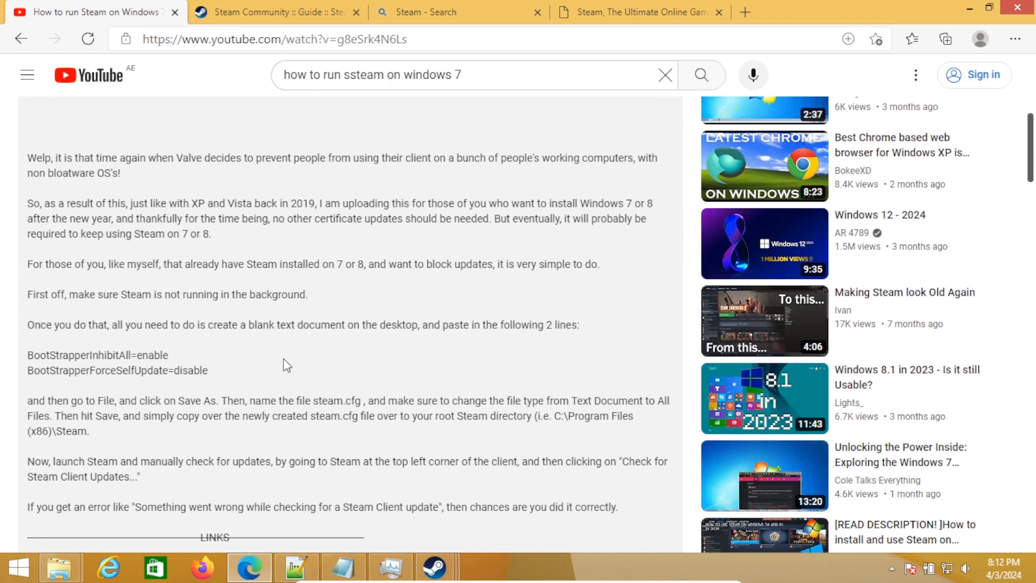
mouse_move(28, 358)
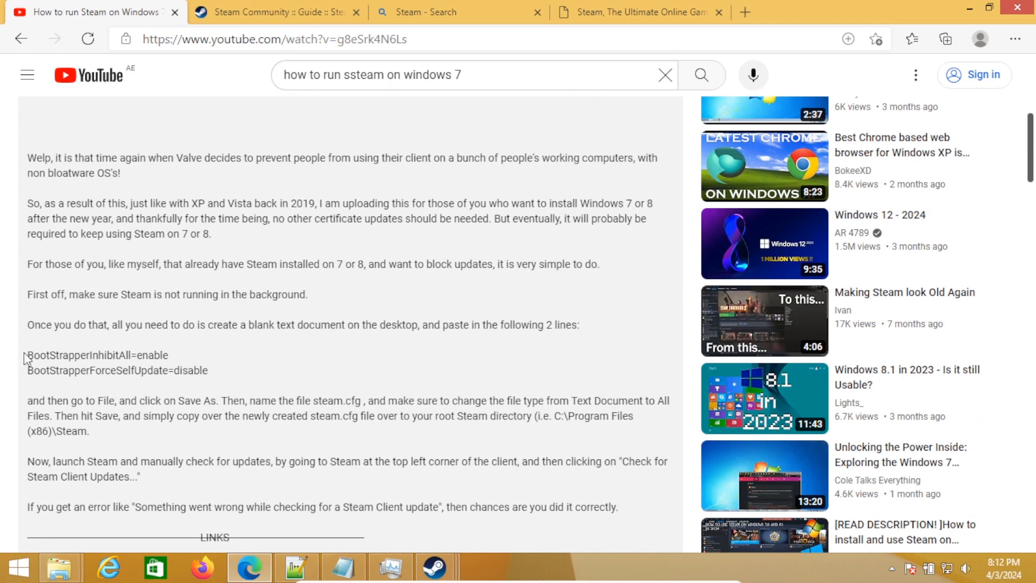
mouse_move(70, 350)
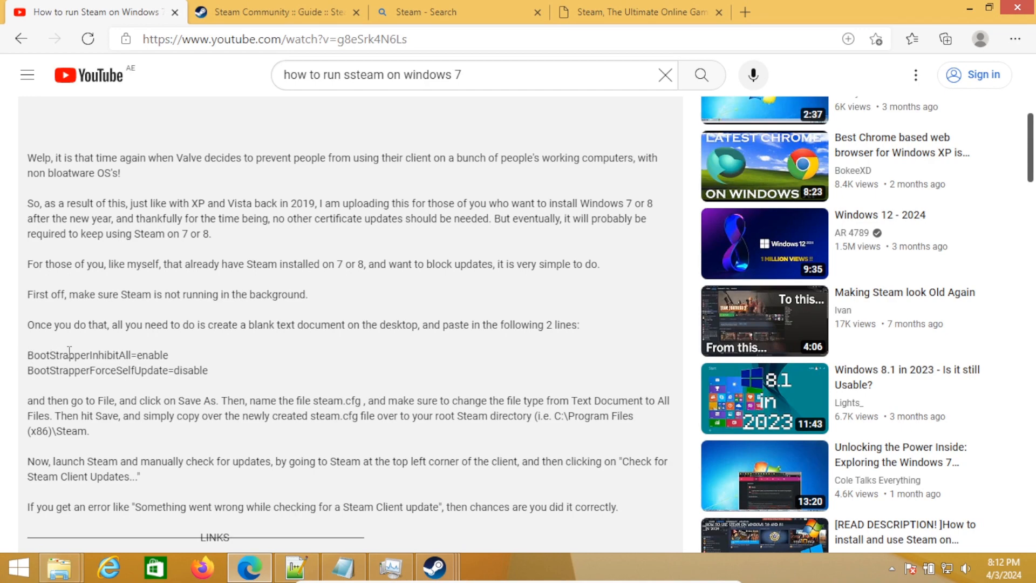
scroll("up", 3)
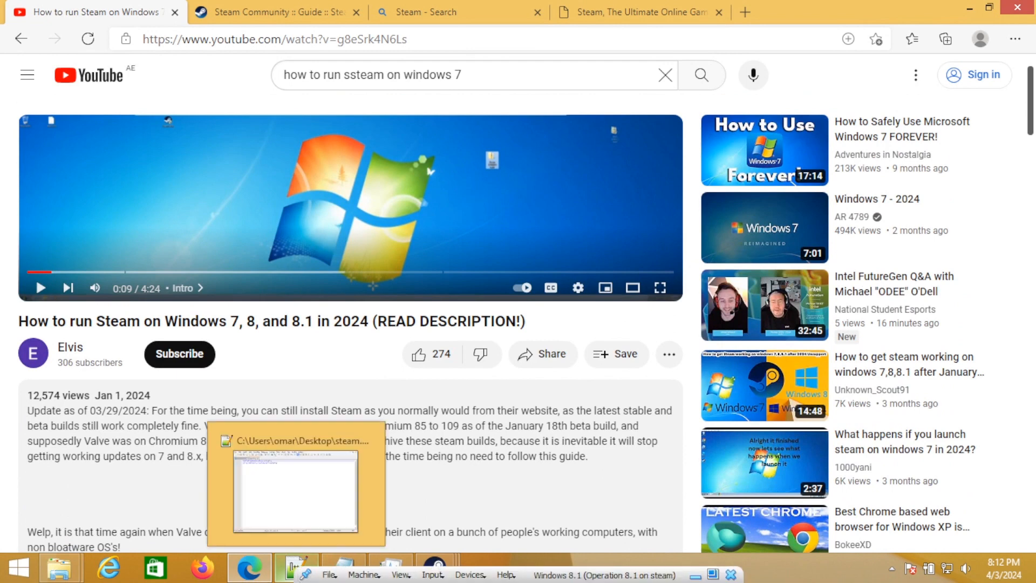
mouse_move(212, 441)
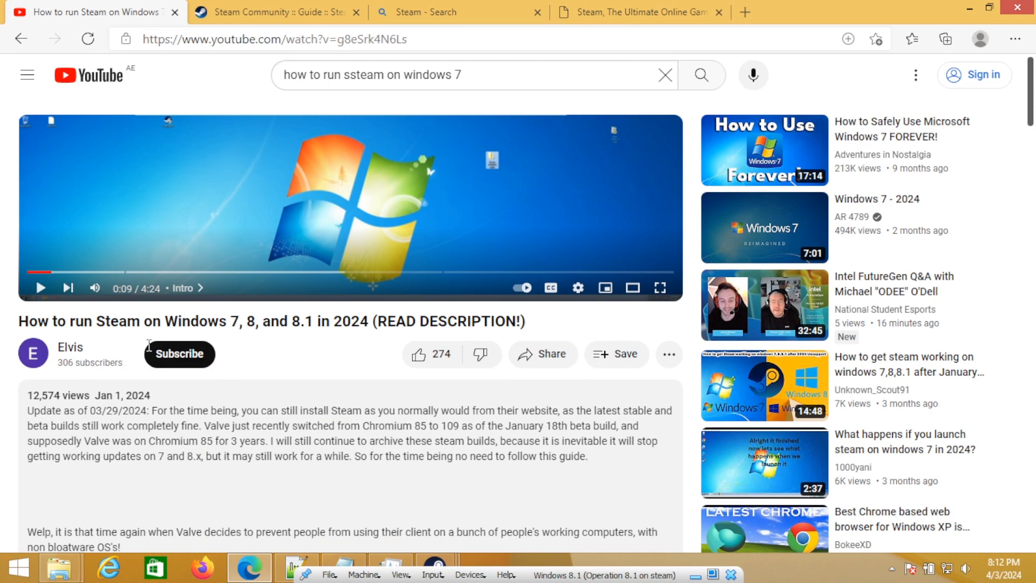
mouse_move(1024, 6)
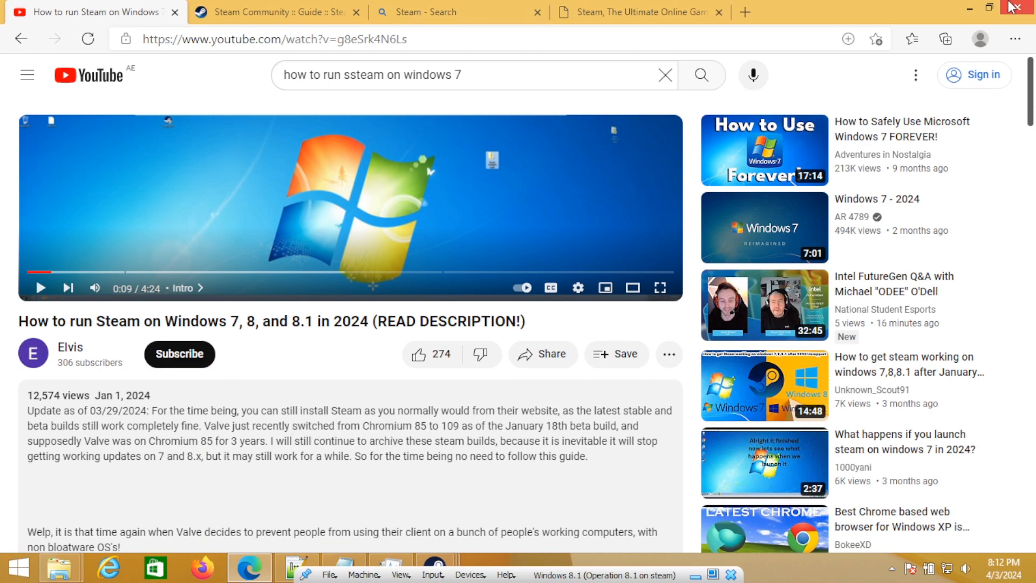